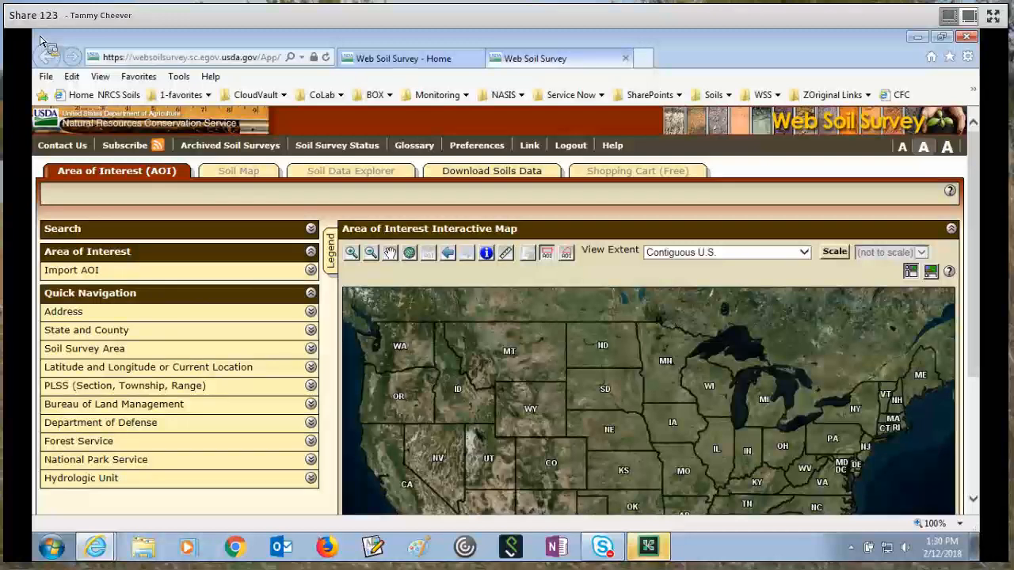
{"action": "mouse_move", "coordinate": [602, 285]}
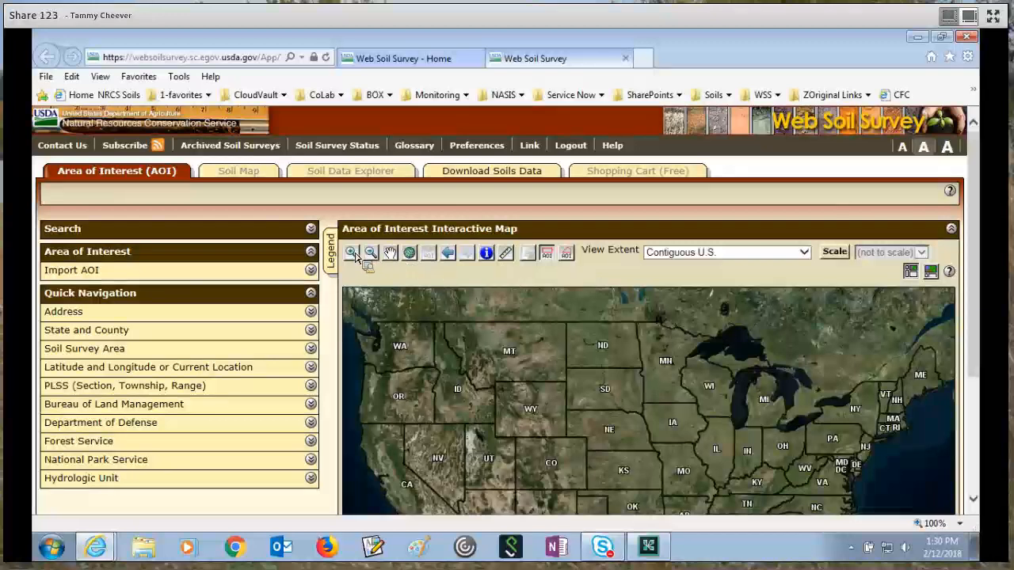
- Drag an AOI rectangle across several states, getting the 100,000-acre too-big error
{"action": "left_click", "coordinate": [351, 252]}
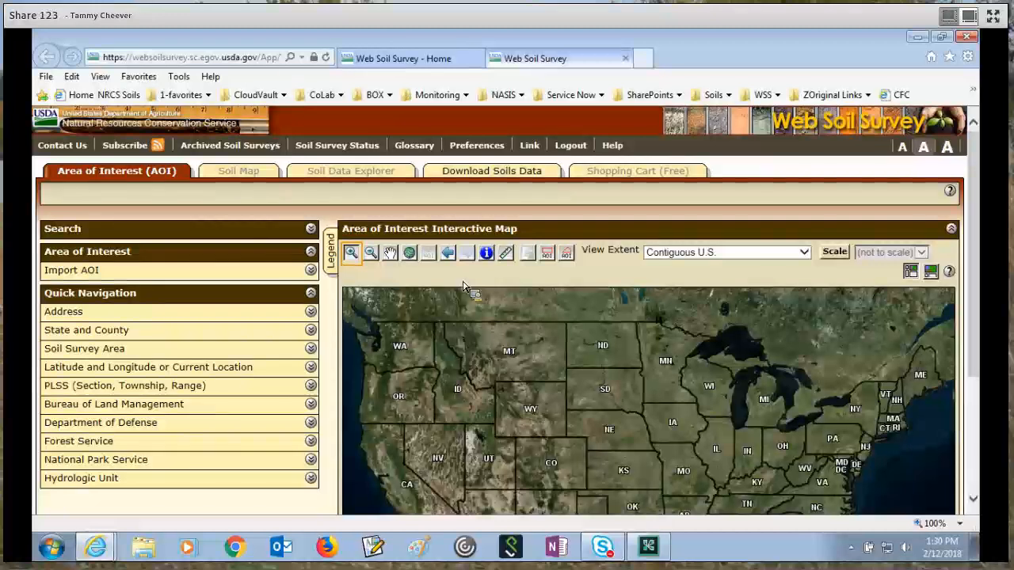
{"action": "mouse_move", "coordinate": [554, 260]}
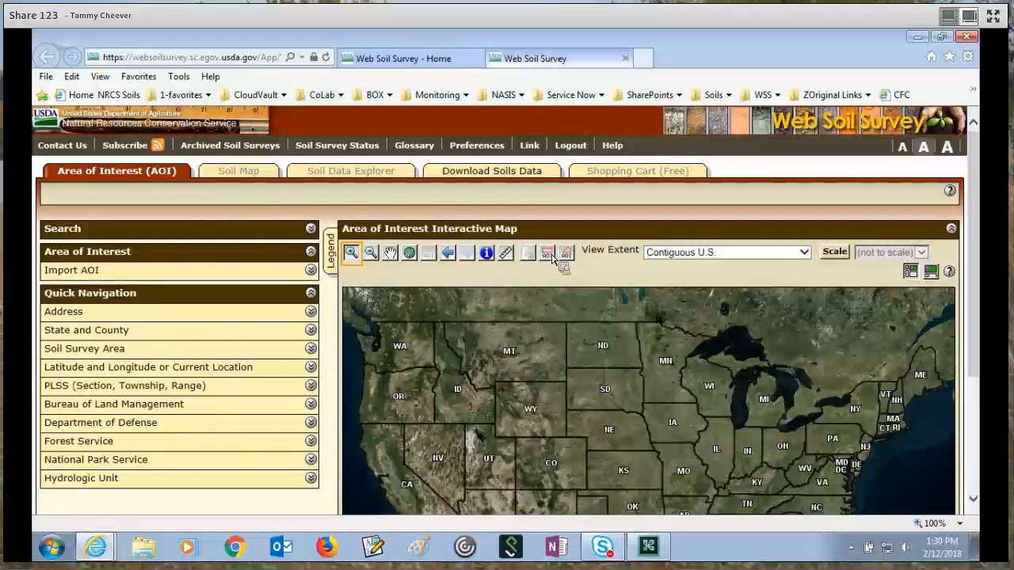
{"action": "mouse_move", "coordinate": [547, 253]}
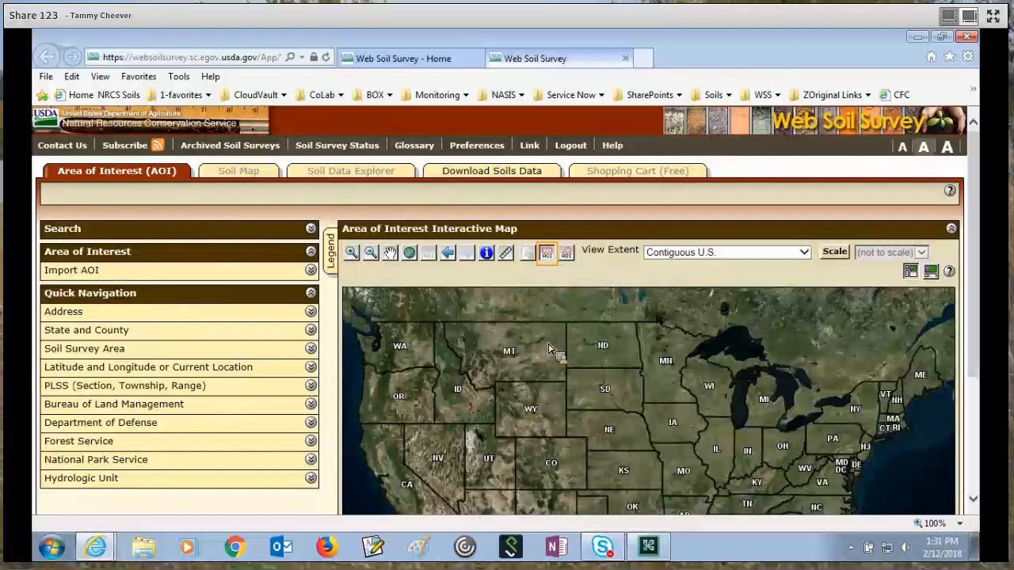
{"action": "left_click_drag", "start_coordinate": [548, 345], "coordinate": [583, 367]}
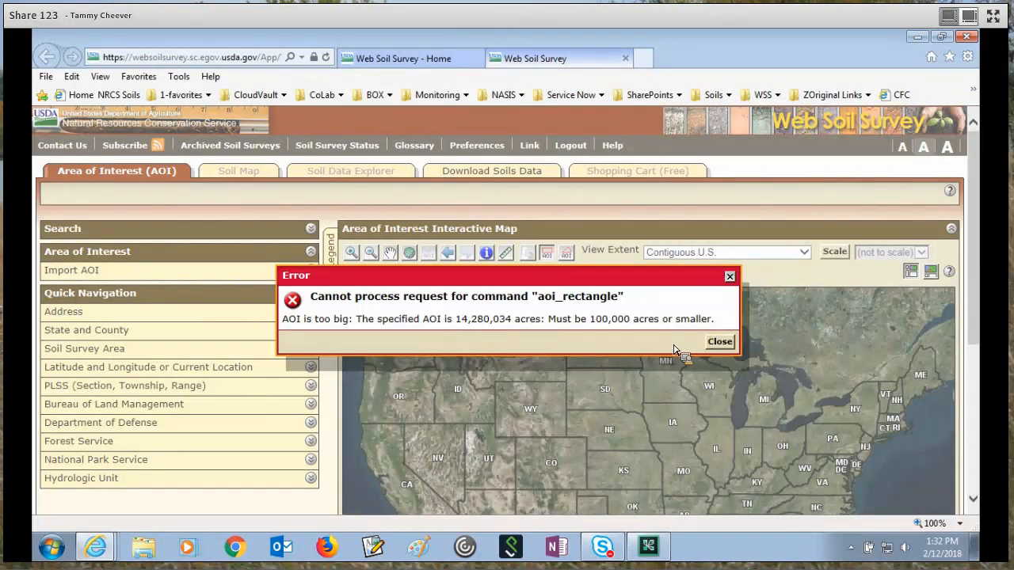
{"action": "mouse_move", "coordinate": [615, 336]}
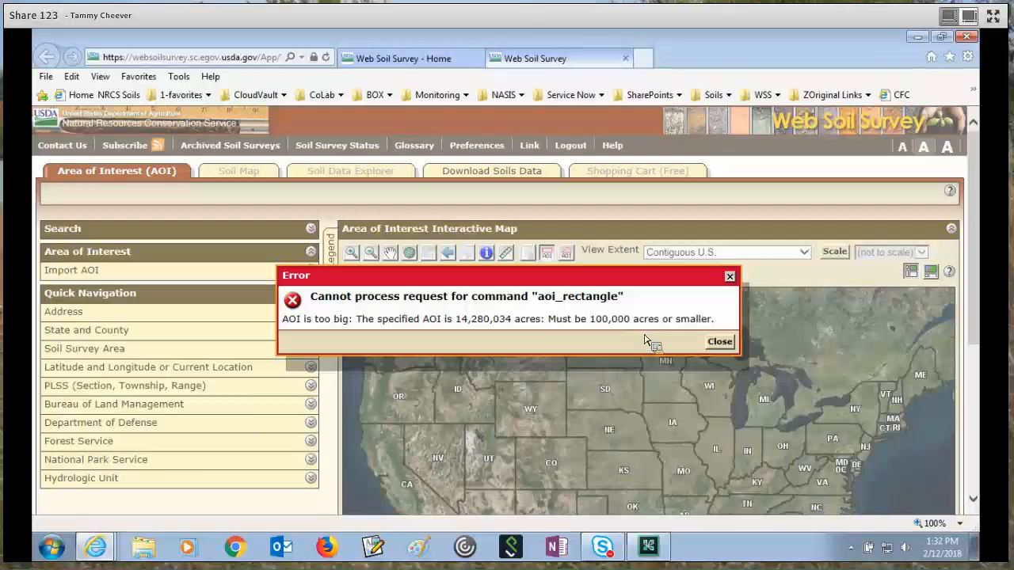
{"action": "mouse_move", "coordinate": [668, 349]}
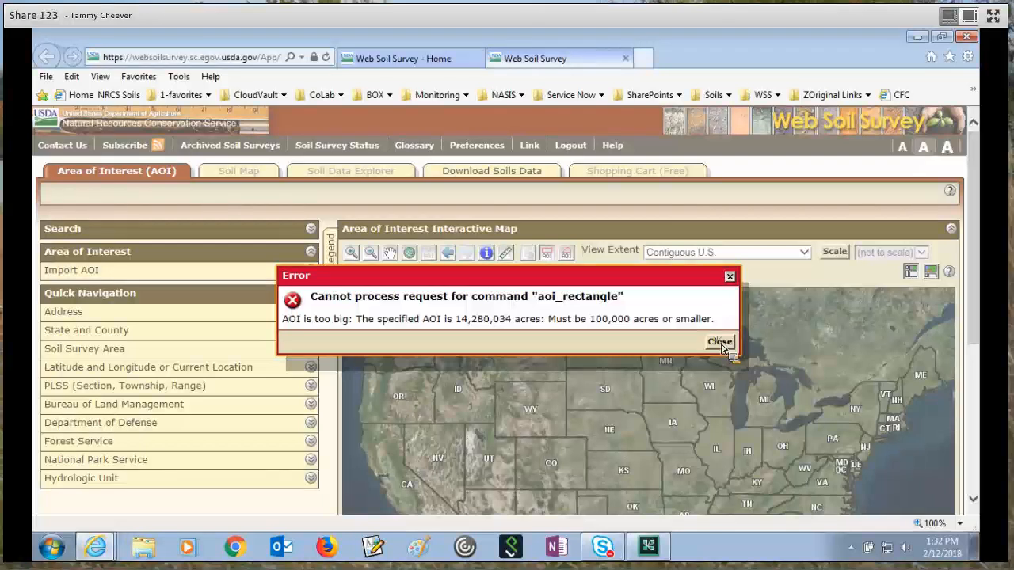
- Dismiss the area-too-big error dialog
{"action": "left_click", "coordinate": [720, 342]}
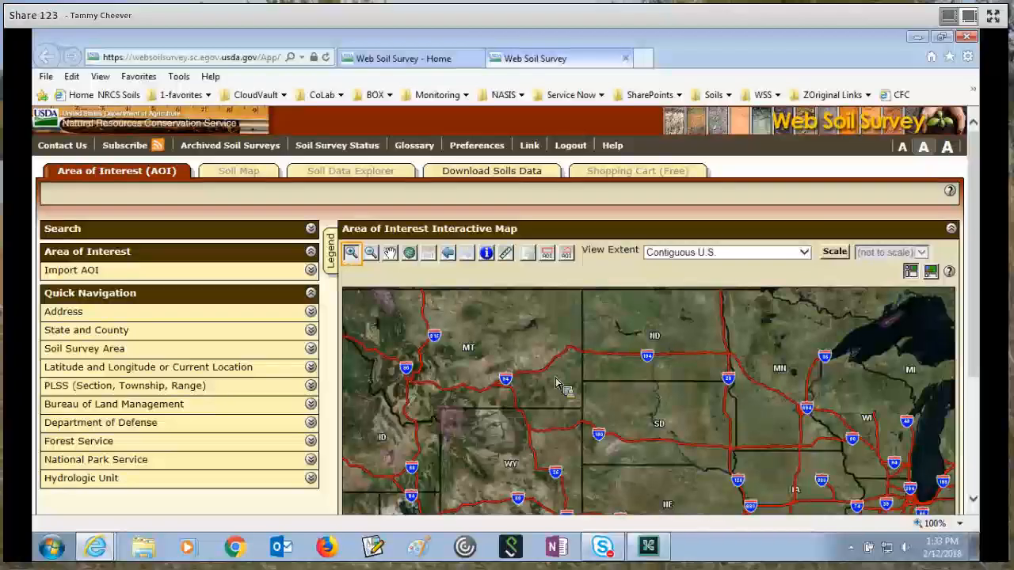
{"action": "mouse_move", "coordinate": [578, 399]}
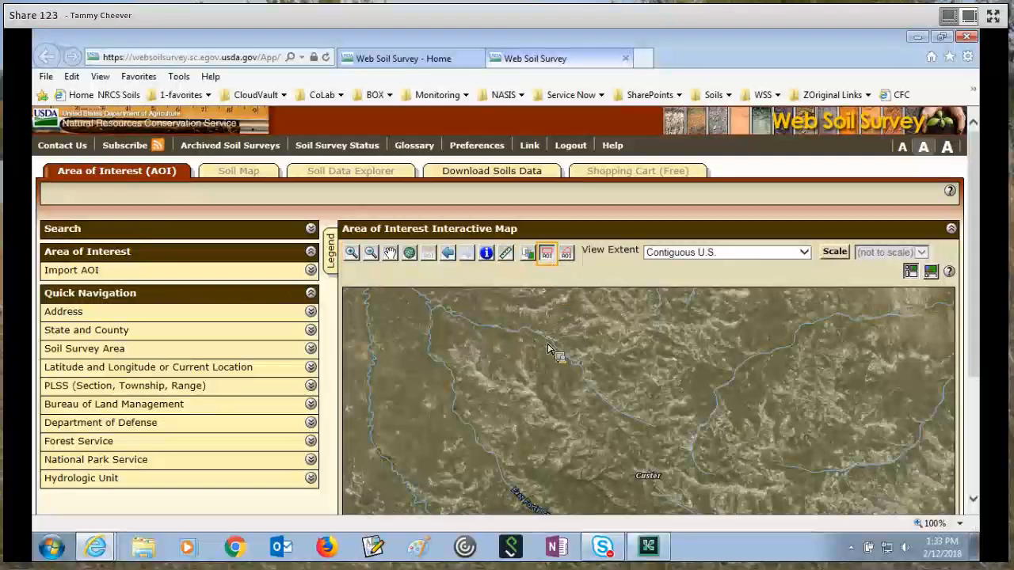
- Make the zoomed-in patch a 7.04-acre AOI in Custer County, Montana
{"action": "left_click", "coordinate": [548, 345]}
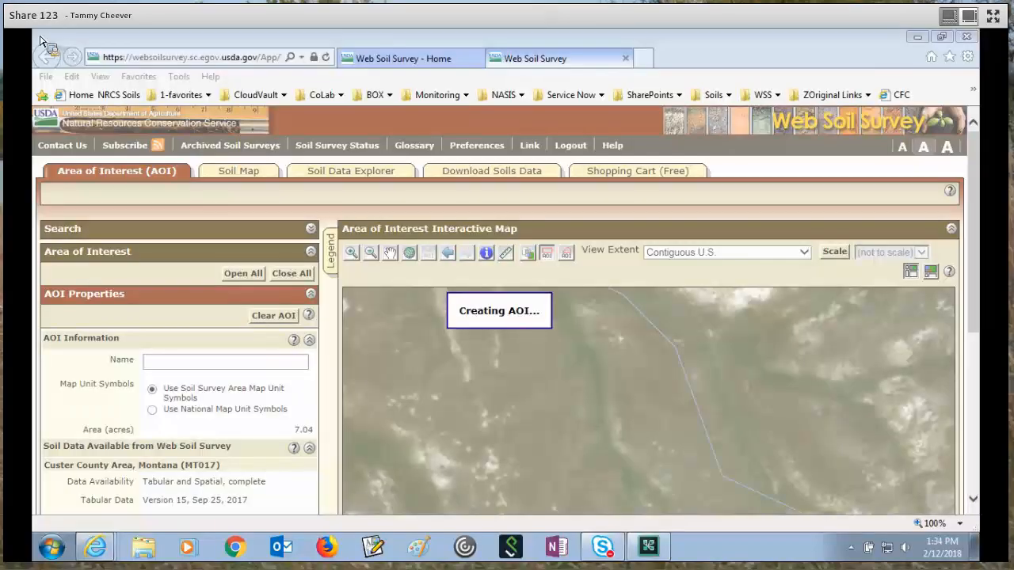
{"action": "mouse_move", "coordinate": [859, 504]}
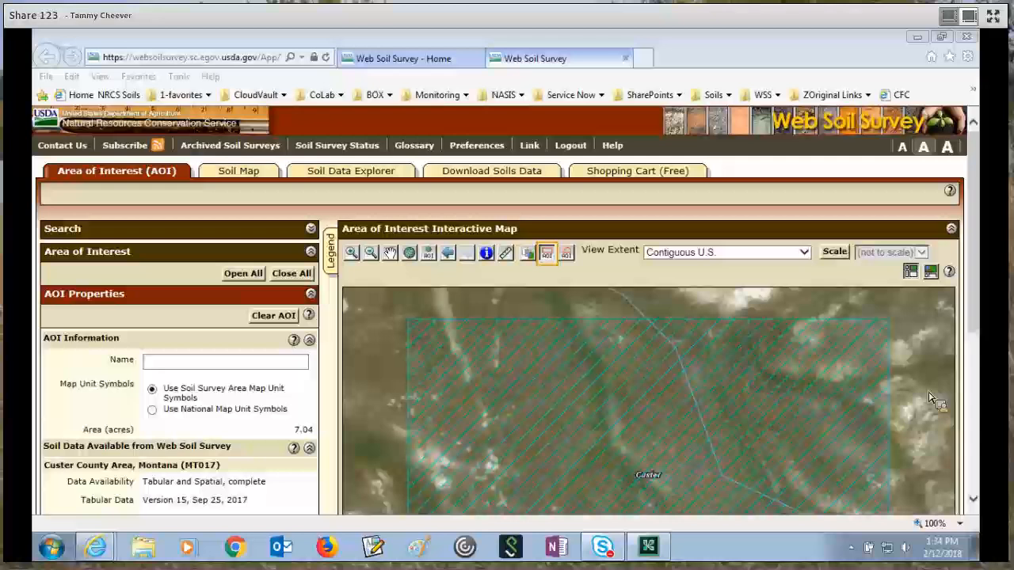
{"action": "scroll", "scroll_direction": "down", "scroll_amount": 3}
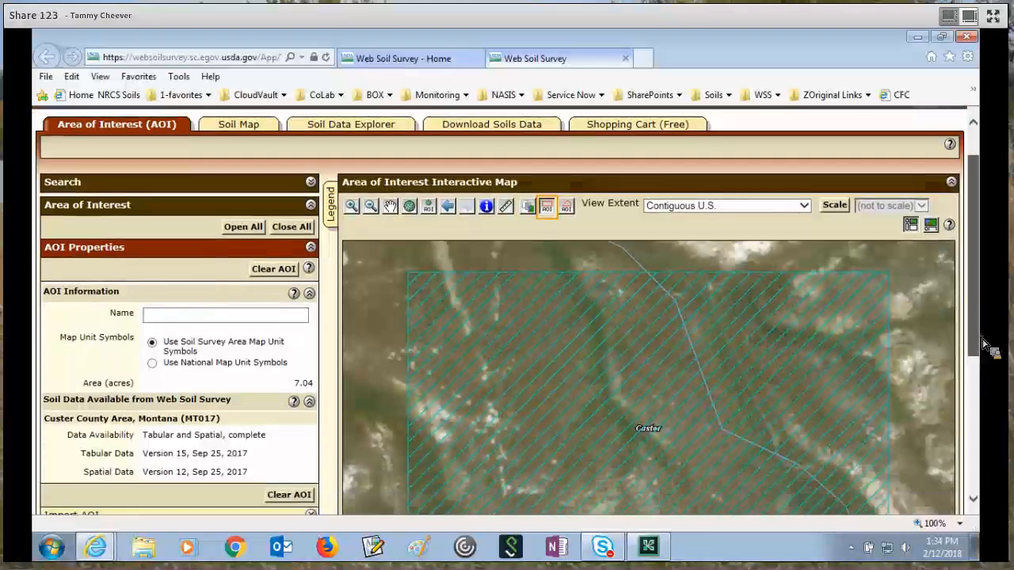
{"action": "scroll", "scroll_direction": "down", "scroll_amount": 3}
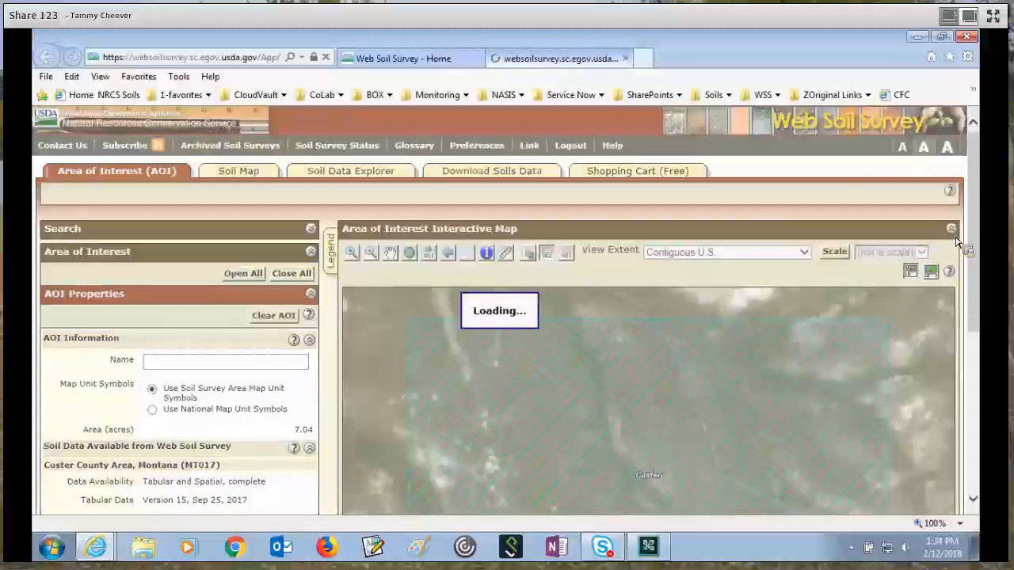
{"action": "left_click", "coordinate": [238, 171]}
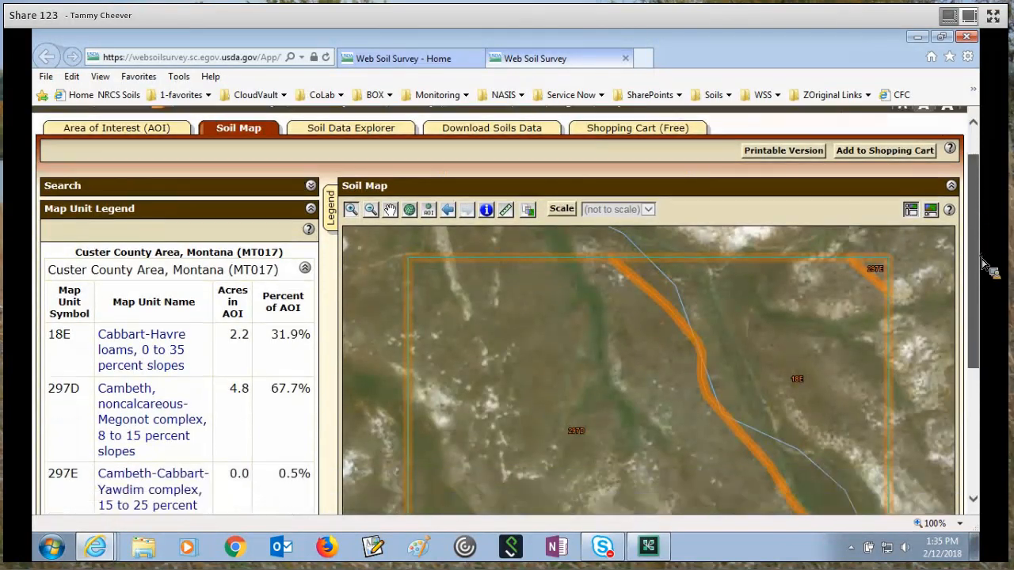
{"action": "scroll", "scroll_direction": "down", "scroll_amount": 3}
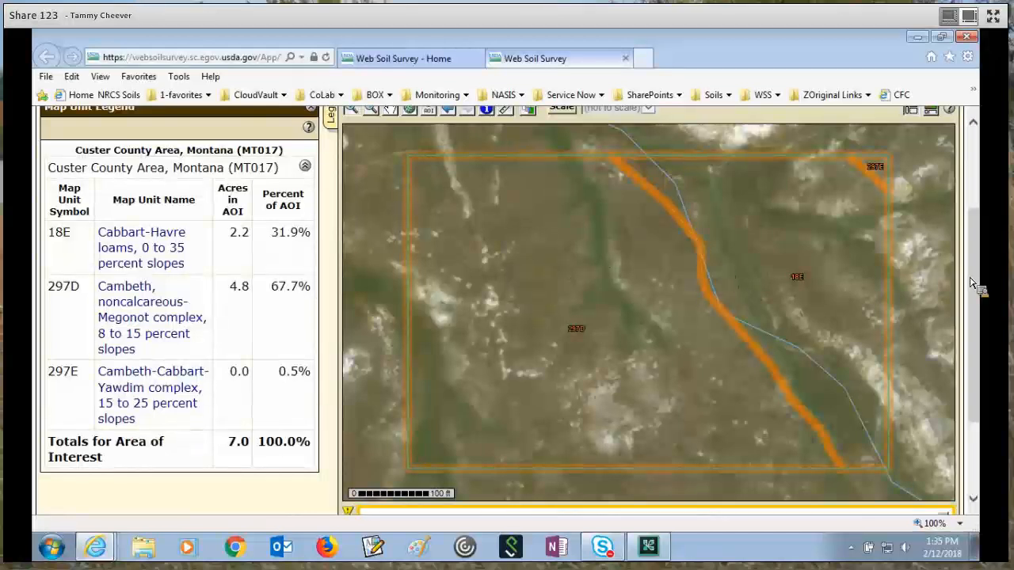
{"action": "scroll", "scroll_direction": "up", "scroll_amount": 3}
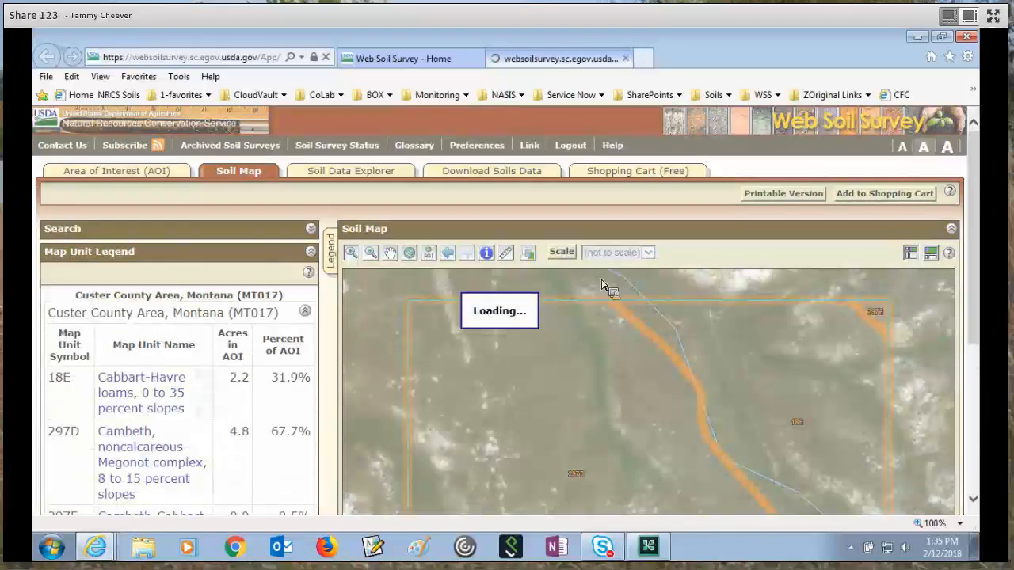
{"action": "left_click", "coordinate": [117, 171]}
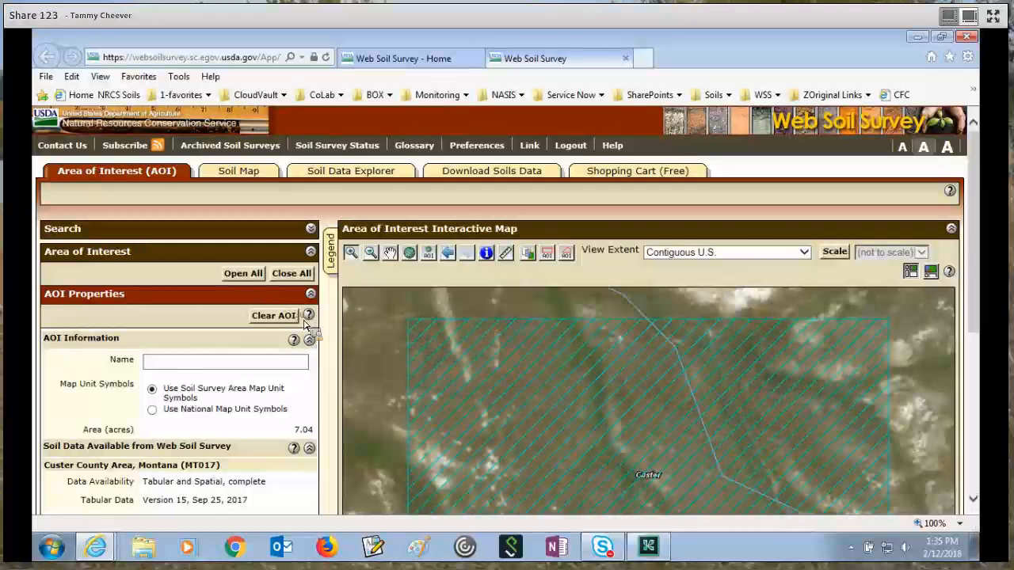
- Clear the rectangle AOI and outline a 0.28-acre polygon AOI on the map
{"action": "left_click", "coordinate": [272, 315]}
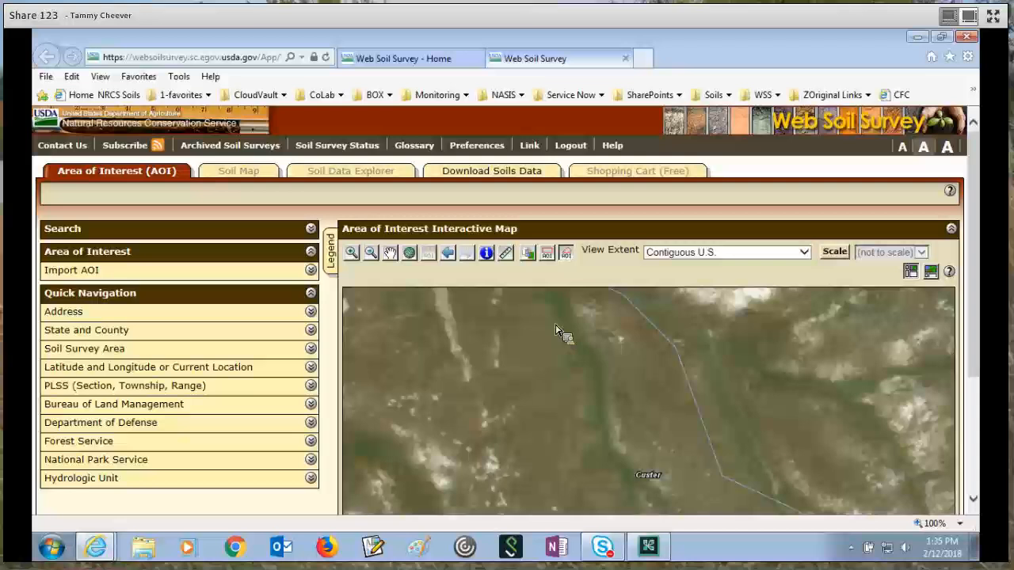
{"action": "left_click_drag", "start_coordinate": [554, 328], "coordinate": [520, 372]}
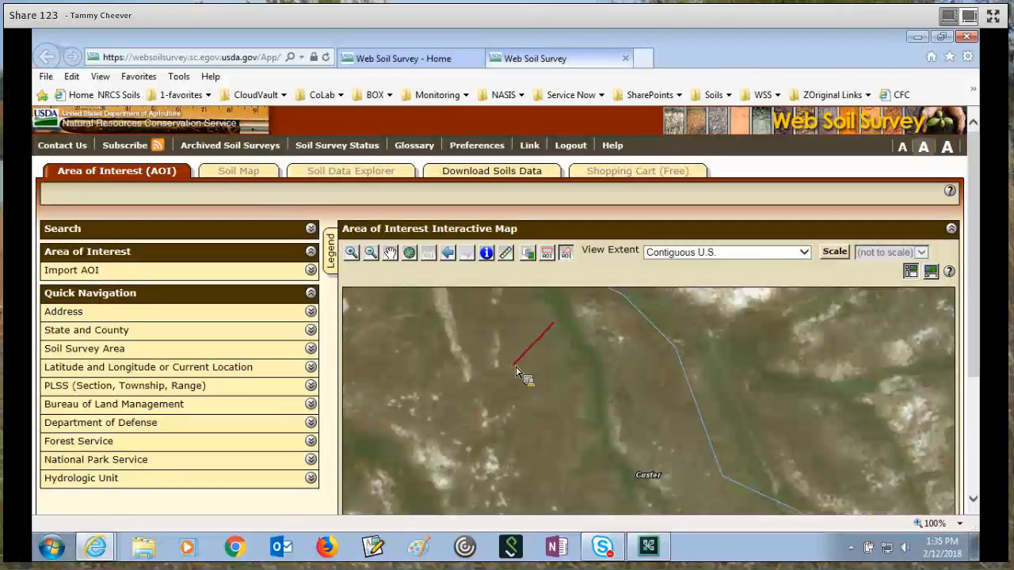
{"action": "mouse_move", "coordinate": [515, 381]}
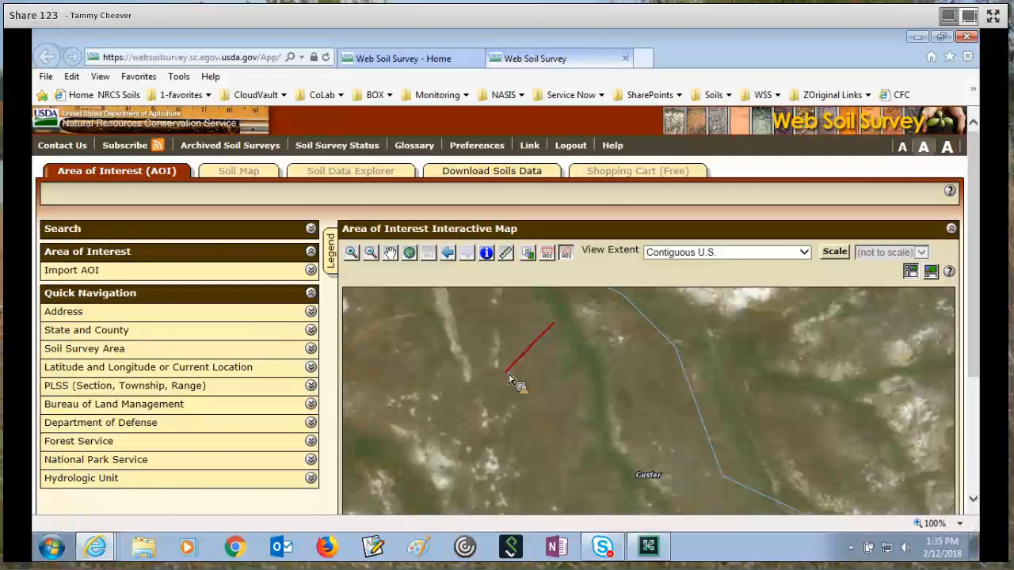
{"action": "left_click", "coordinate": [562, 409]}
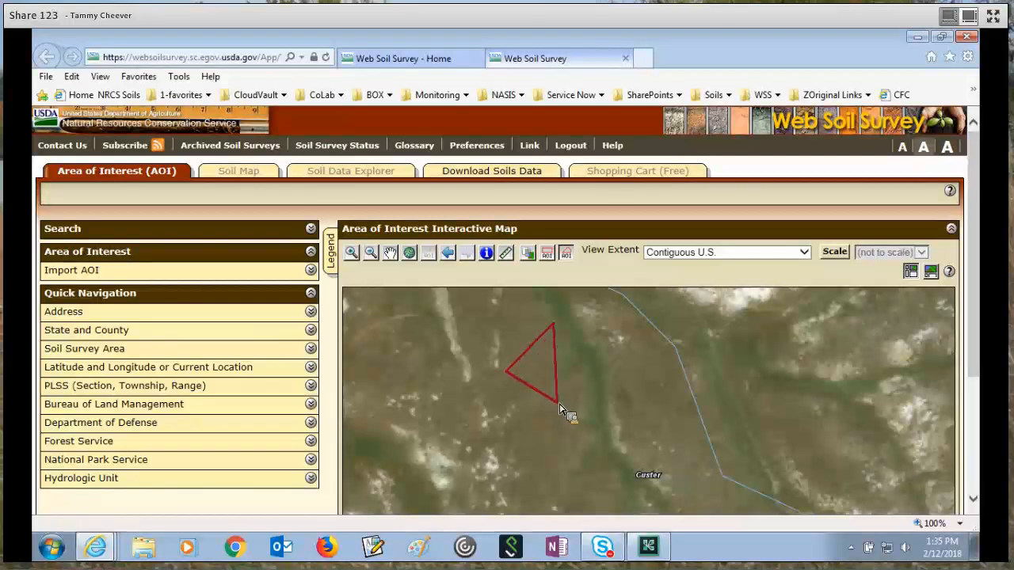
{"action": "left_click", "coordinate": [657, 427]}
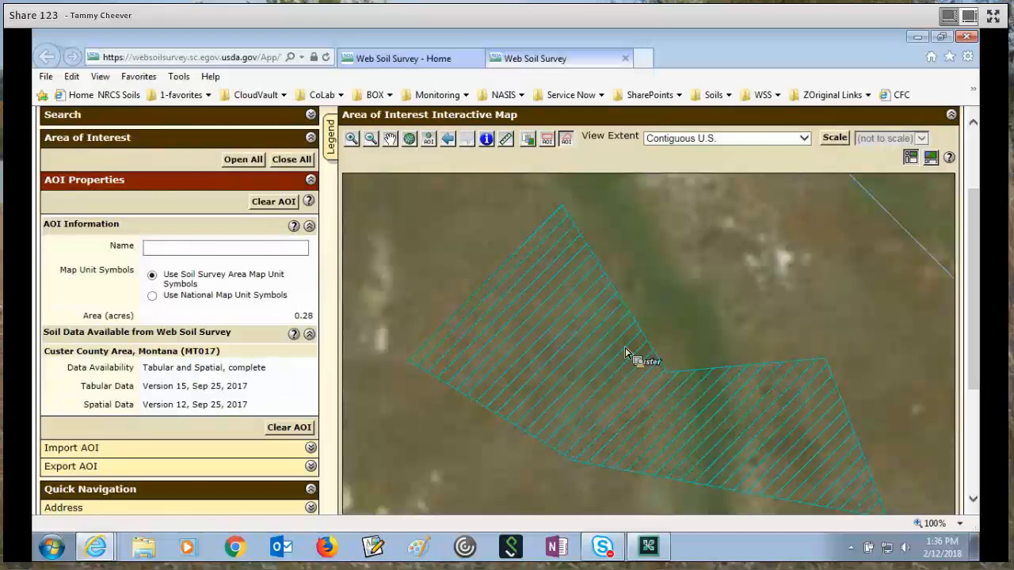
{"action": "scroll", "scroll_direction": "up", "scroll_amount": 3}
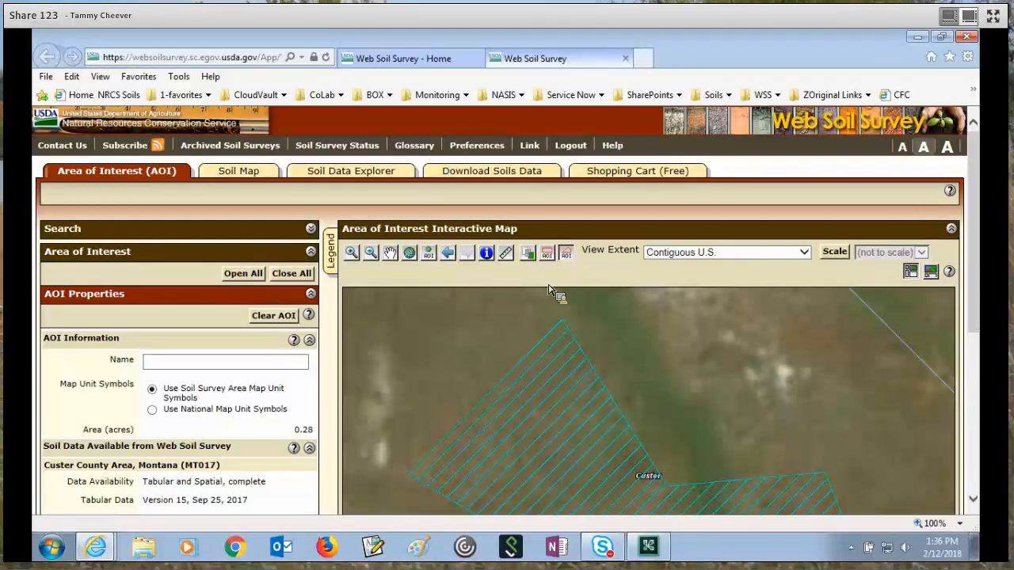
{"action": "mouse_move", "coordinate": [546, 252]}
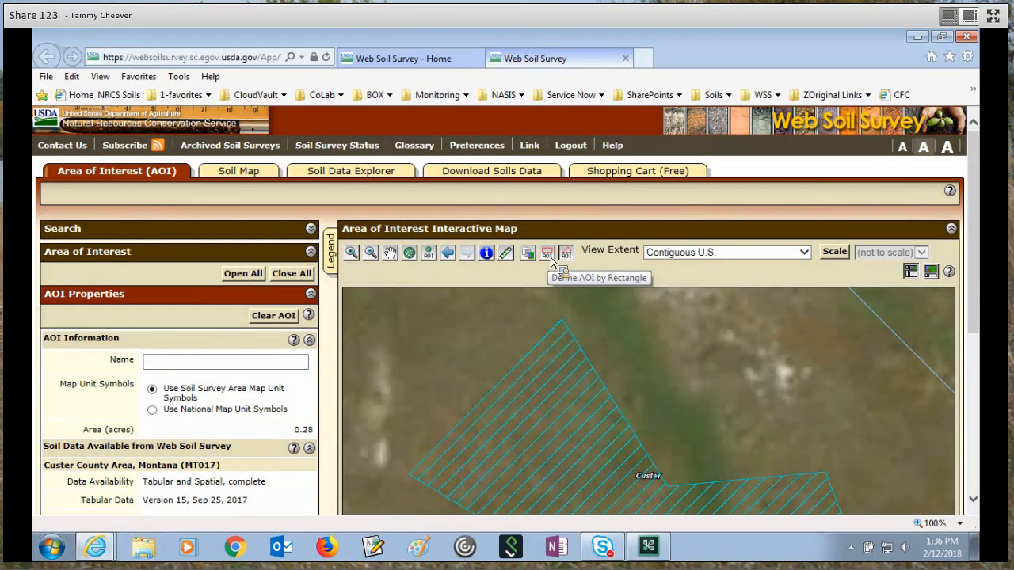
{"action": "mouse_move", "coordinate": [569, 266]}
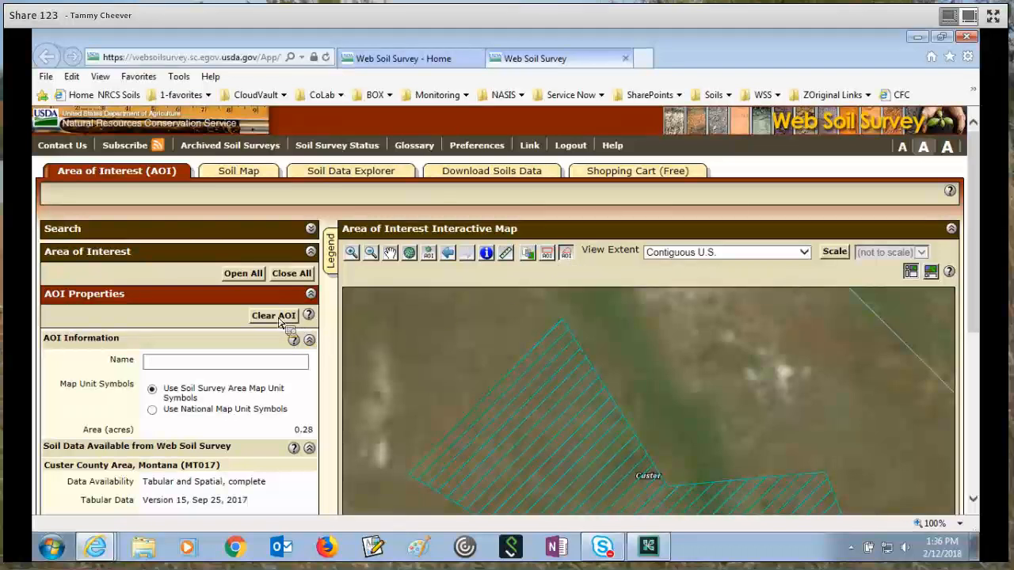
{"action": "mouse_move", "coordinate": [272, 316]}
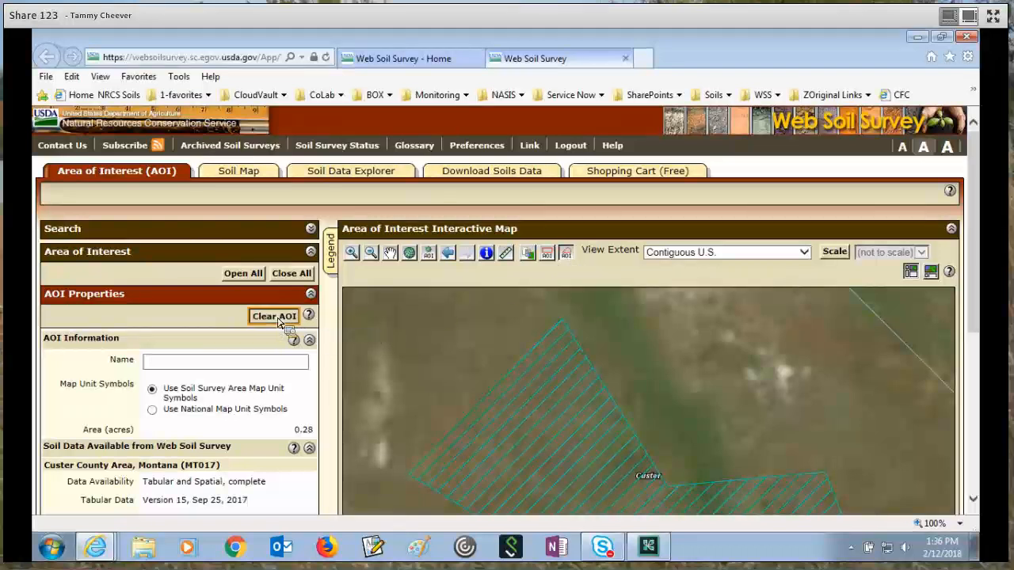
- Clear the polygon area of interest
{"action": "left_click", "coordinate": [273, 315]}
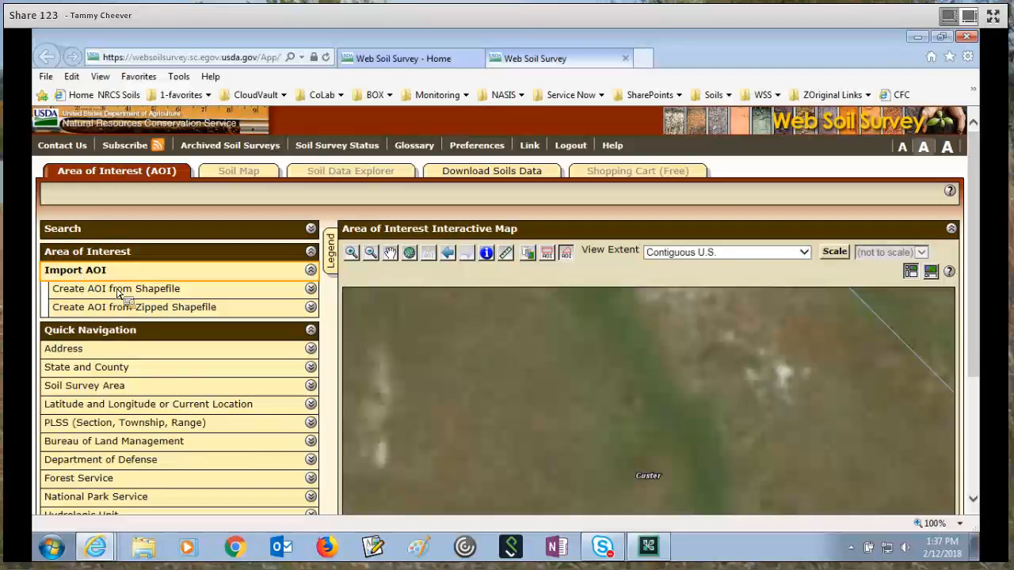
{"action": "mouse_move", "coordinate": [120, 278]}
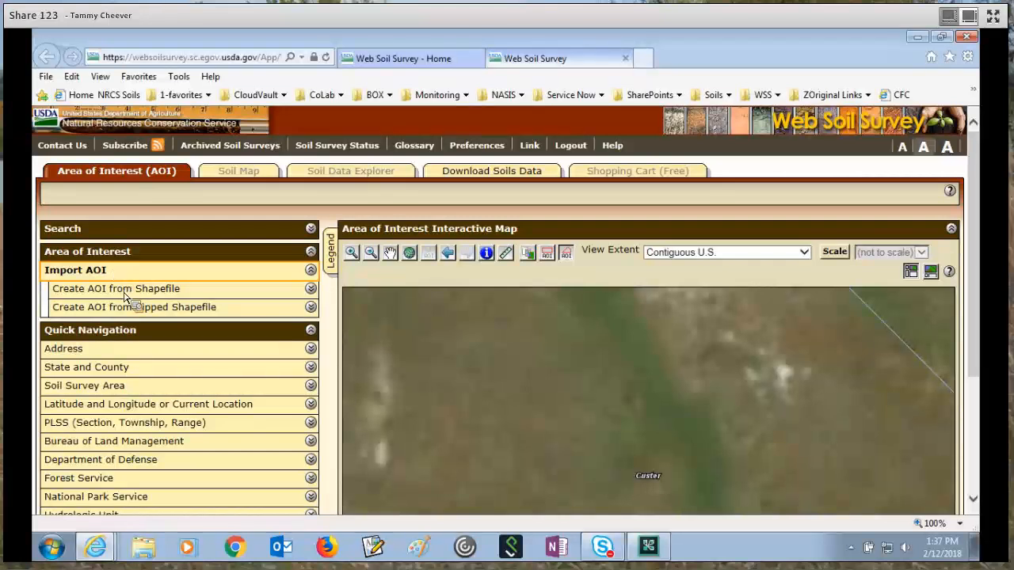
{"action": "mouse_move", "coordinate": [142, 309]}
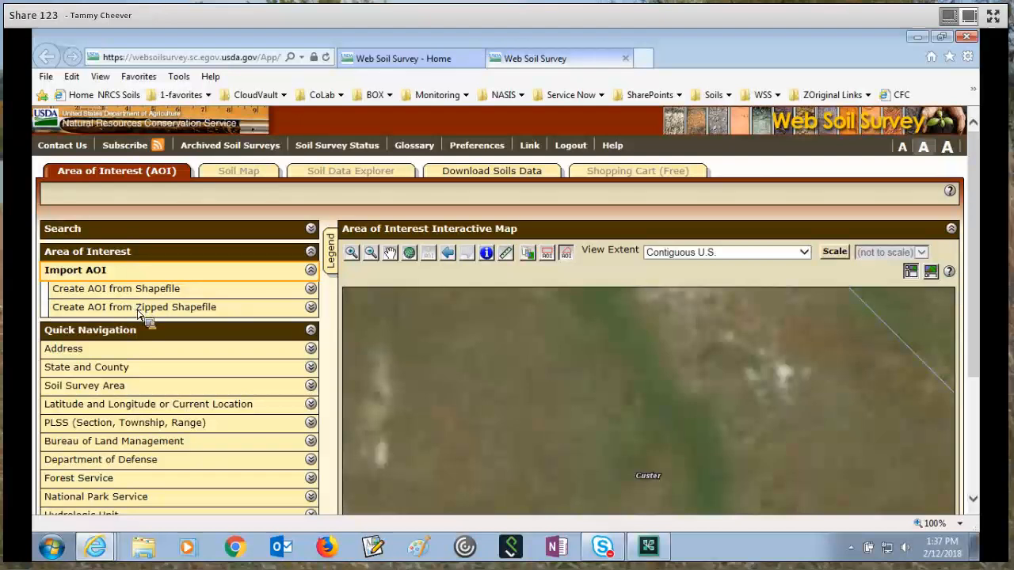
{"action": "mouse_move", "coordinate": [151, 291]}
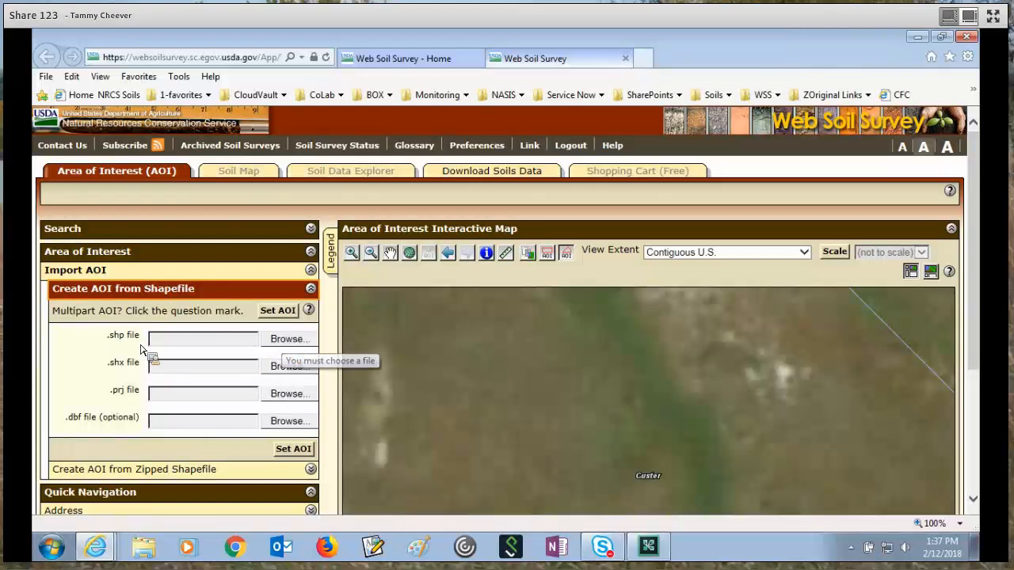
{"action": "mouse_move", "coordinate": [283, 346]}
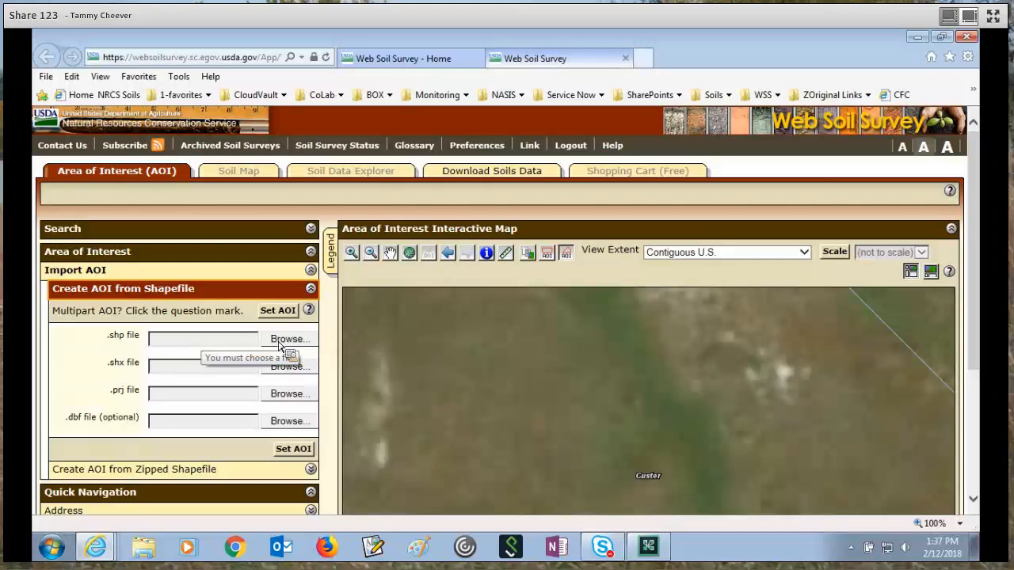
{"action": "mouse_move", "coordinate": [139, 377]}
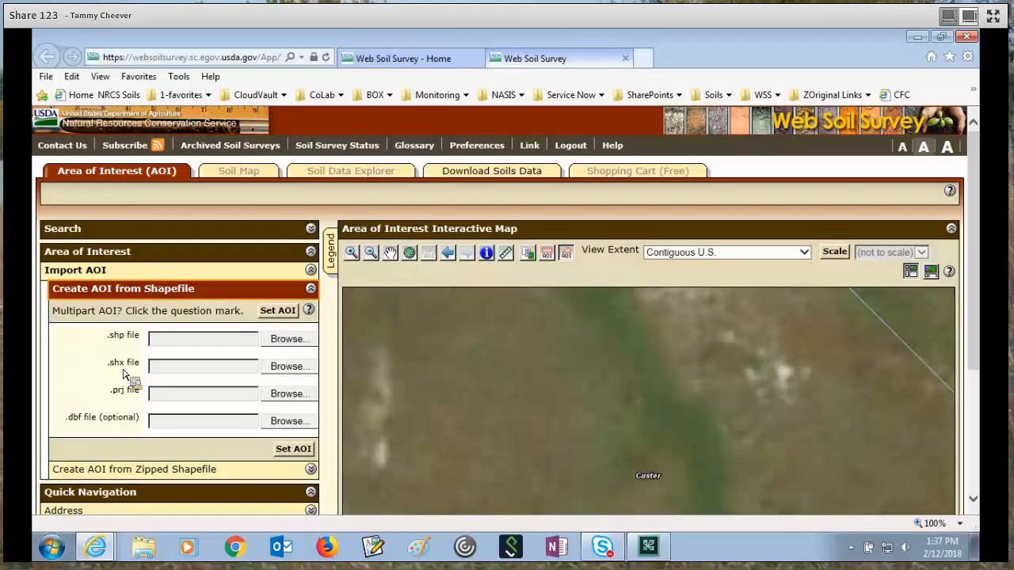
{"action": "mouse_move", "coordinate": [134, 396]}
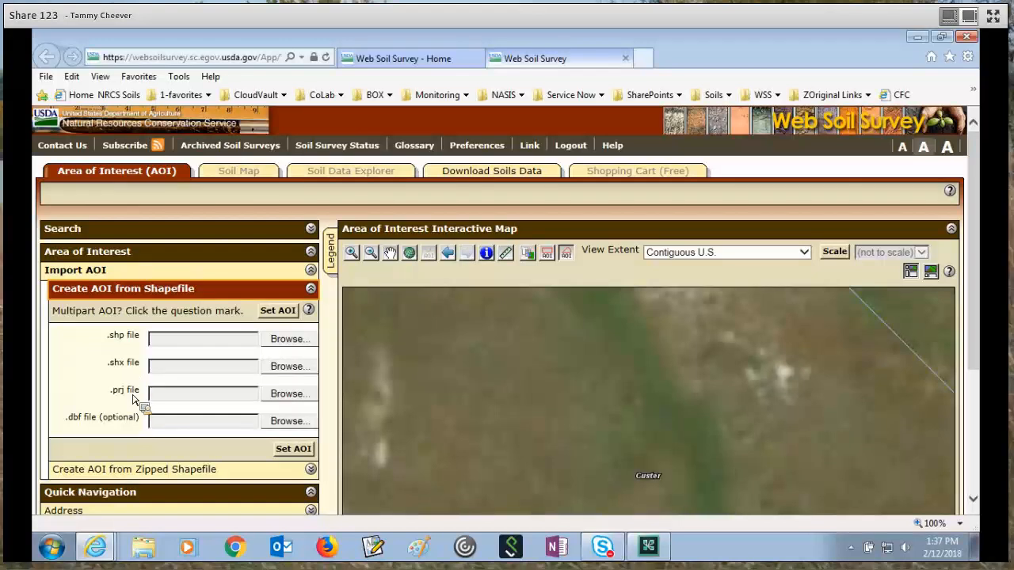
{"action": "mouse_move", "coordinate": [119, 428]}
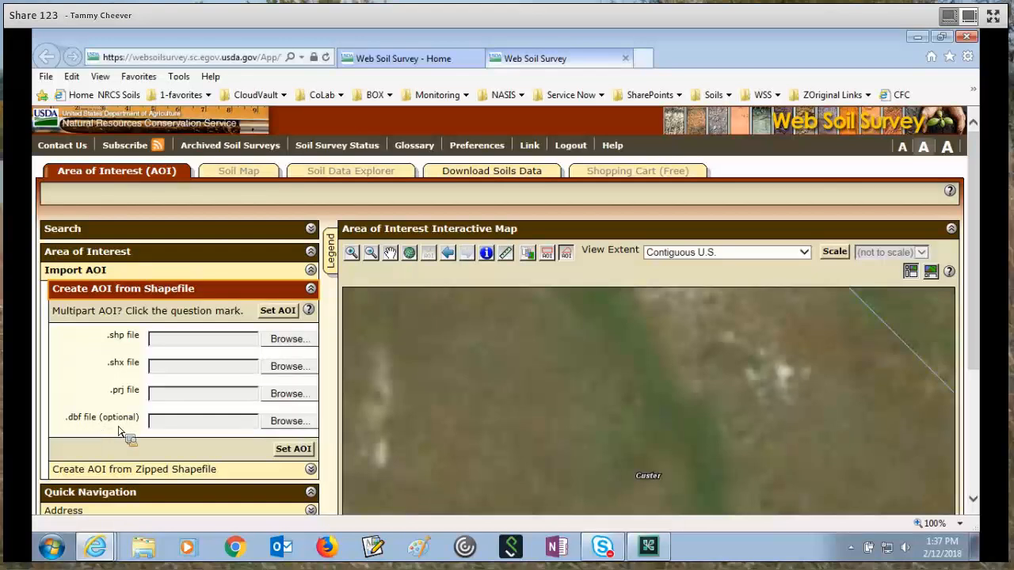
{"action": "mouse_move", "coordinate": [244, 366]}
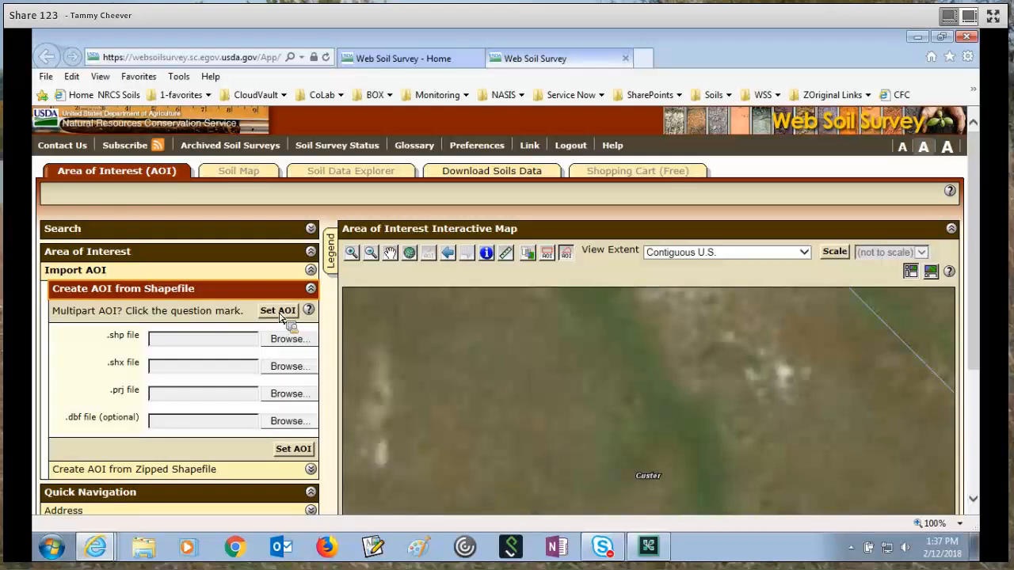
{"action": "mouse_move", "coordinate": [283, 331]}
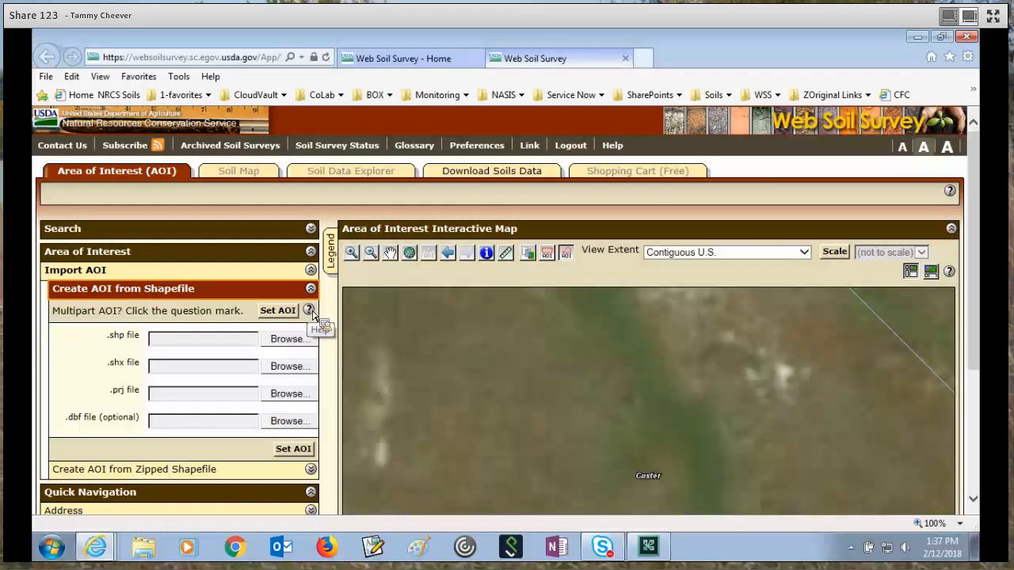
- Read through the shapefile AOI import help and close it
{"action": "left_click", "coordinate": [311, 309]}
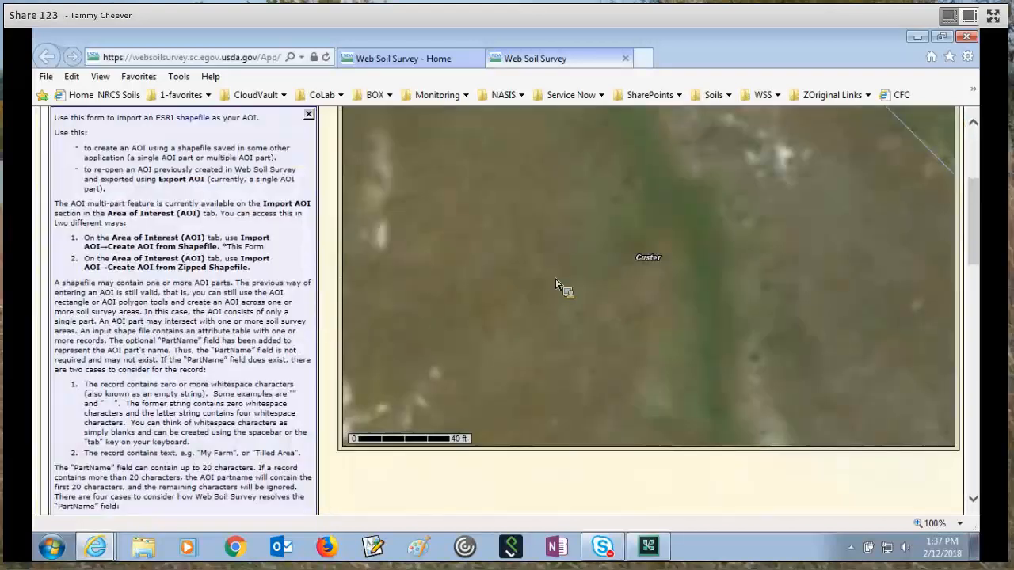
{"action": "scroll", "scroll_direction": "up", "scroll_amount": 3}
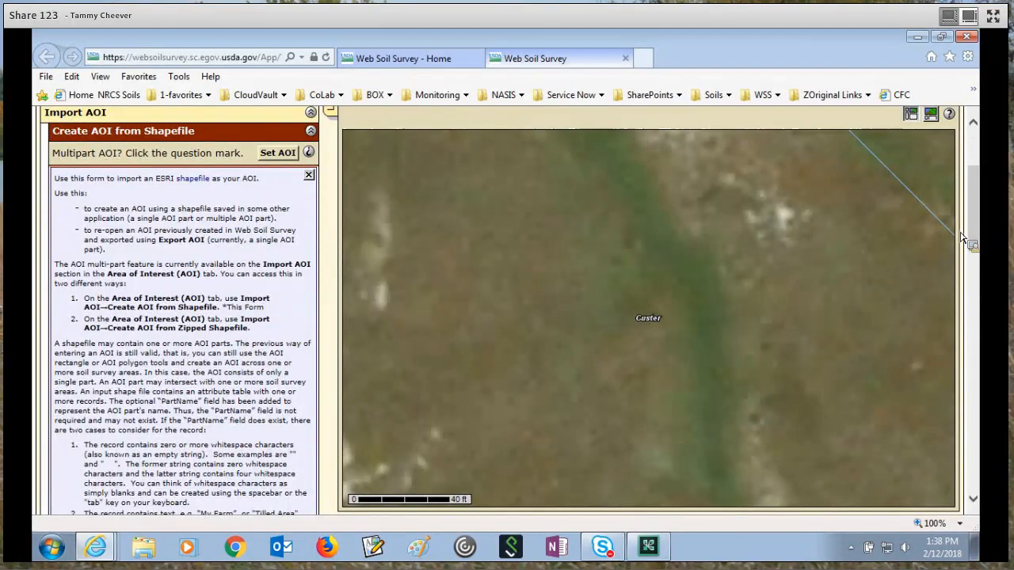
{"action": "scroll", "scroll_direction": "down", "scroll_amount": 3}
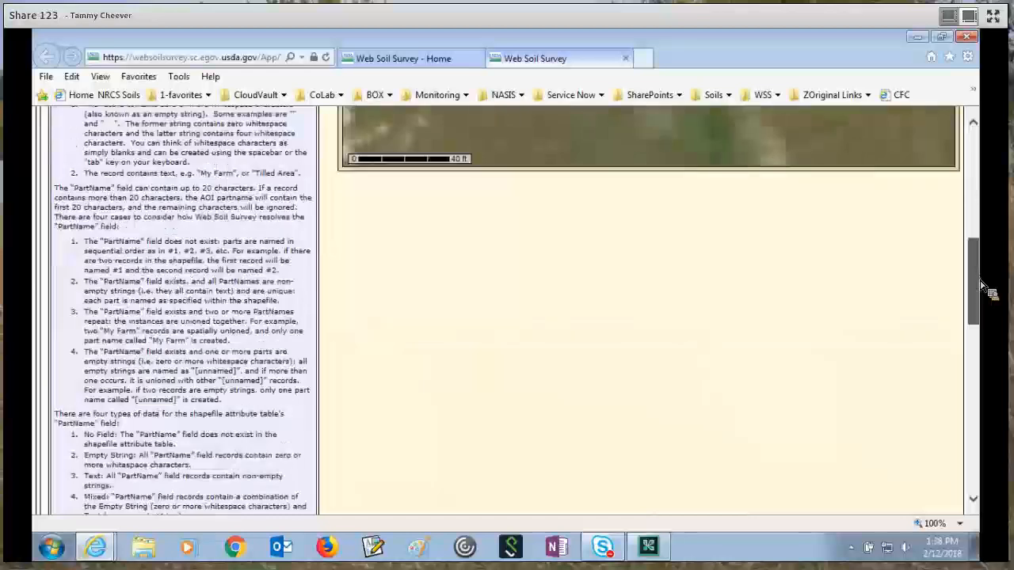
{"action": "scroll", "scroll_direction": "down", "scroll_amount": 3}
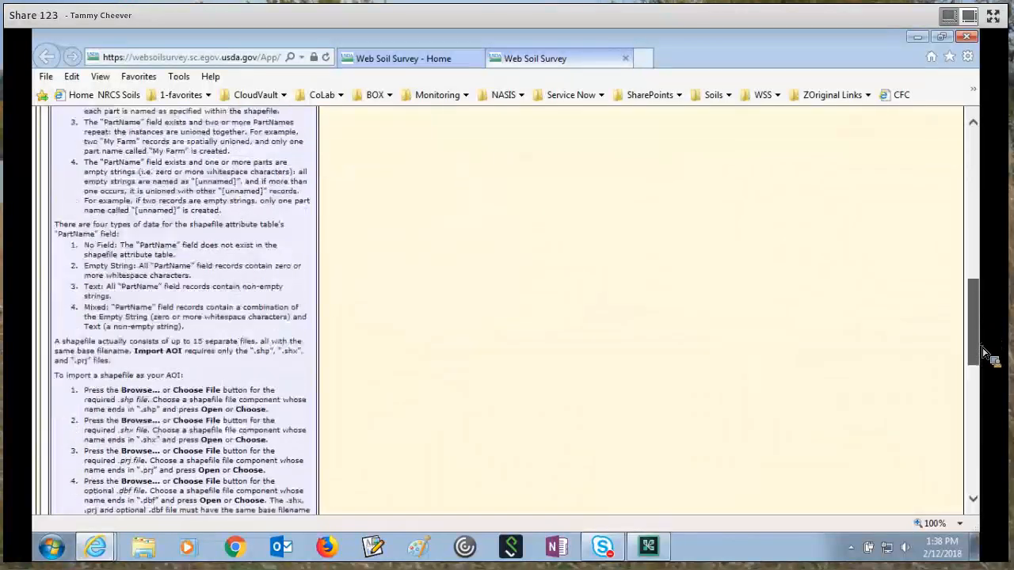
{"action": "scroll", "scroll_direction": "down", "scroll_amount": 3}
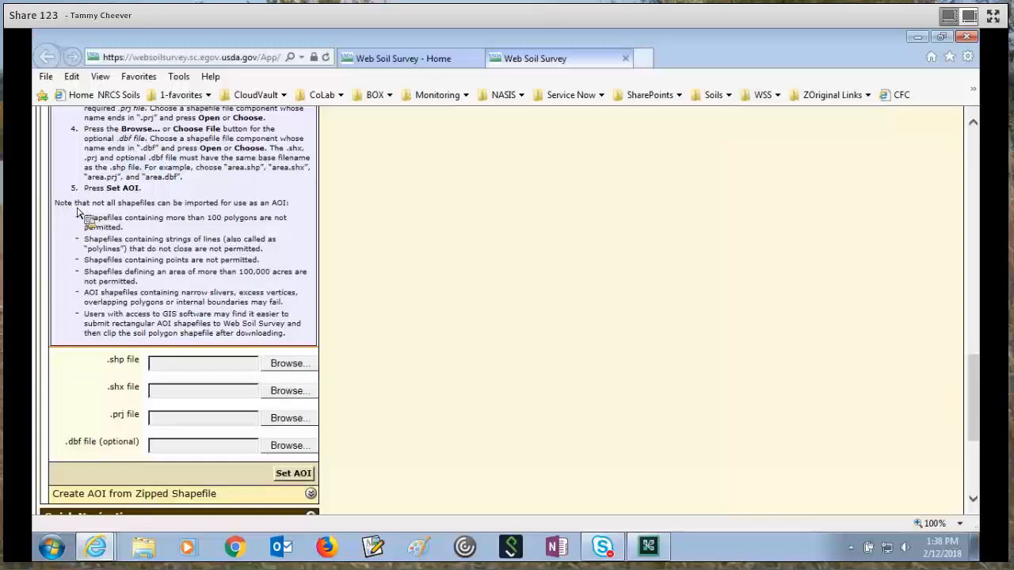
{"action": "mouse_move", "coordinate": [133, 207]}
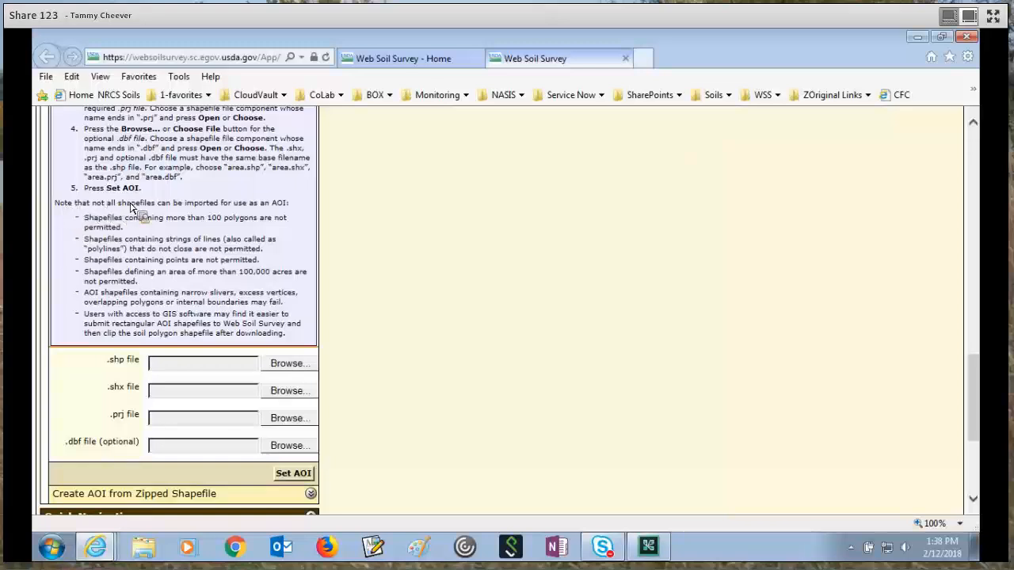
{"action": "mouse_move", "coordinate": [171, 293]}
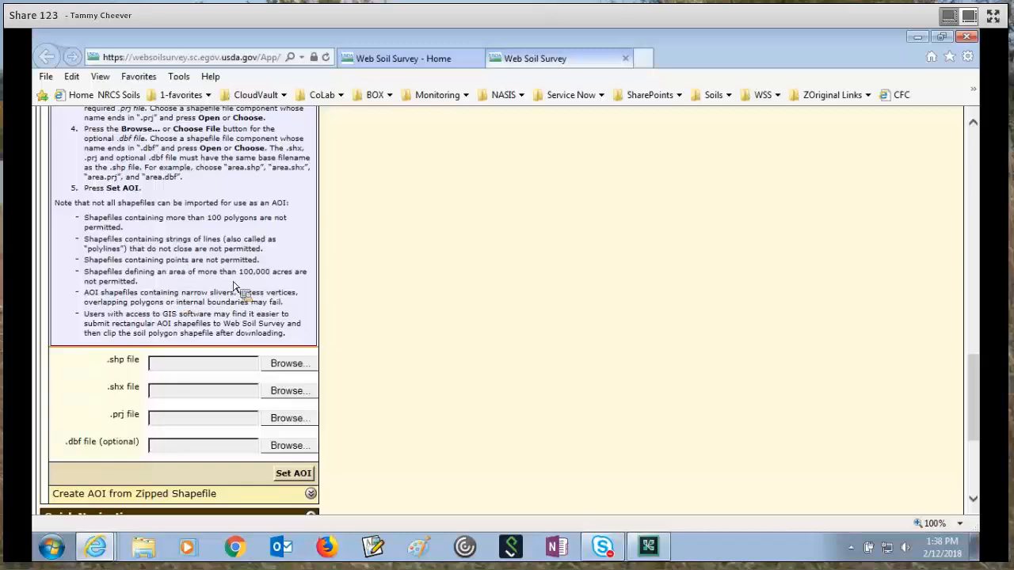
{"action": "mouse_move", "coordinate": [970, 342]}
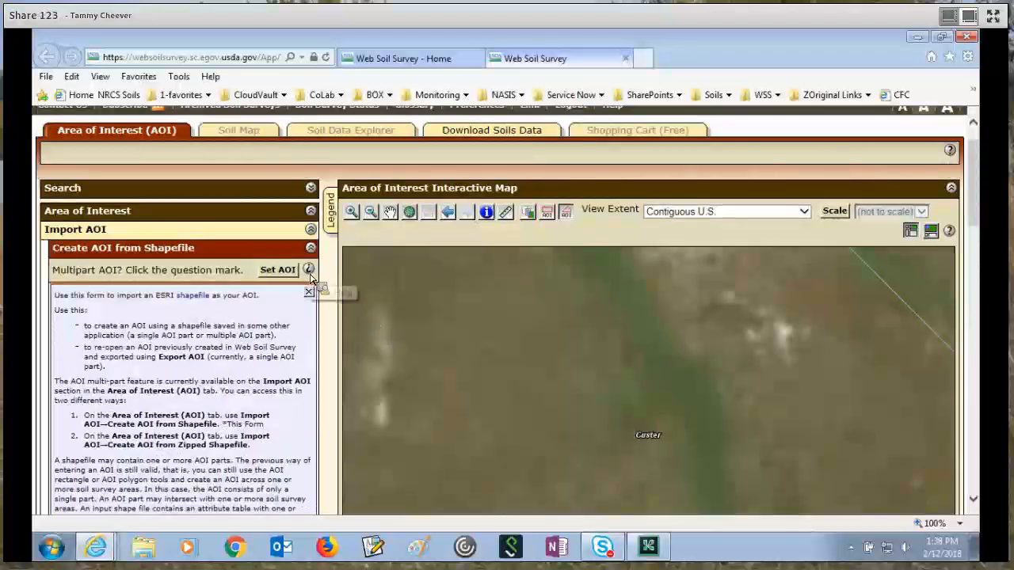
{"action": "mouse_move", "coordinate": [310, 270]}
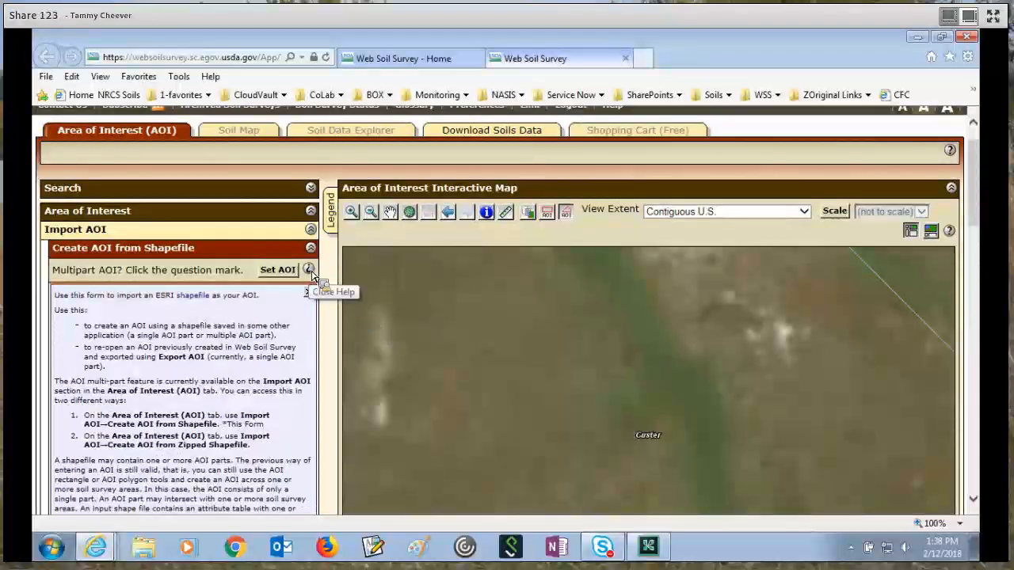
{"action": "left_click", "coordinate": [309, 269]}
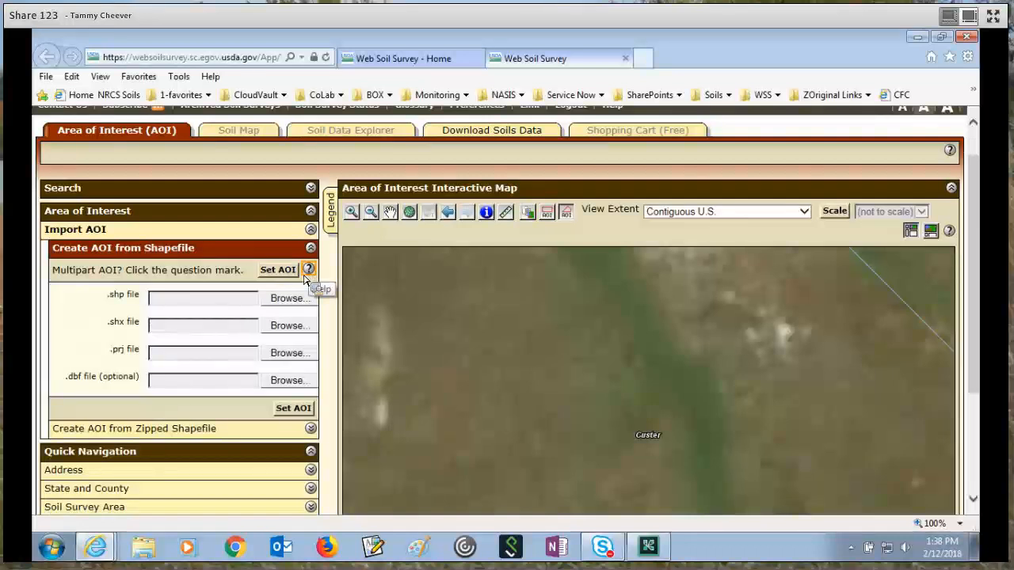
{"action": "mouse_move", "coordinate": [155, 434]}
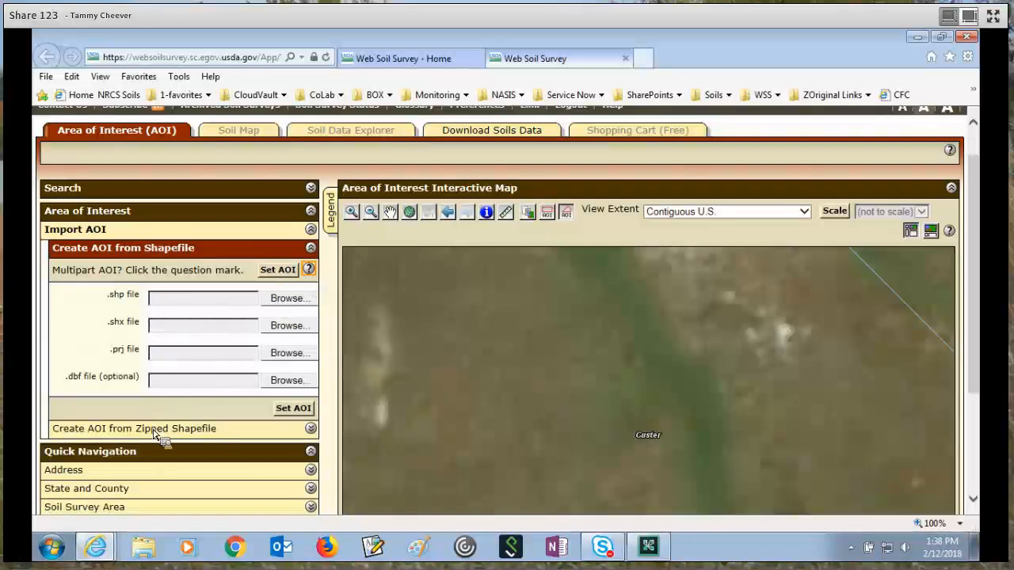
- Show the zipped shapefile import form, then collapse the Import AOI section
{"action": "left_click", "coordinate": [133, 427]}
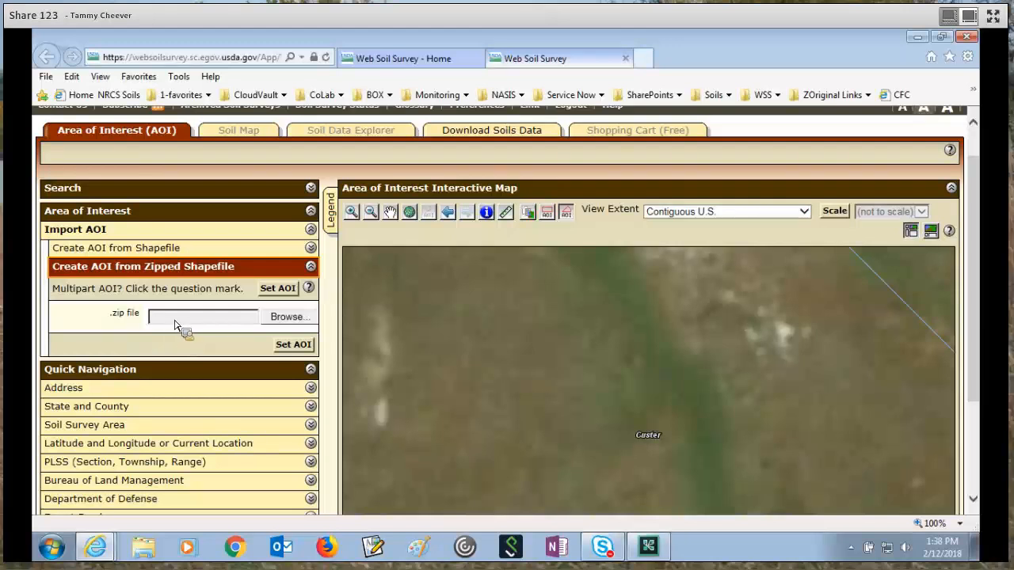
{"action": "left_click", "coordinate": [293, 344]}
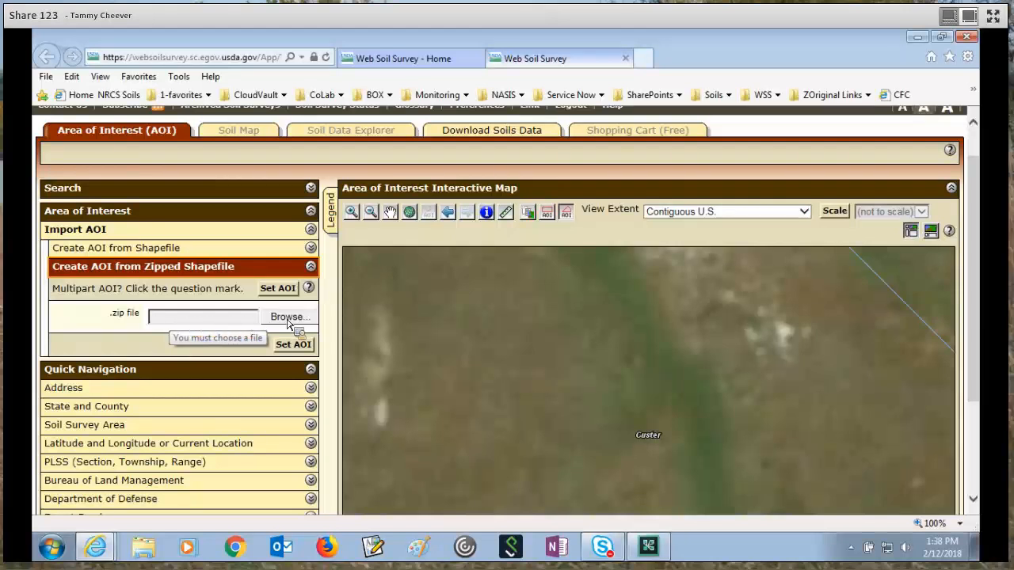
{"action": "mouse_move", "coordinate": [244, 326]}
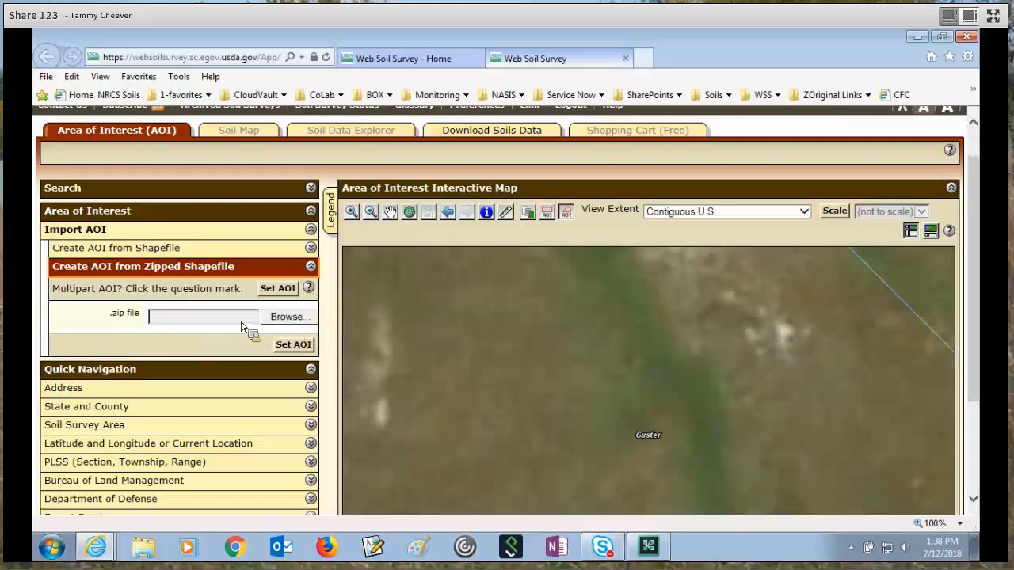
{"action": "mouse_move", "coordinate": [293, 349]}
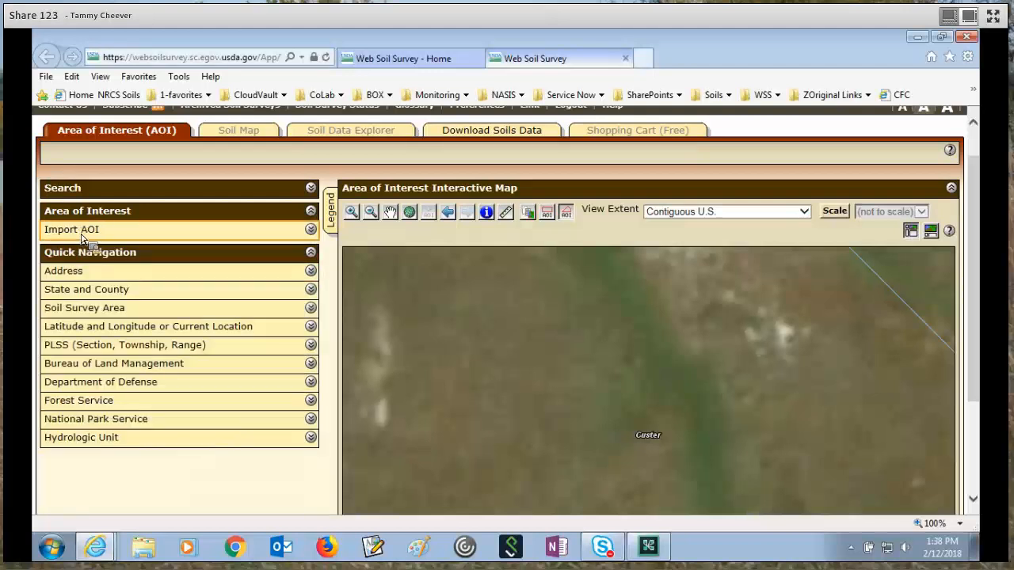
{"action": "mouse_move", "coordinate": [159, 241]}
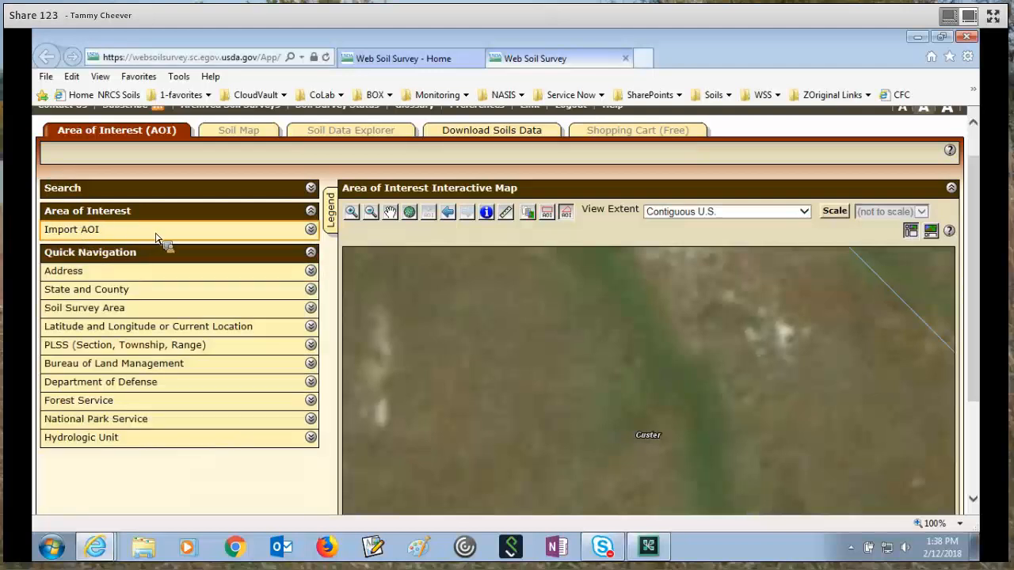
{"action": "mouse_move", "coordinate": [111, 261]}
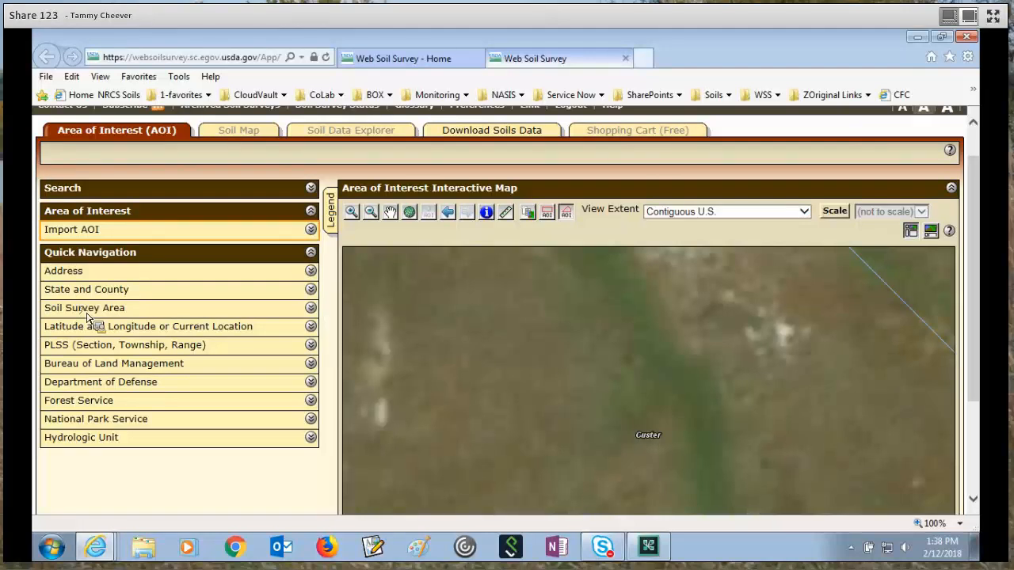
- Set Soil Survey Area navigation to Idaho, Franklin and choose Franklin County Area, Idaho (ID714)
{"action": "left_click", "coordinate": [84, 308]}
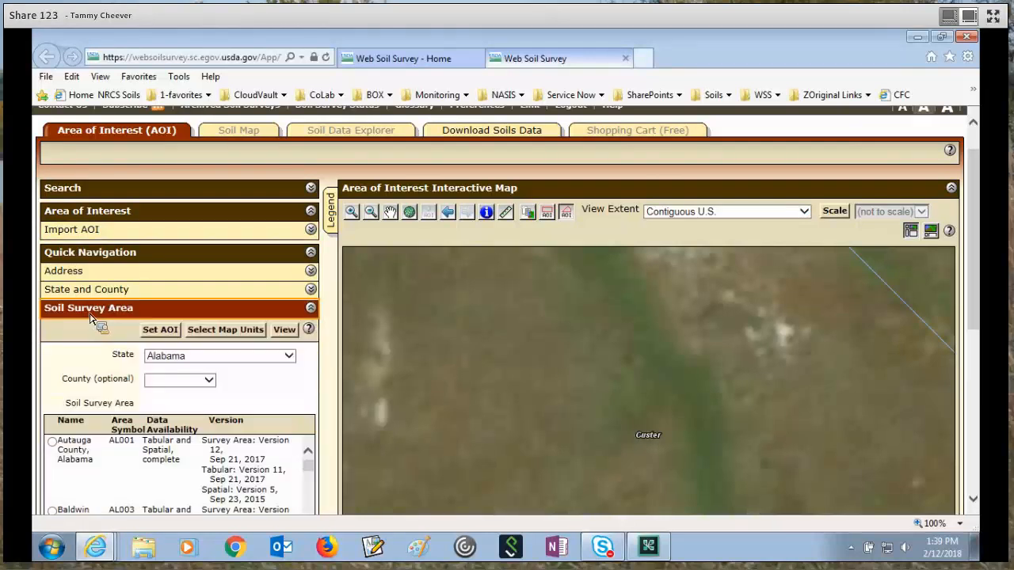
{"action": "mouse_move", "coordinate": [295, 371]}
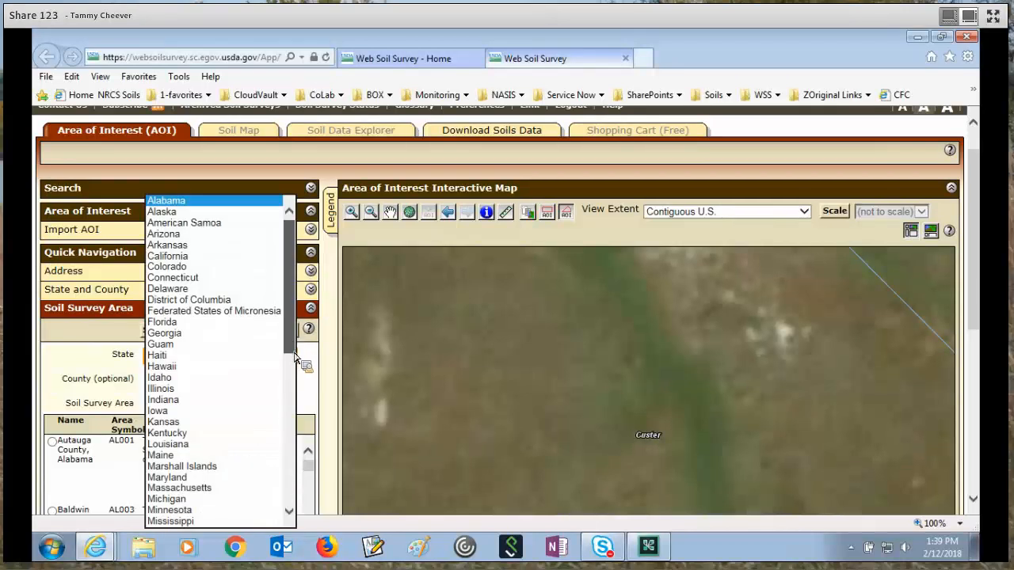
{"action": "scroll", "scroll_direction": "down", "scroll_amount": 3}
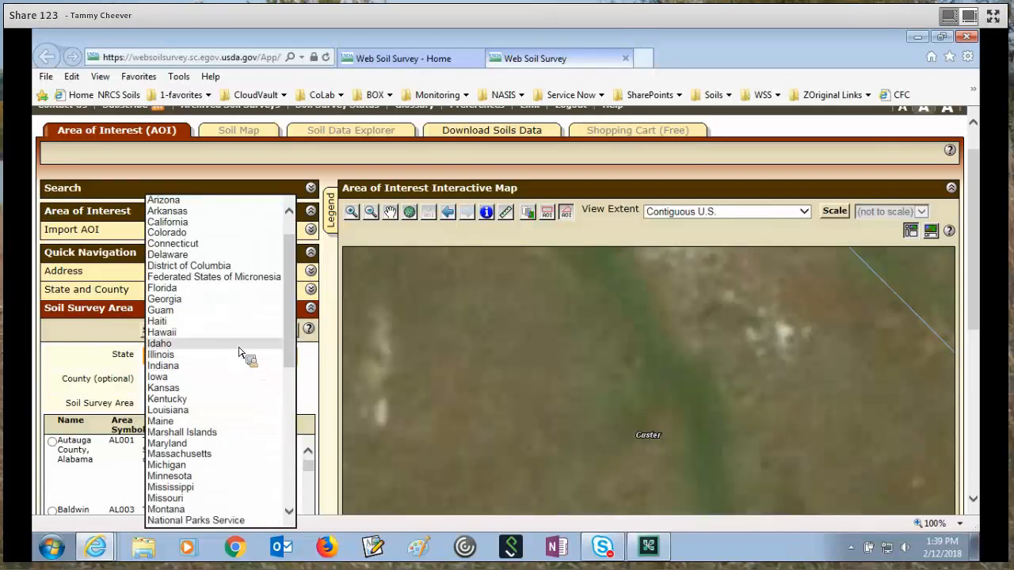
{"action": "left_click", "coordinate": [158, 342]}
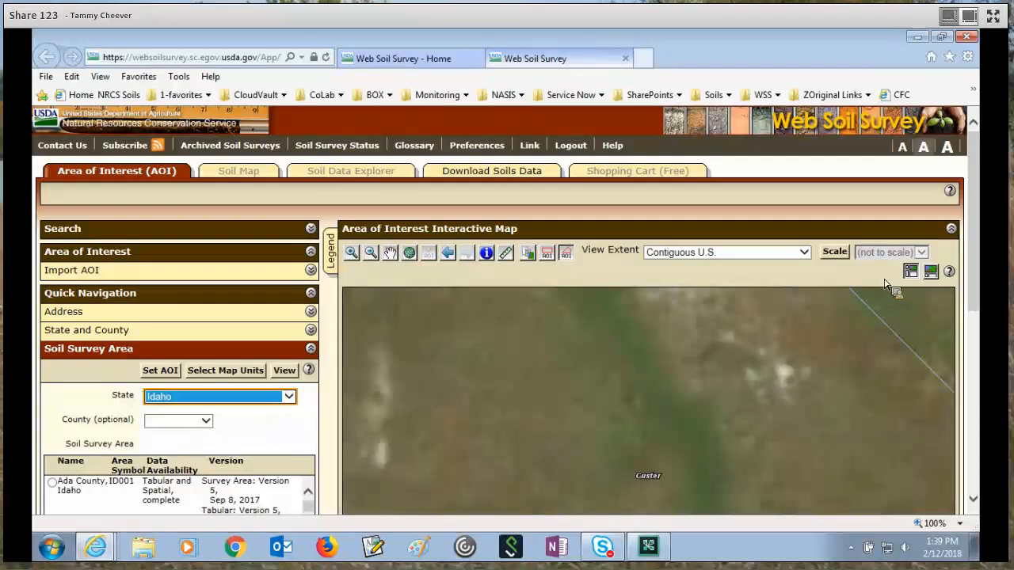
{"action": "scroll", "scroll_direction": "down", "scroll_amount": 3}
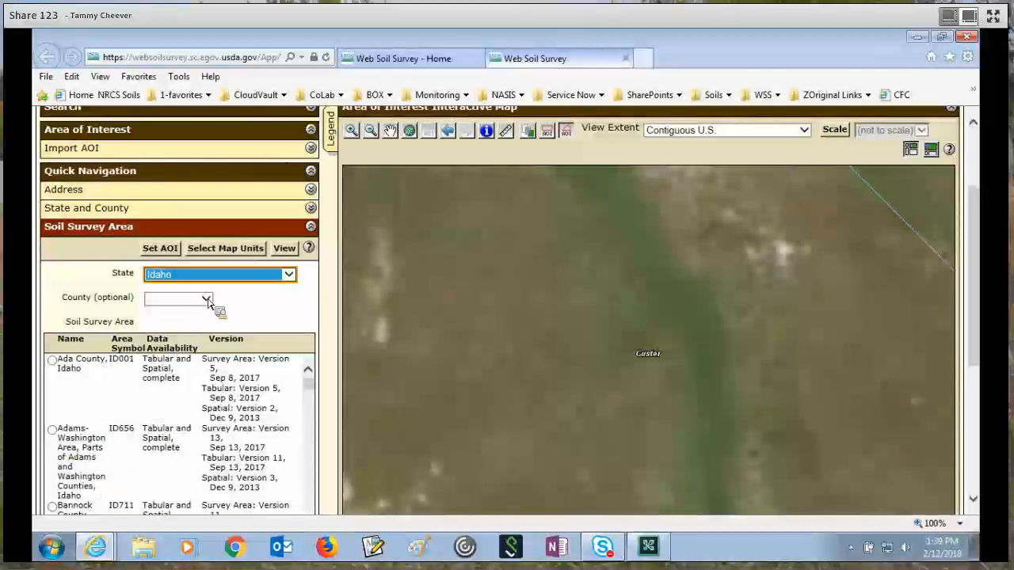
{"action": "left_click", "coordinate": [206, 298]}
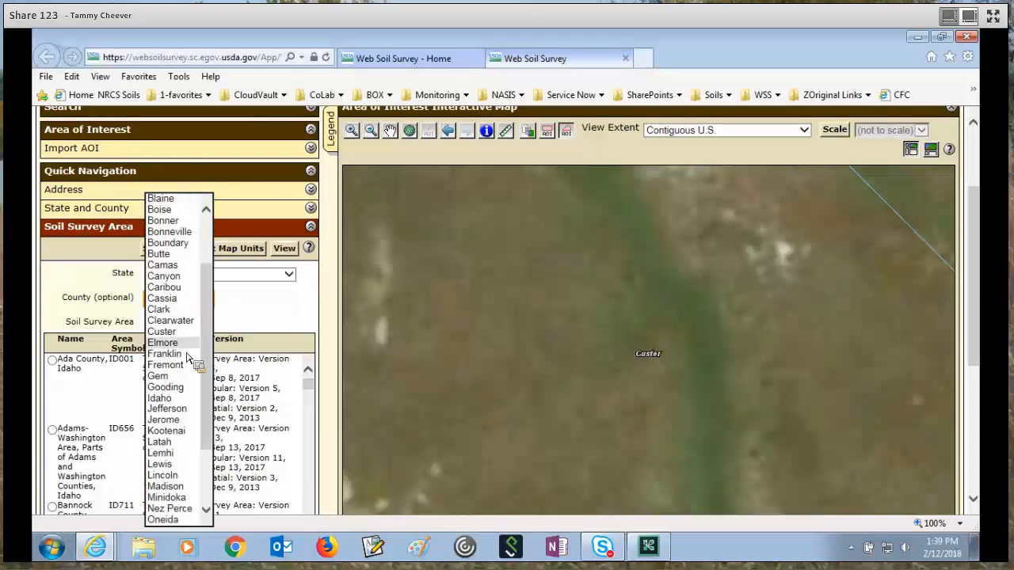
{"action": "left_click", "coordinate": [165, 355]}
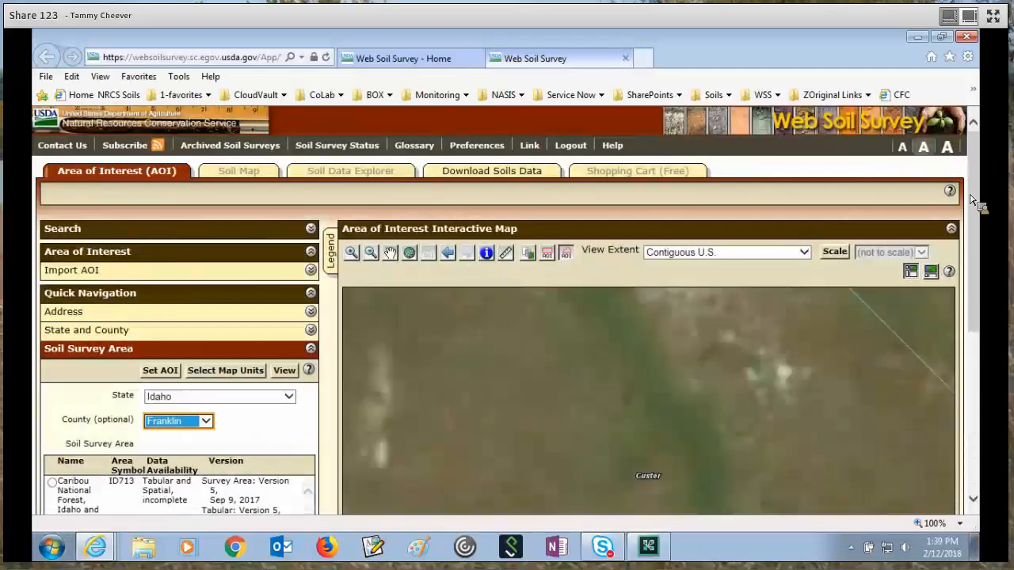
{"action": "scroll", "scroll_direction": "down", "scroll_amount": 3}
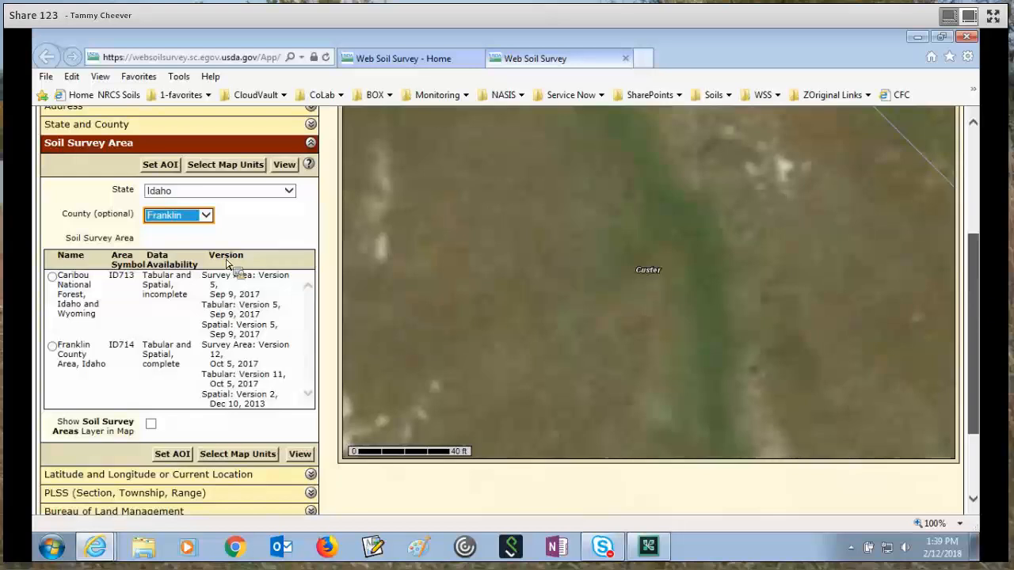
{"action": "mouse_move", "coordinate": [107, 301]}
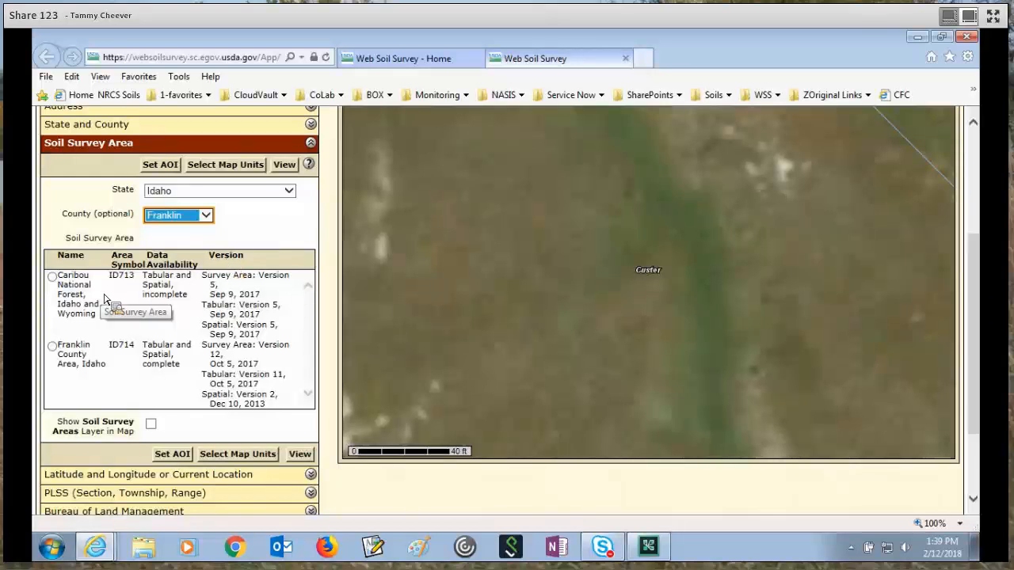
{"action": "mouse_move", "coordinate": [92, 291]}
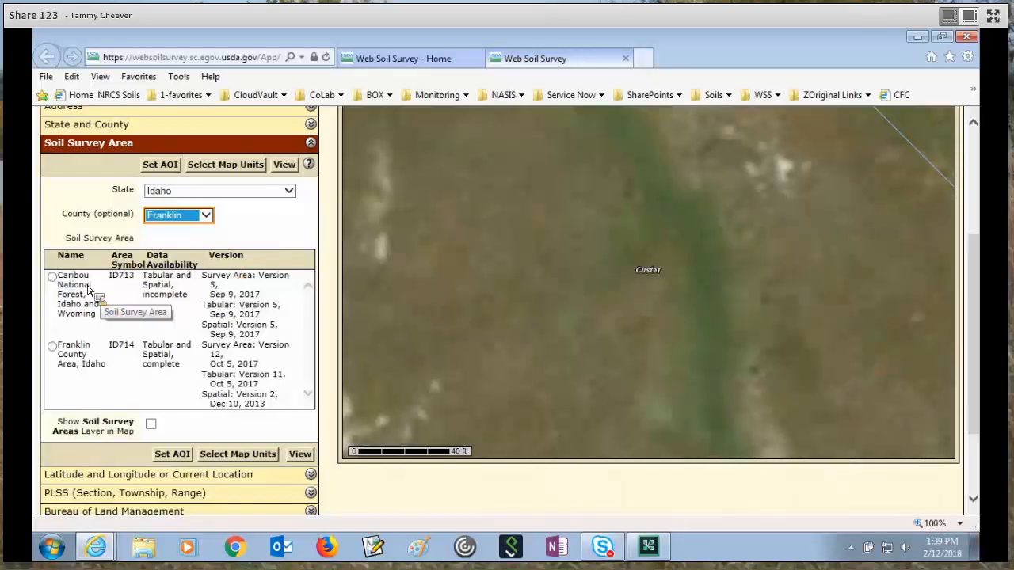
{"action": "mouse_move", "coordinate": [94, 320]}
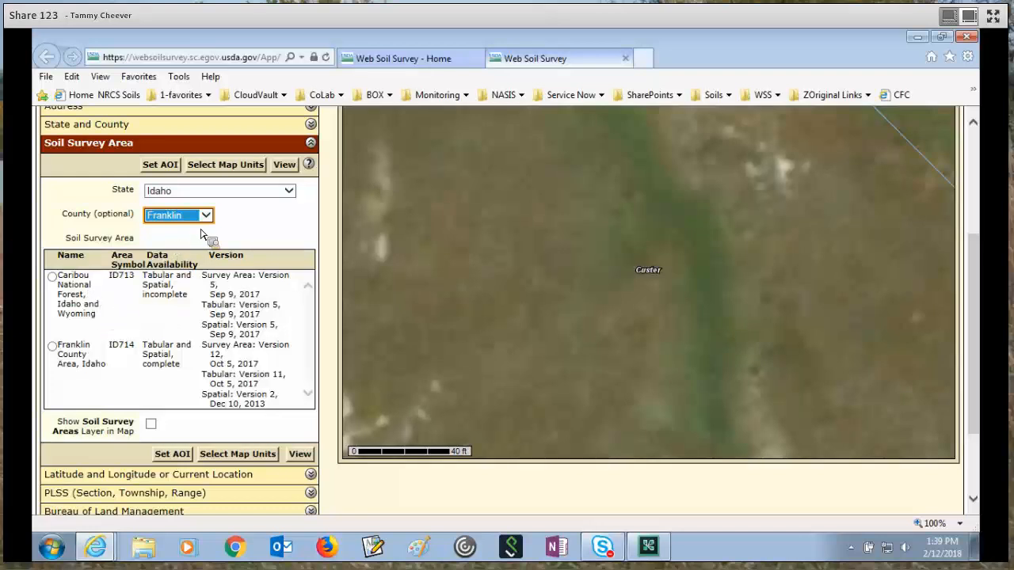
{"action": "mouse_move", "coordinate": [210, 228]}
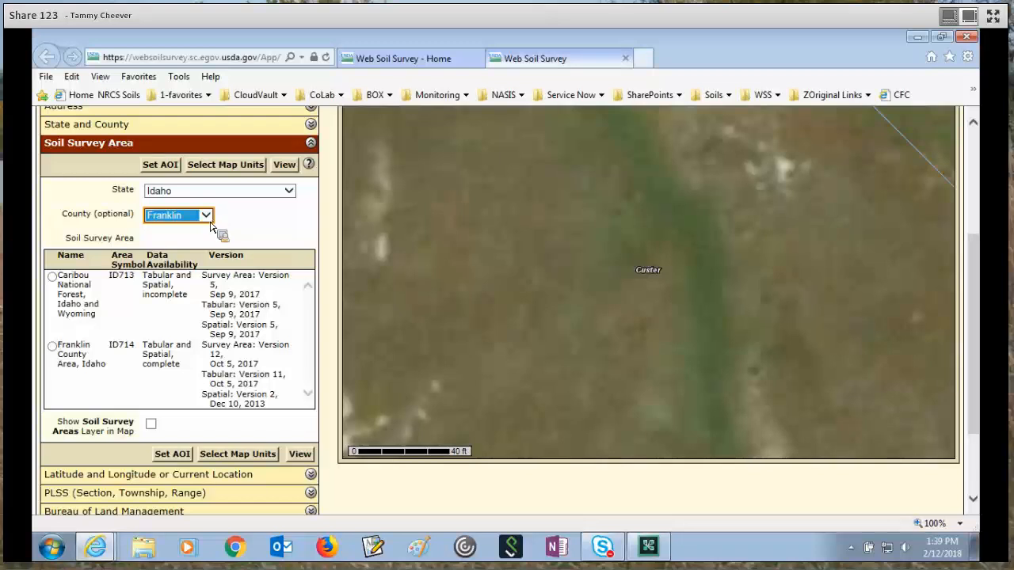
{"action": "mouse_move", "coordinate": [72, 372]}
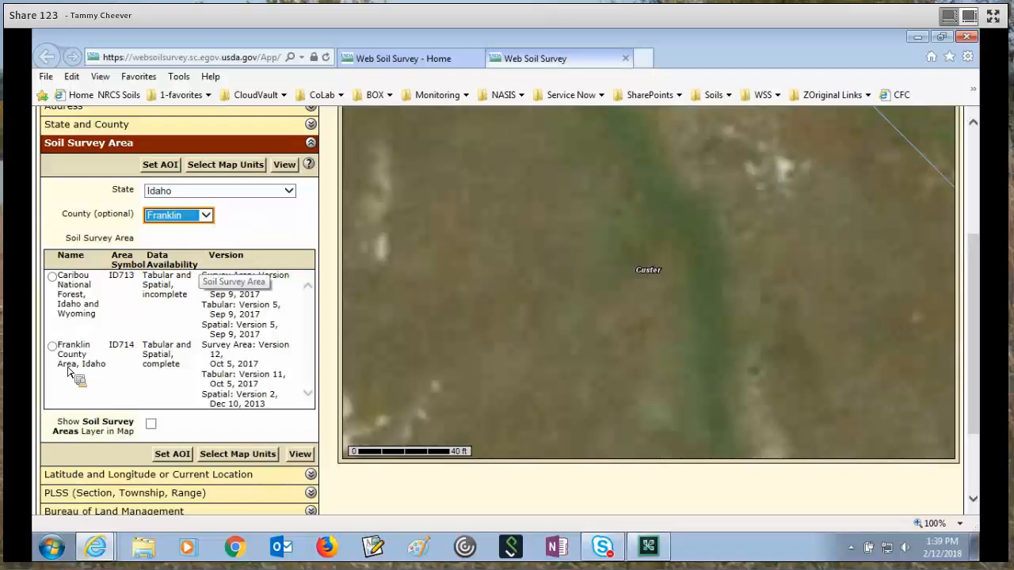
{"action": "mouse_move", "coordinate": [55, 352]}
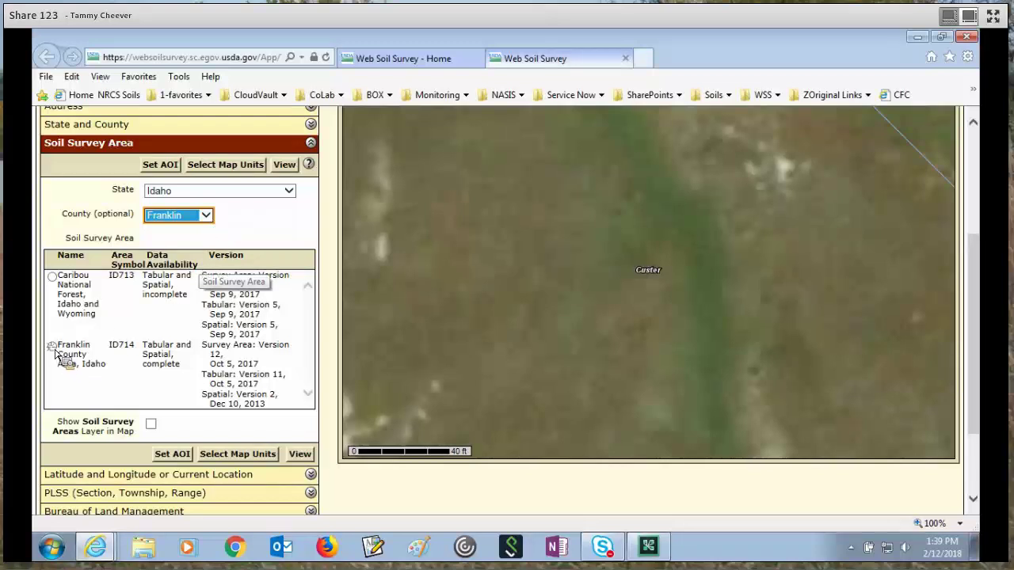
{"action": "left_click", "coordinate": [53, 344]}
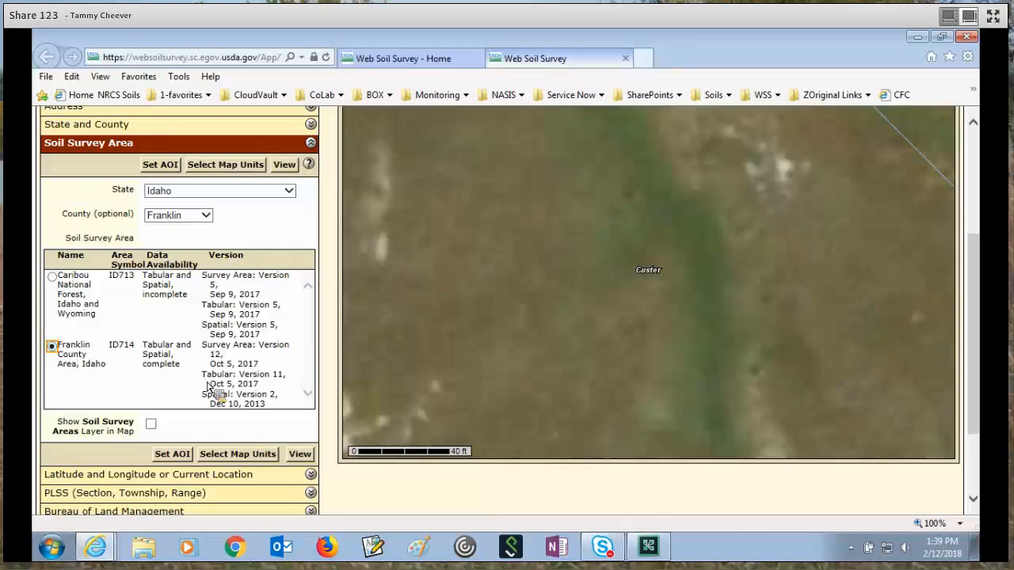
{"action": "mouse_move", "coordinate": [237, 453]}
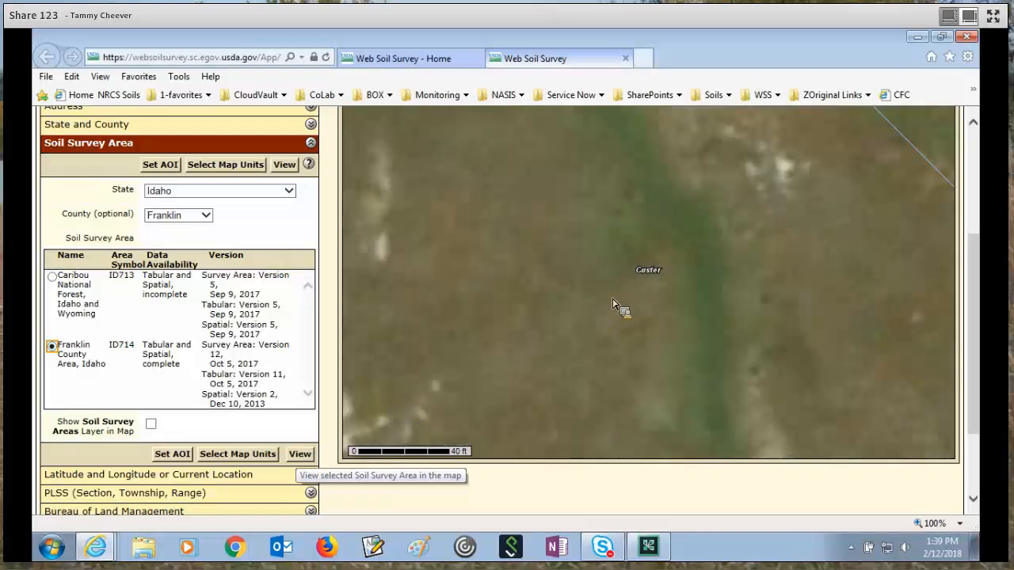
{"action": "mouse_move", "coordinate": [612, 370]}
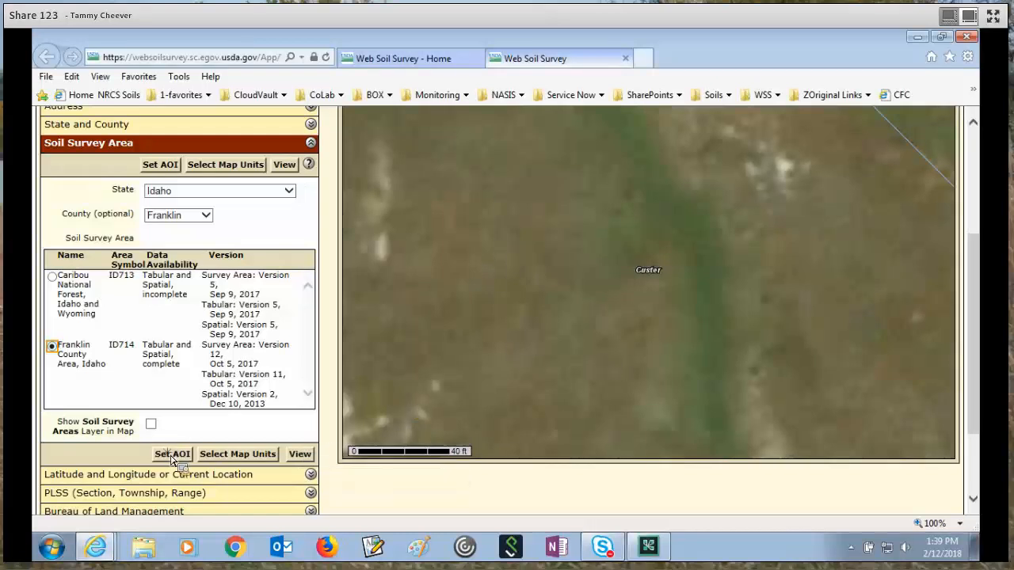
- Set the Franklin County Area, Idaho survey as the AOI, then clear it
{"action": "left_click", "coordinate": [171, 453]}
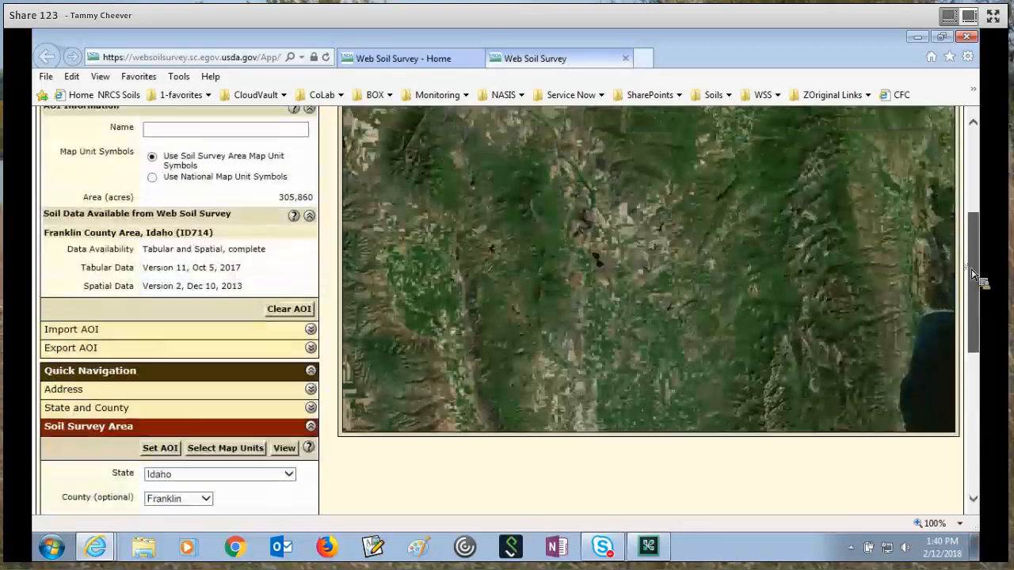
{"action": "scroll", "scroll_direction": "up", "scroll_amount": 3}
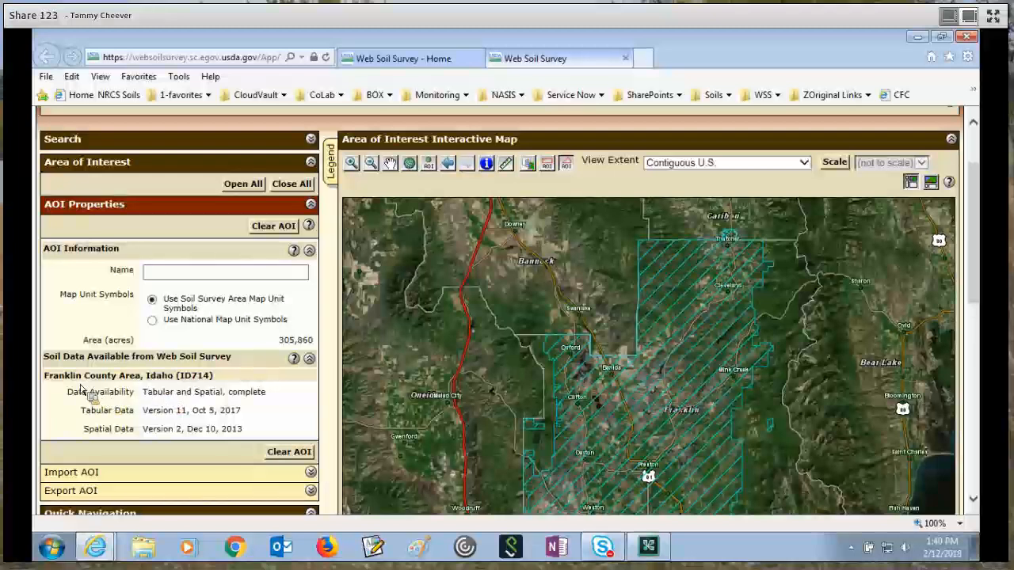
{"action": "mouse_move", "coordinate": [187, 387]}
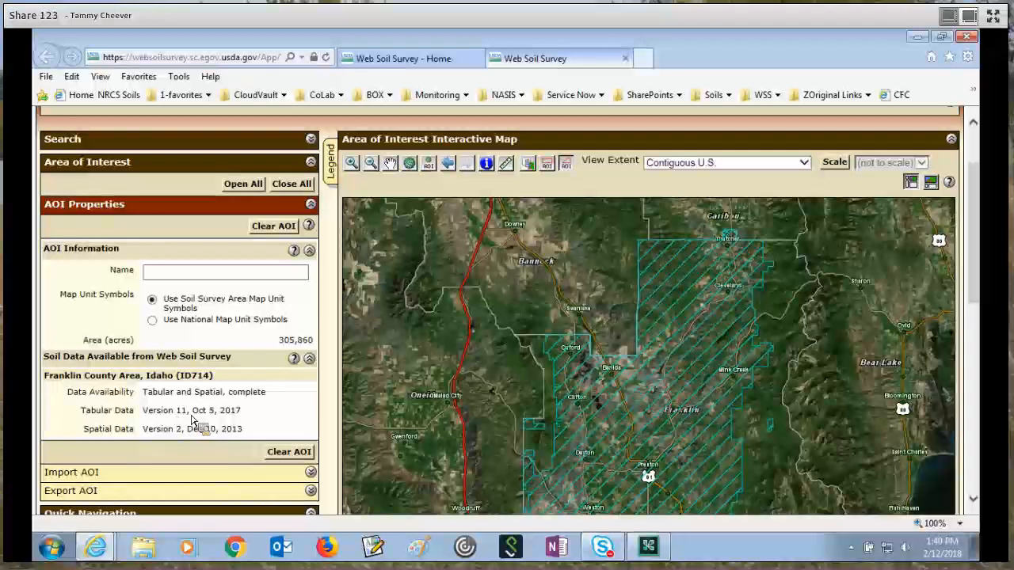
{"action": "mouse_move", "coordinate": [235, 434]}
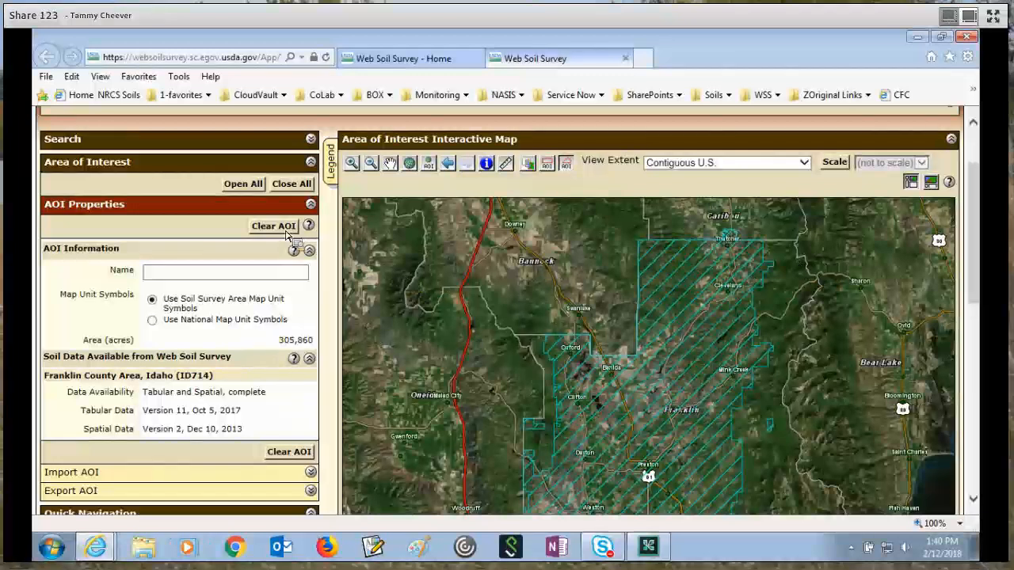
{"action": "left_click", "coordinate": [272, 225]}
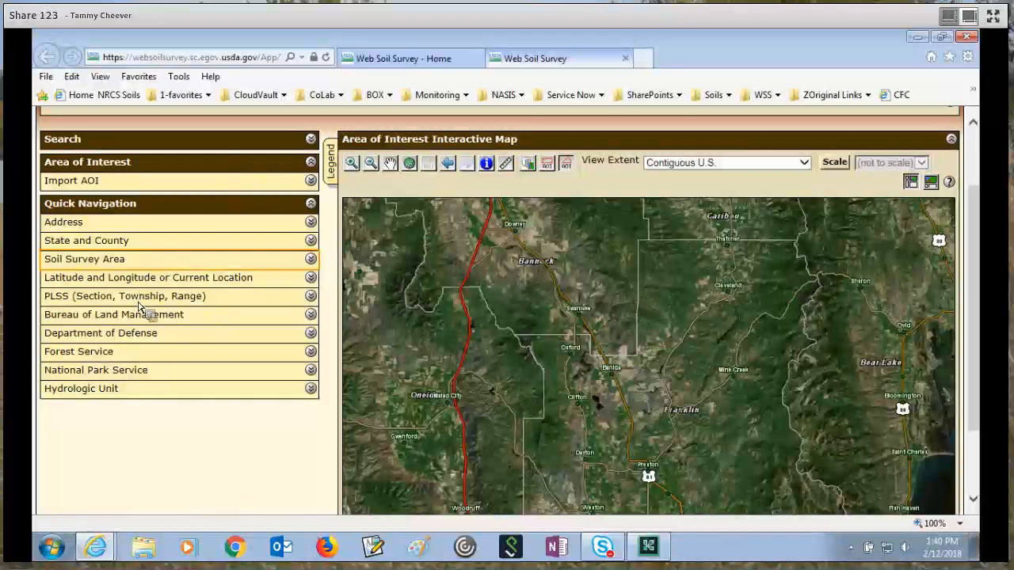
{"action": "mouse_move", "coordinate": [148, 282]}
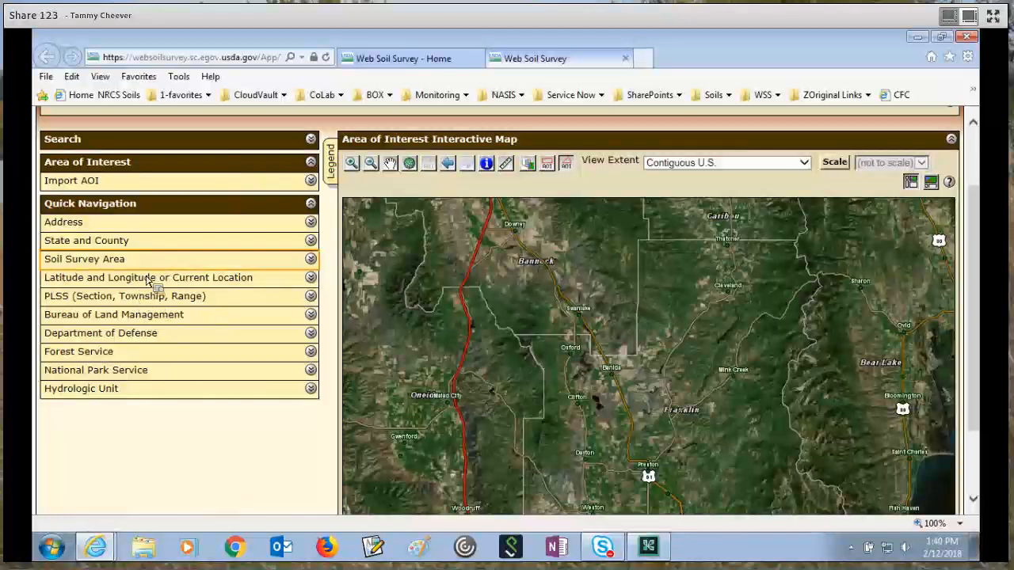
- Navigate the map to the address 'Omaha NE'
{"action": "left_click", "coordinate": [64, 222]}
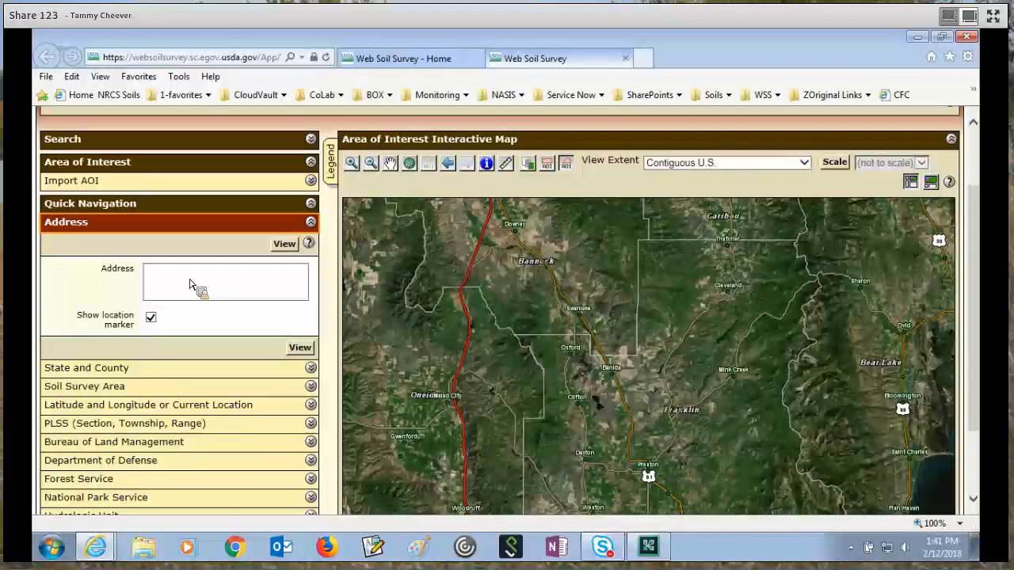
{"action": "left_click", "coordinate": [225, 282]}
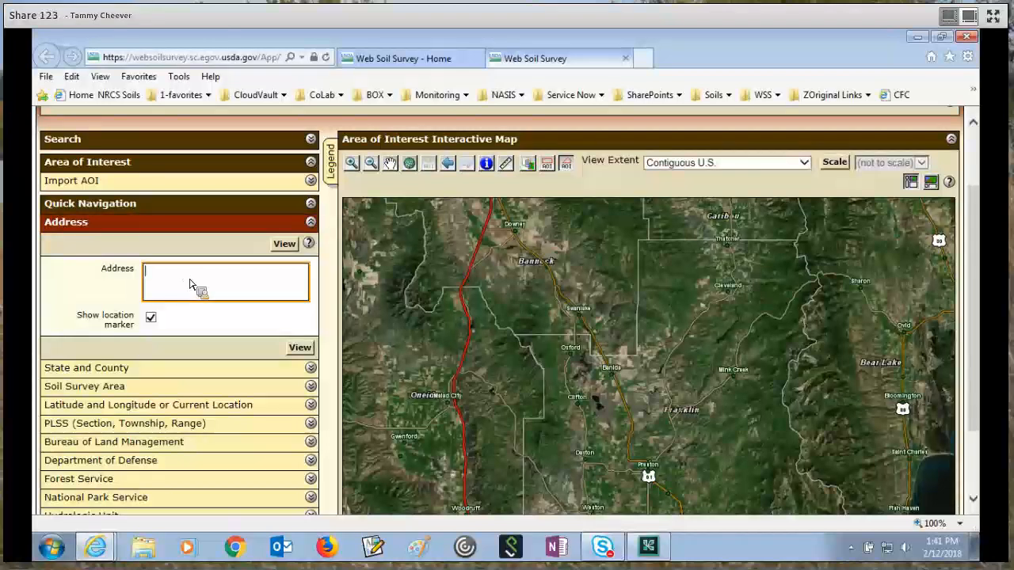
{"action": "type", "text": "Om"}
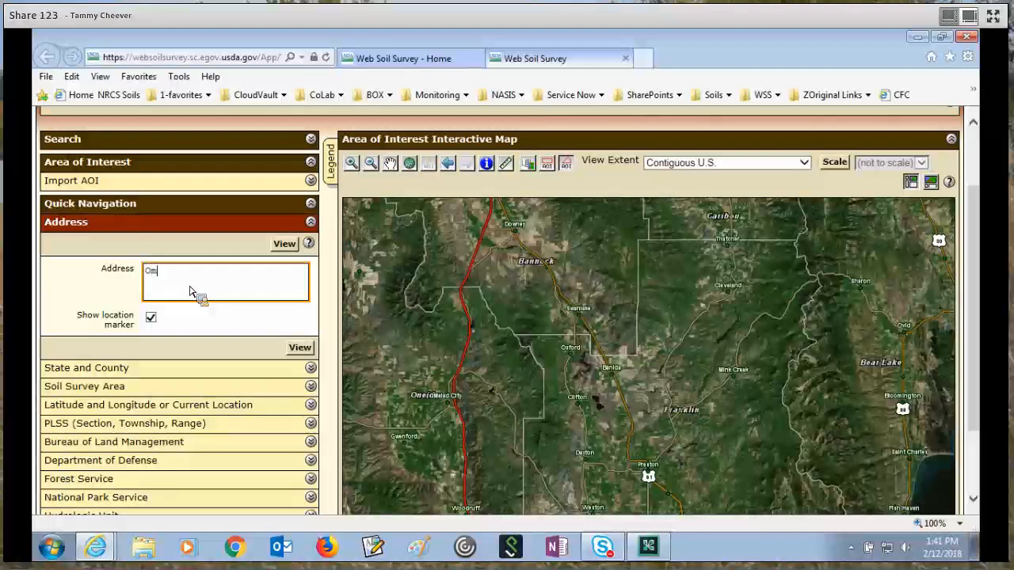
{"action": "type", "text": "aha NE"}
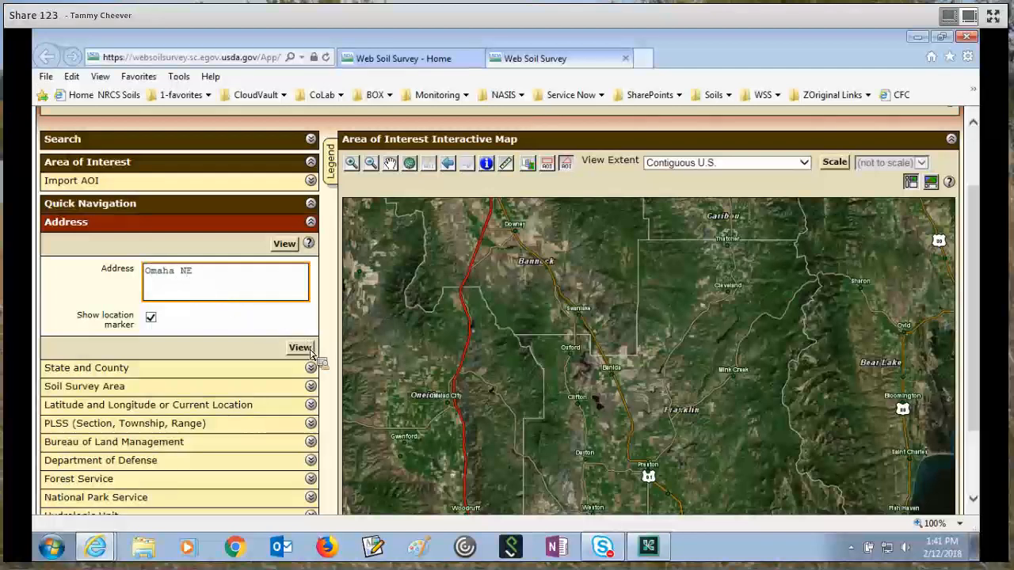
{"action": "left_click", "coordinate": [300, 349]}
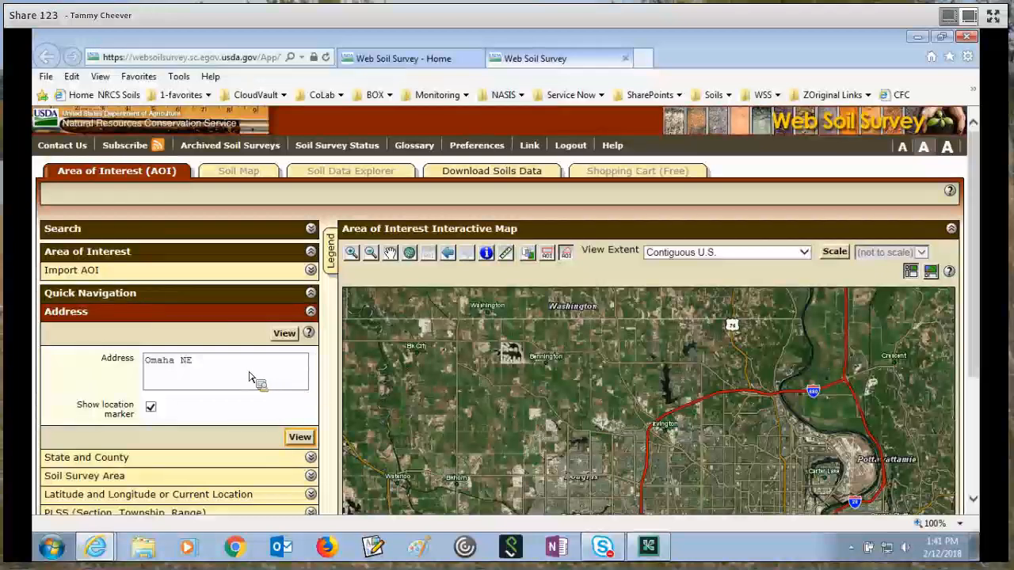
- Replace the address with ZIP code 68516 and view it
{"action": "triple_click", "coordinate": [168, 360]}
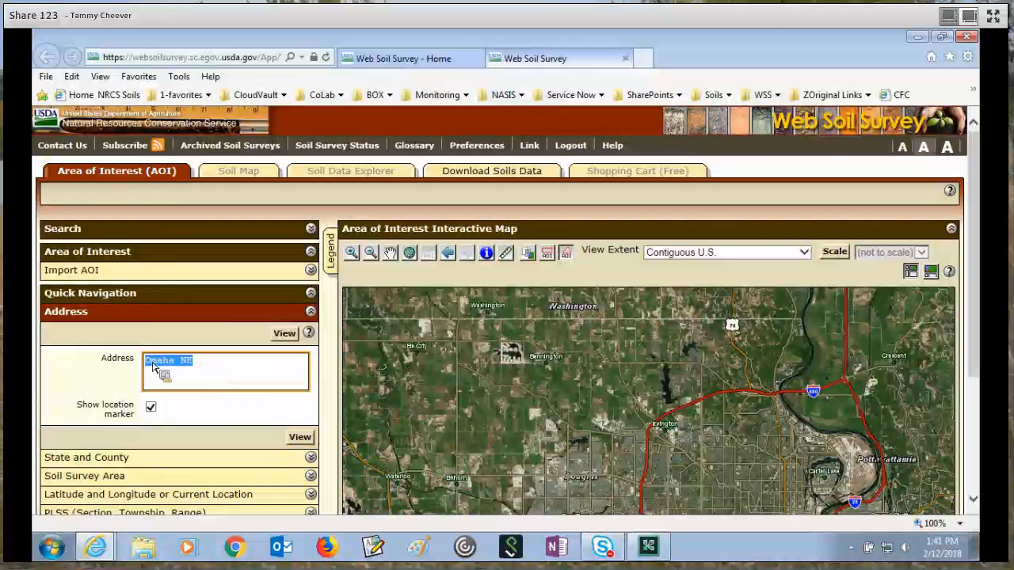
{"action": "type", "text": "68516"}
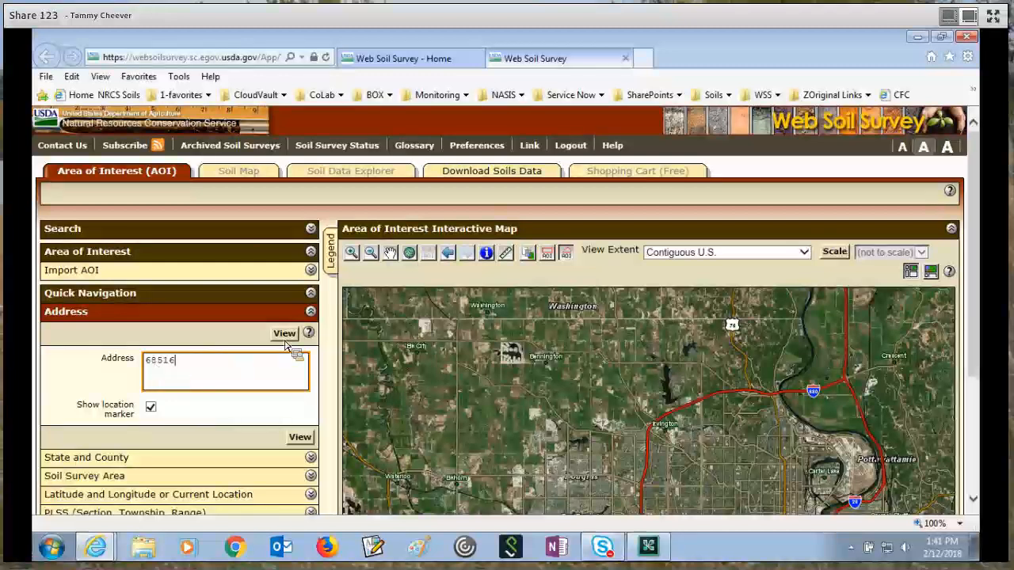
{"action": "left_click", "coordinate": [285, 332]}
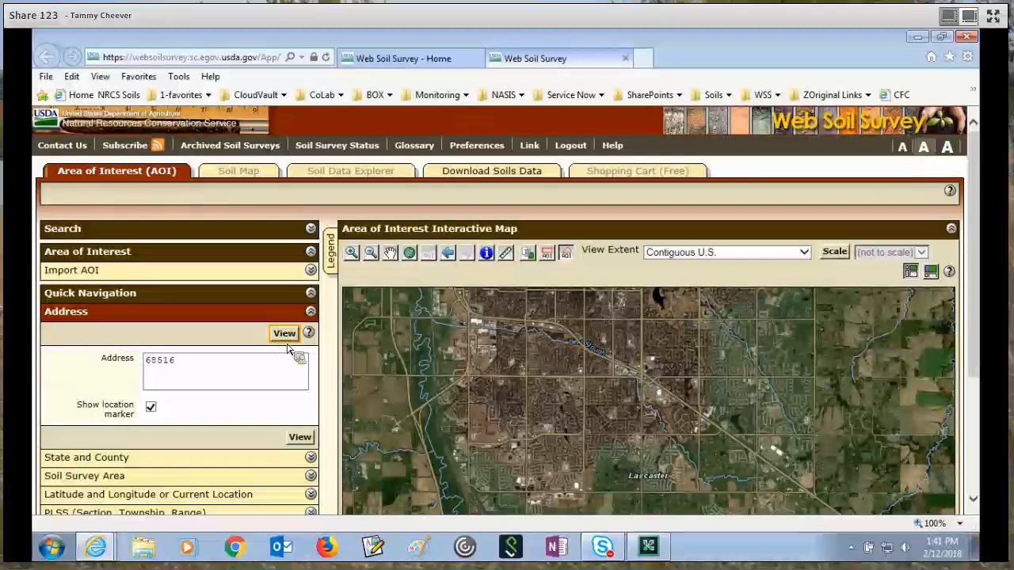
{"action": "mouse_move", "coordinate": [246, 342]}
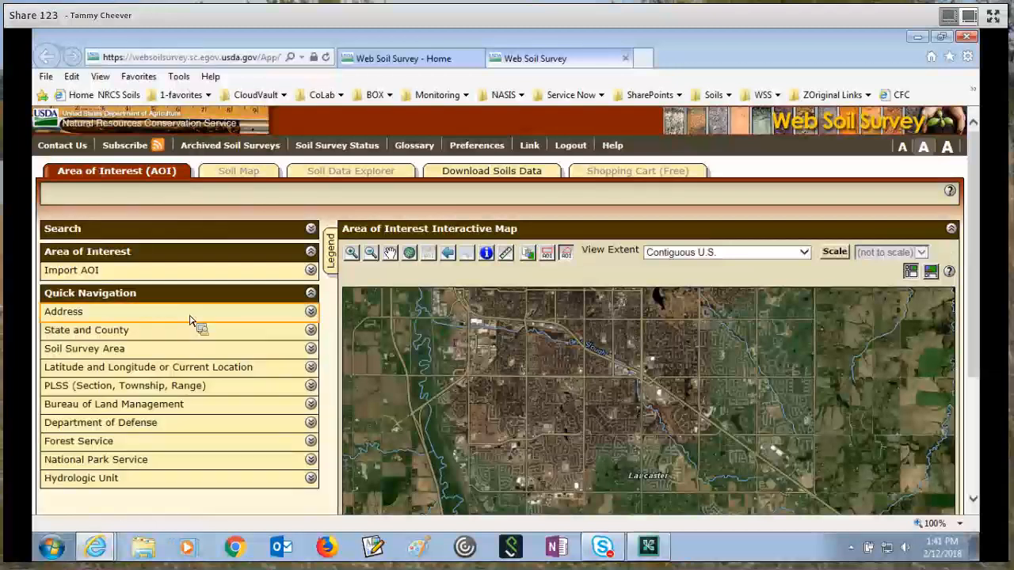
{"action": "mouse_move", "coordinate": [143, 336]}
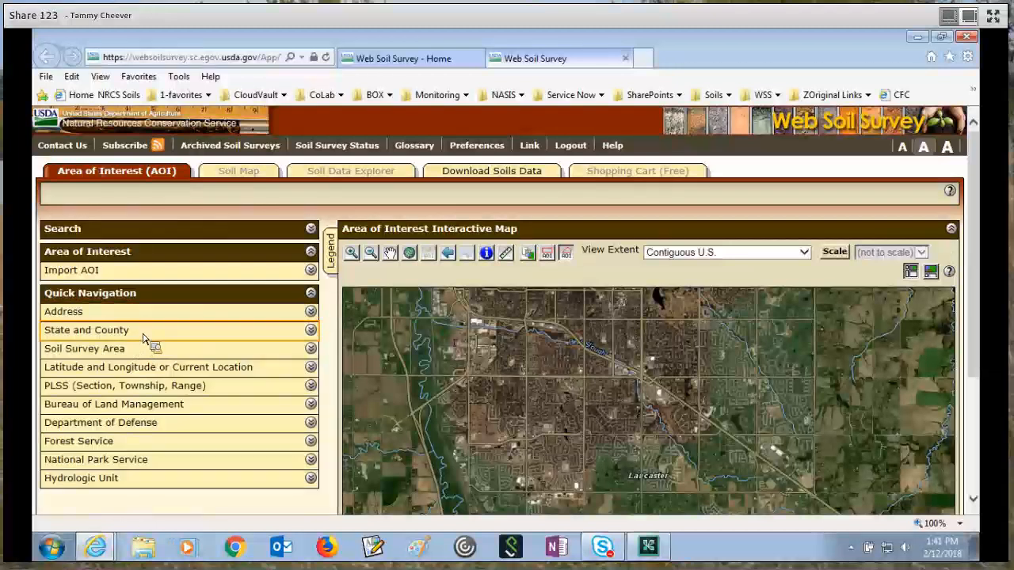
- Use State and County navigation to view Franklin County, Idaho
{"action": "left_click", "coordinate": [87, 329]}
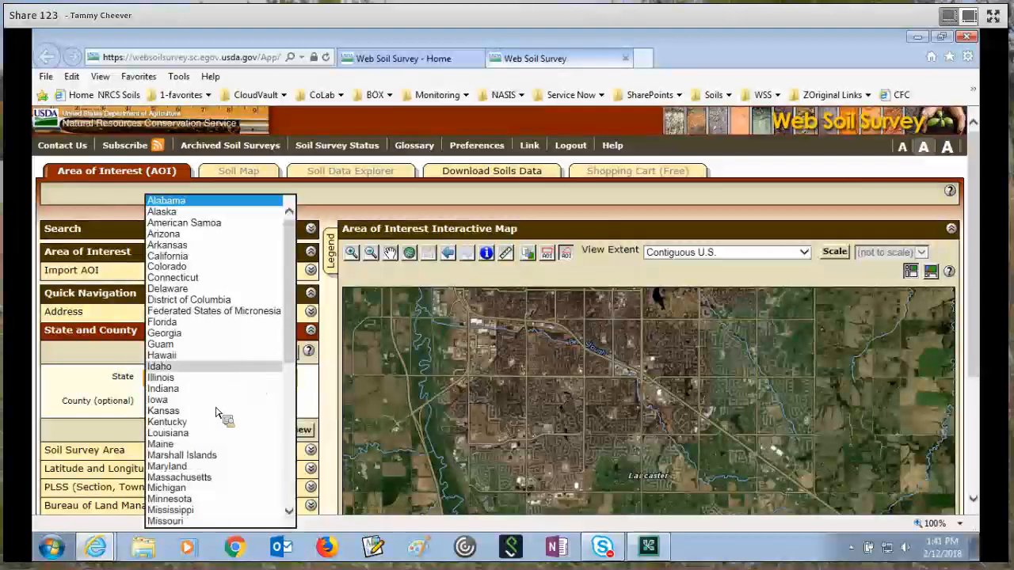
{"action": "left_click", "coordinate": [158, 366]}
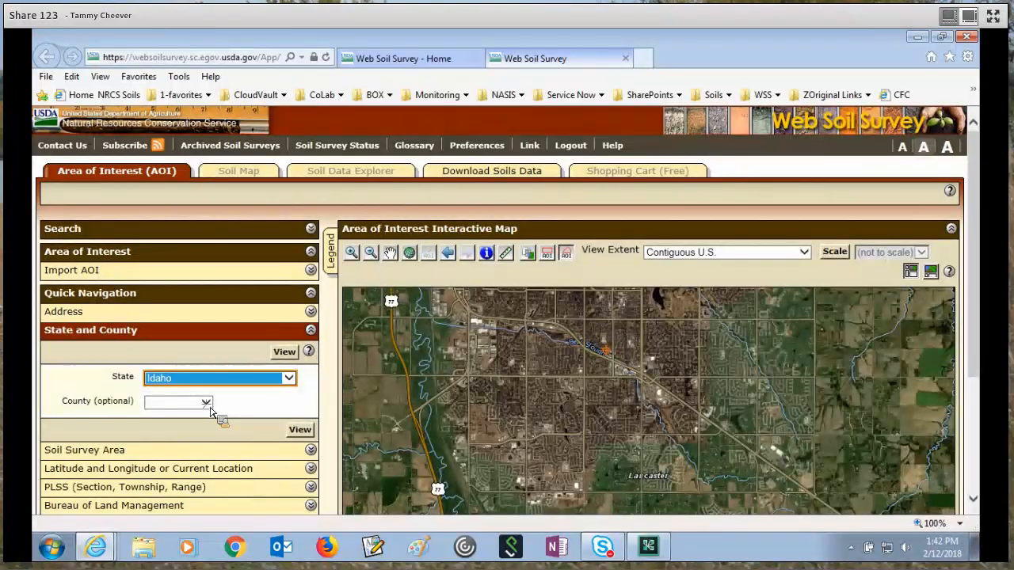
{"action": "left_click", "coordinate": [178, 403]}
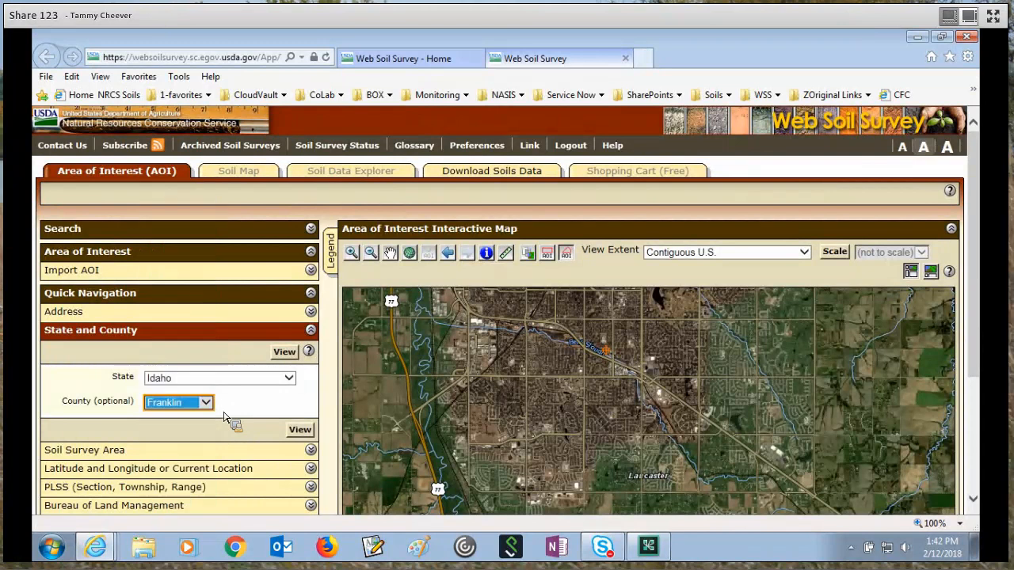
{"action": "left_click", "coordinate": [284, 351]}
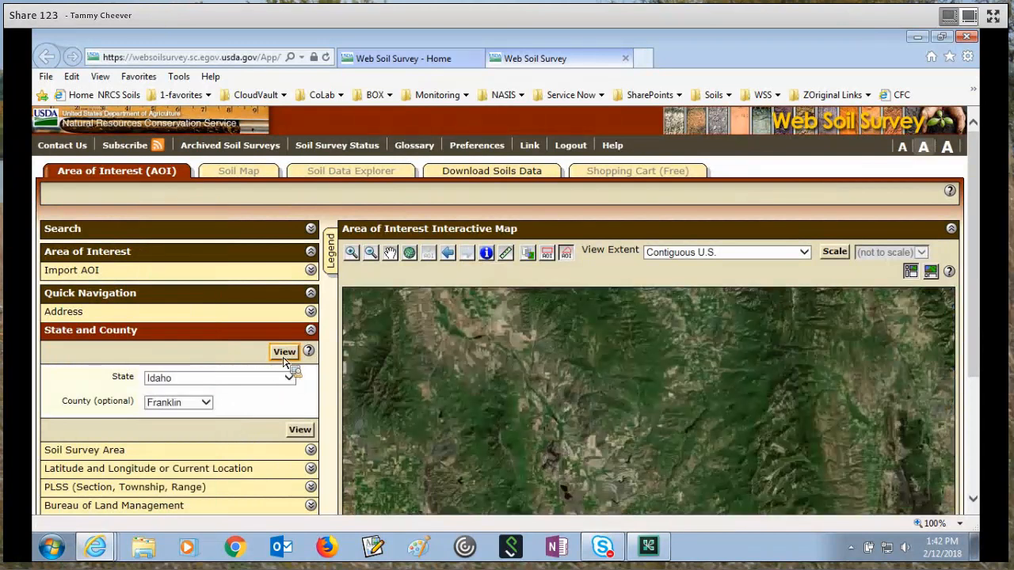
{"action": "left_click", "coordinate": [284, 352]}
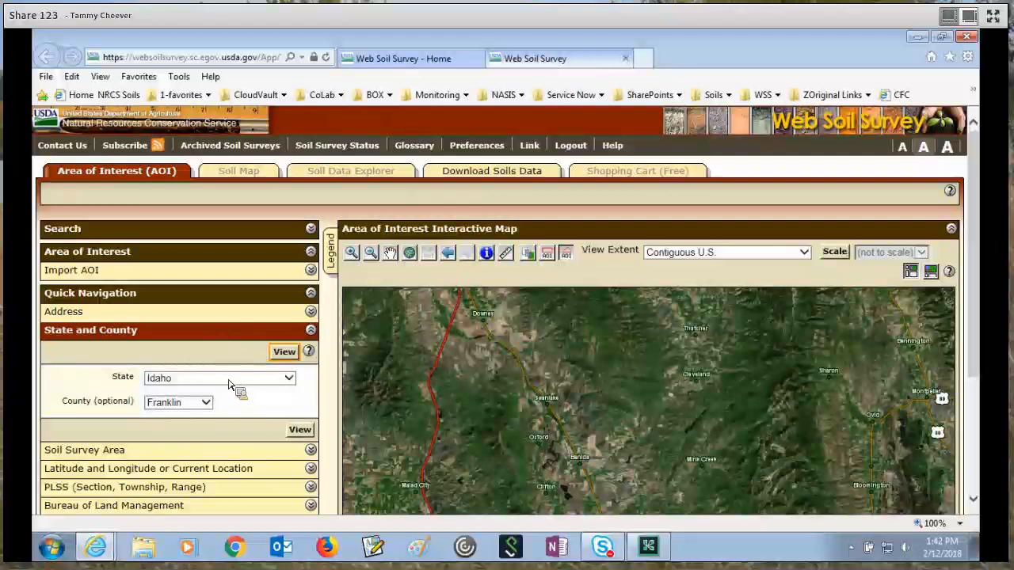
{"action": "left_click", "coordinate": [299, 429]}
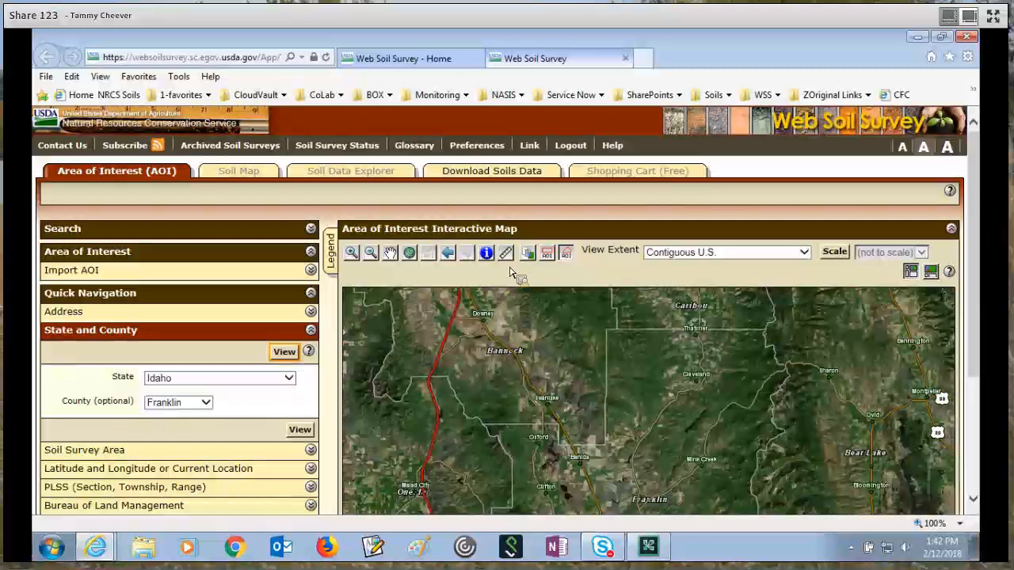
{"action": "mouse_move", "coordinate": [568, 252]}
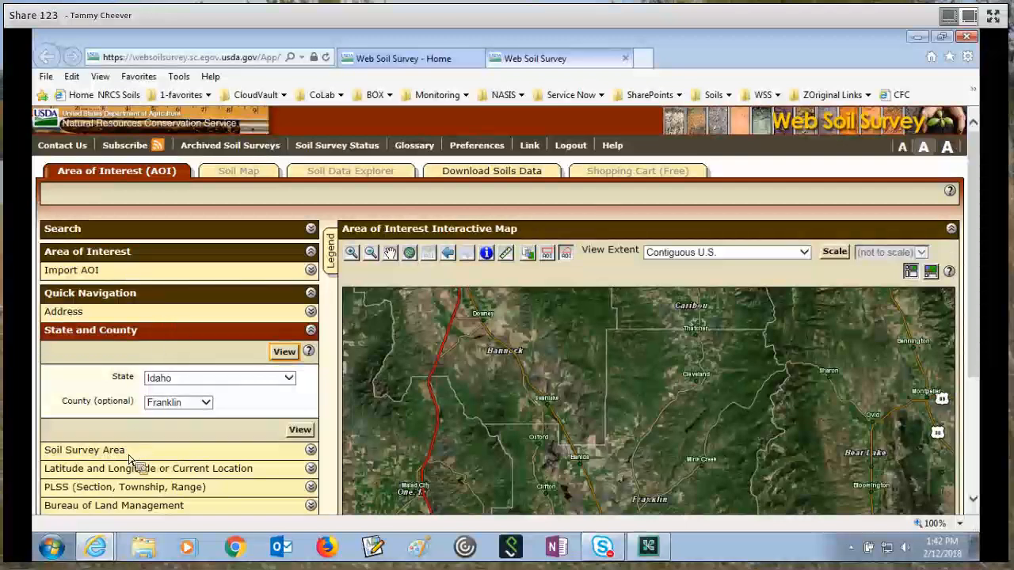
{"action": "mouse_move", "coordinate": [165, 346]}
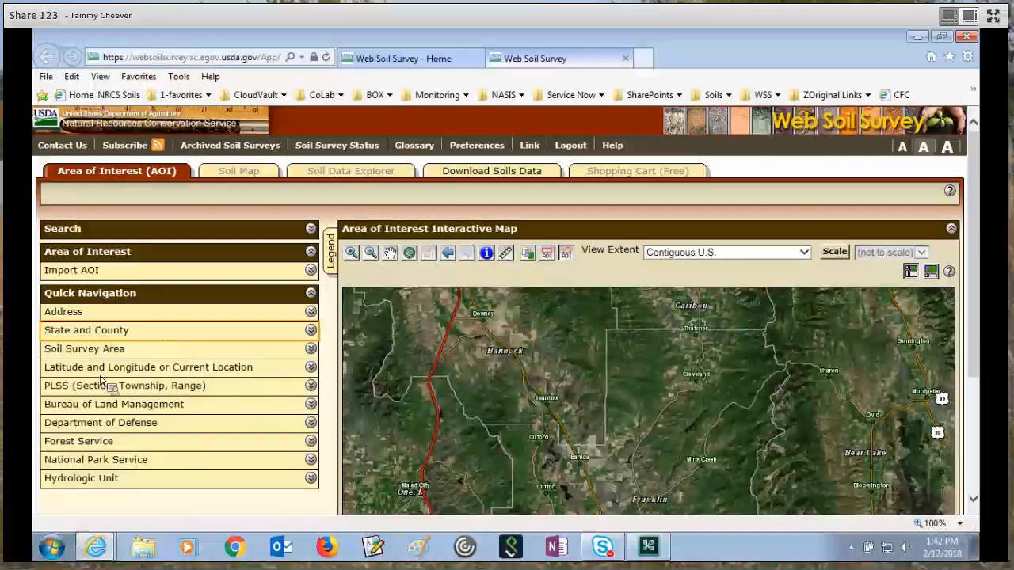
{"action": "mouse_move", "coordinate": [130, 374]}
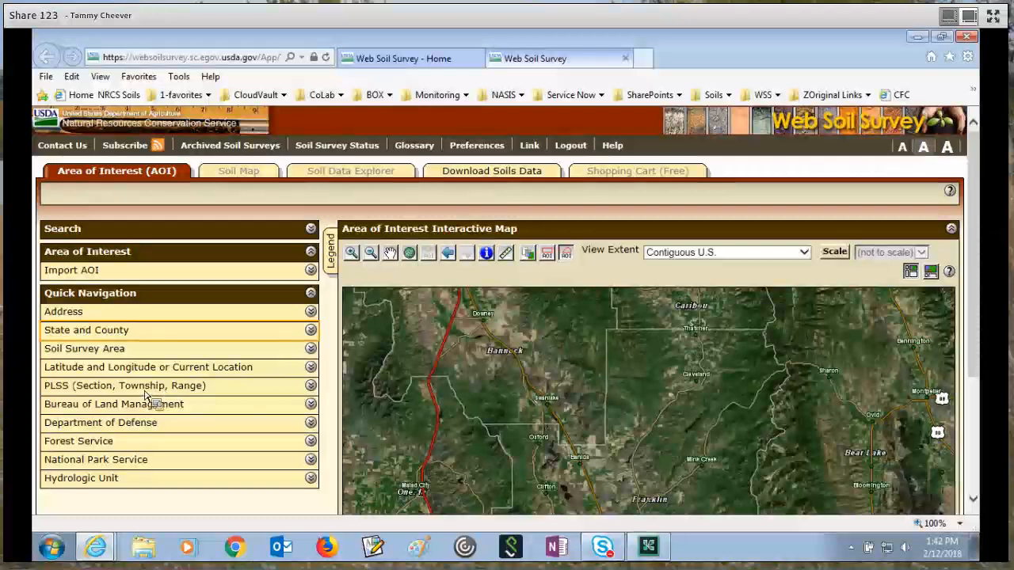
{"action": "mouse_move", "coordinate": [178, 408]}
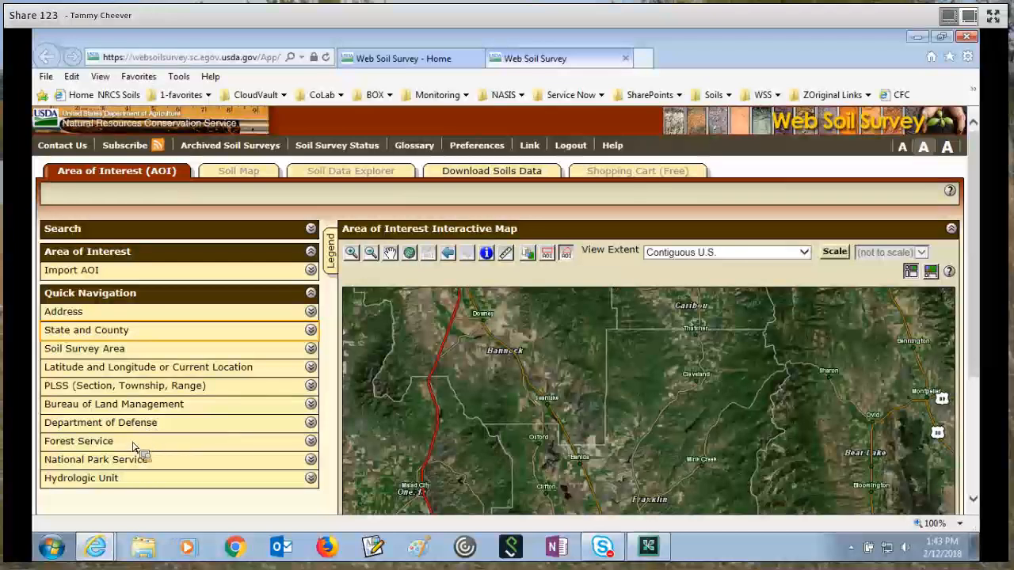
- Navigate by Forest Service unit to Alabama's Cheaha Wilderness and view it with forest boundaries shown
{"action": "left_click", "coordinate": [79, 441]}
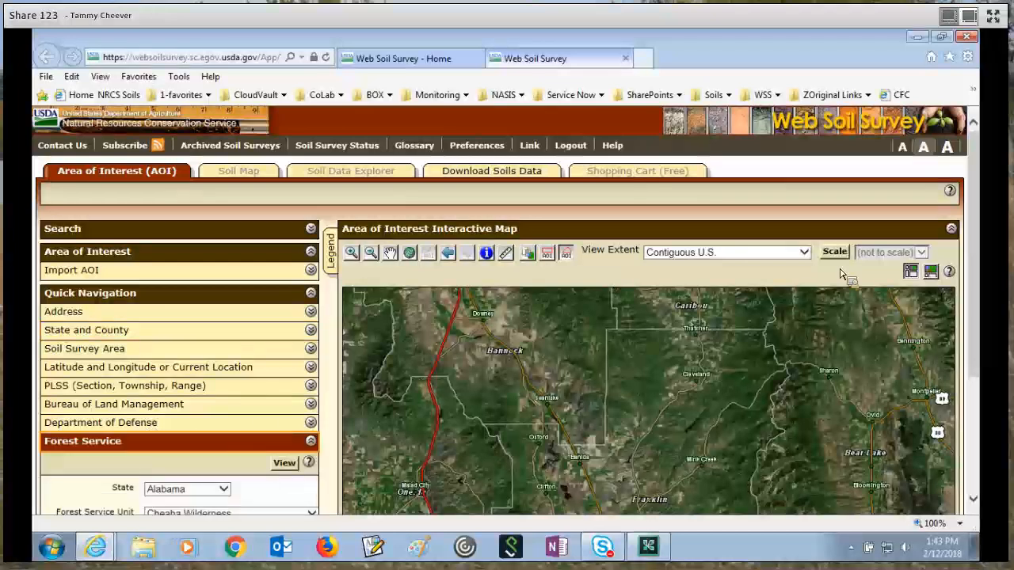
{"action": "scroll", "scroll_direction": "down", "scroll_amount": 3}
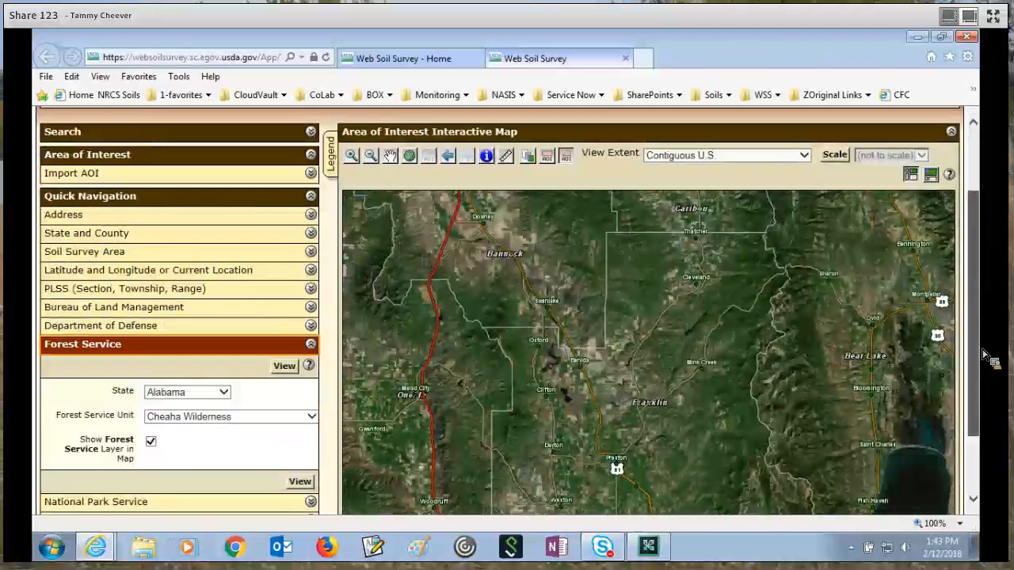
{"action": "scroll", "scroll_direction": "down", "scroll_amount": 3}
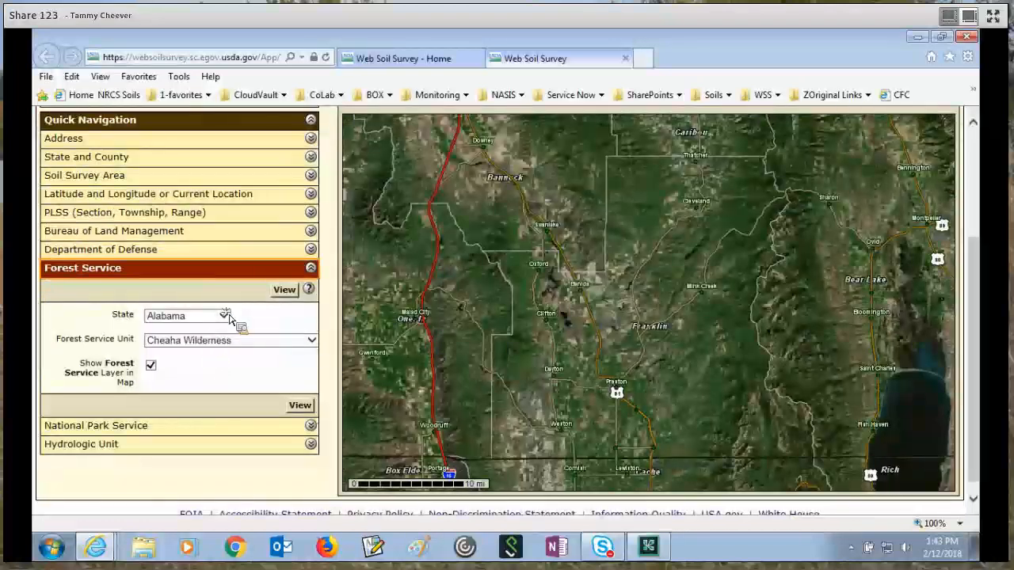
{"action": "left_click", "coordinate": [225, 315]}
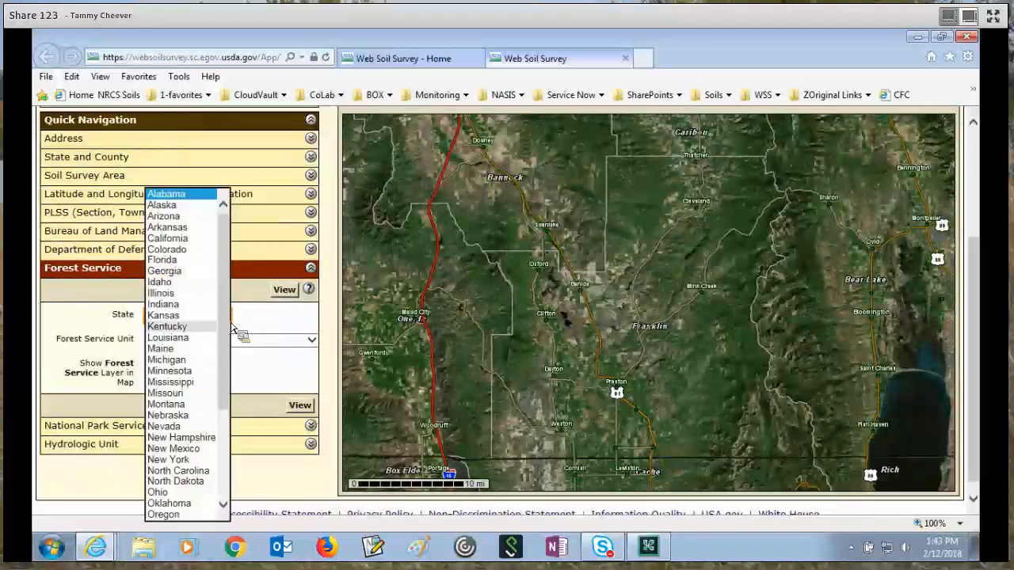
{"action": "left_click", "coordinate": [167, 193]}
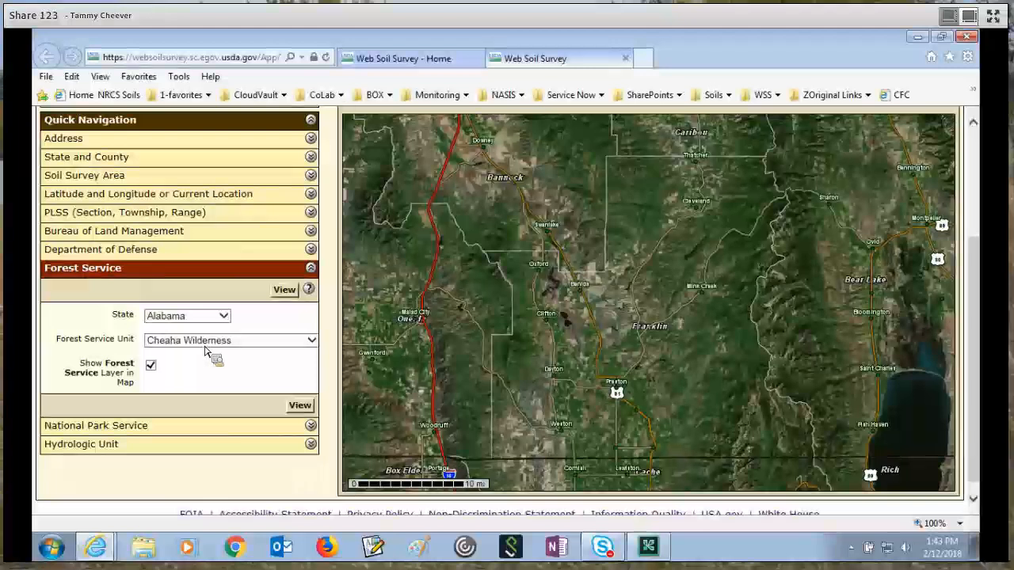
{"action": "mouse_move", "coordinate": [263, 336]}
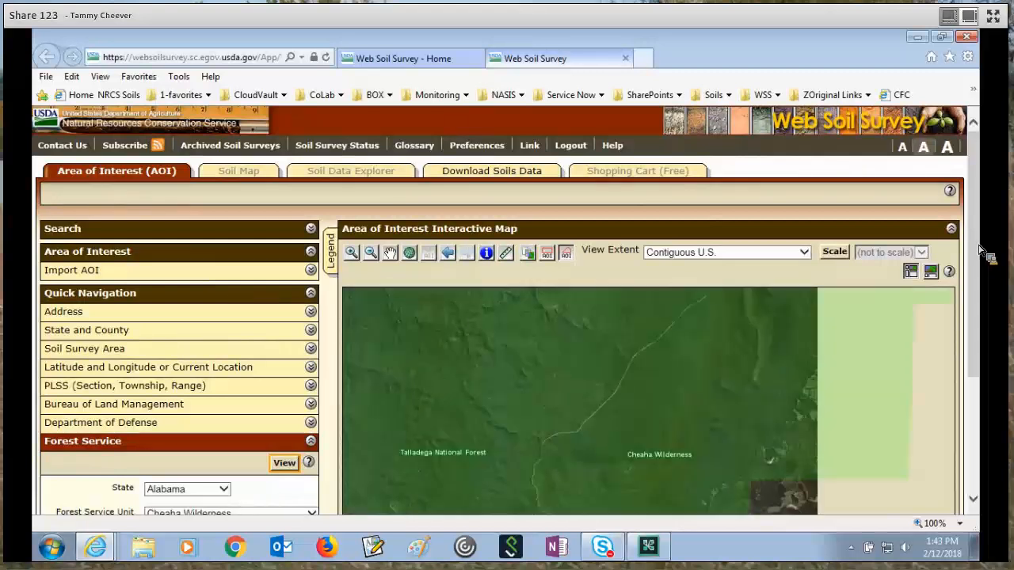
{"action": "scroll", "scroll_direction": "down", "scroll_amount": 3}
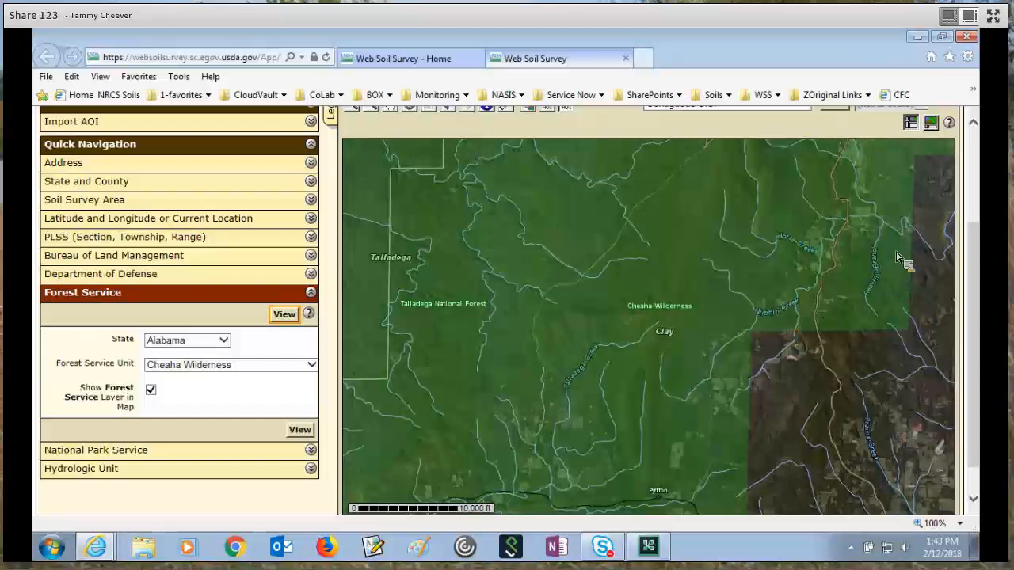
{"action": "mouse_move", "coordinate": [810, 320]}
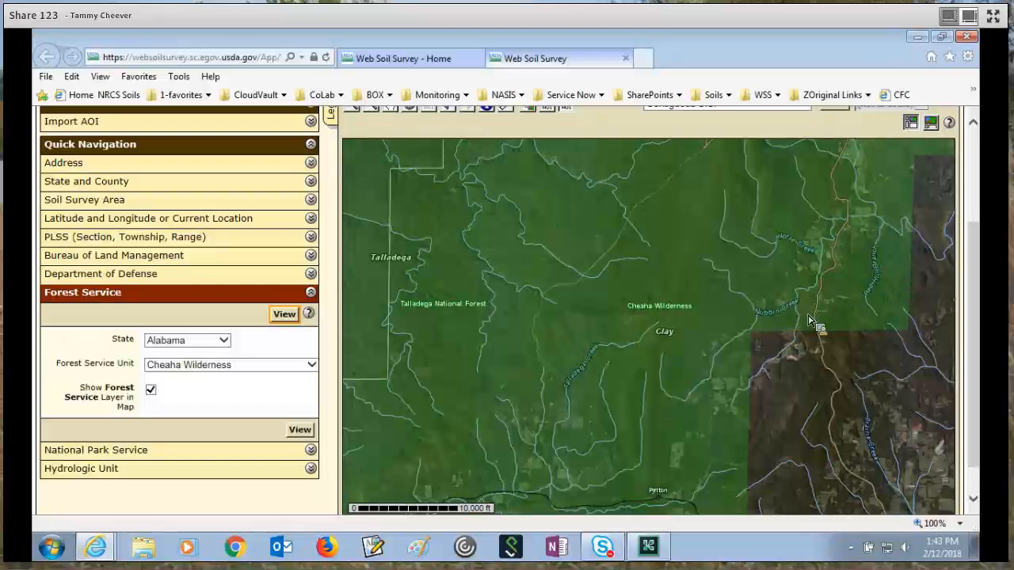
{"action": "mouse_move", "coordinate": [824, 325]}
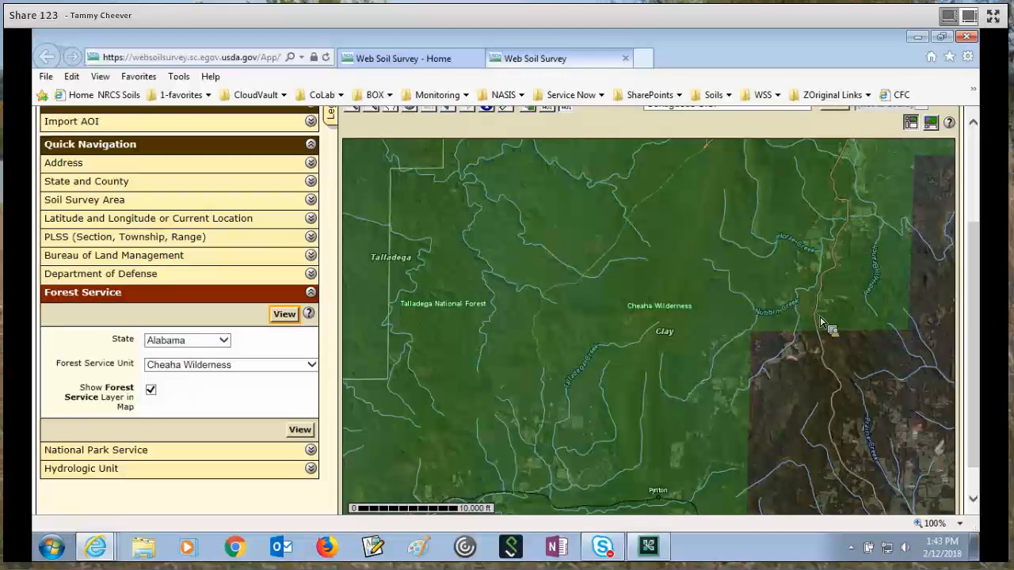
{"action": "mouse_move", "coordinate": [837, 336]}
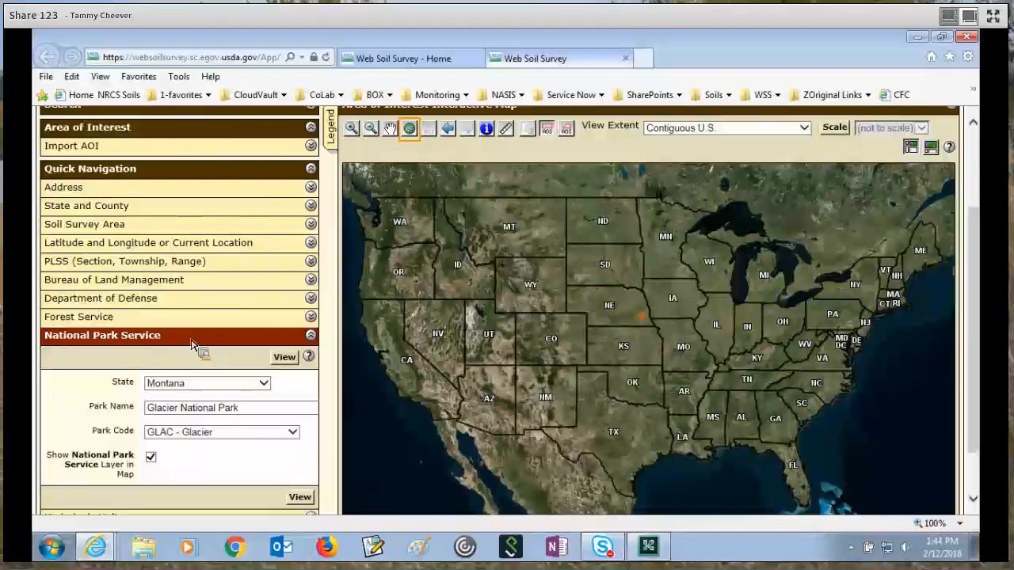
{"action": "mouse_move", "coordinate": [241, 388]}
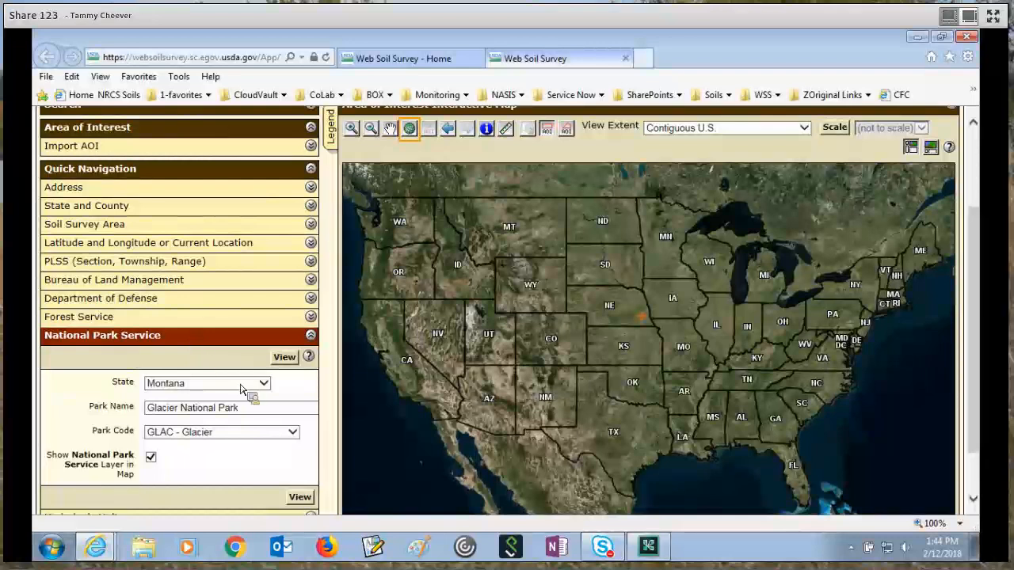
{"action": "mouse_move", "coordinate": [277, 399]}
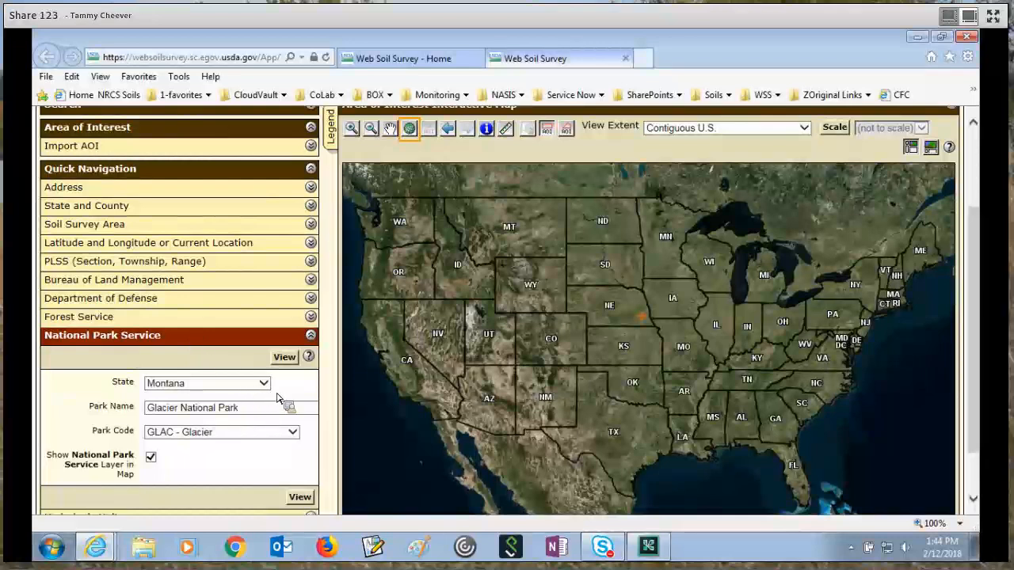
{"action": "mouse_move", "coordinate": [304, 418]}
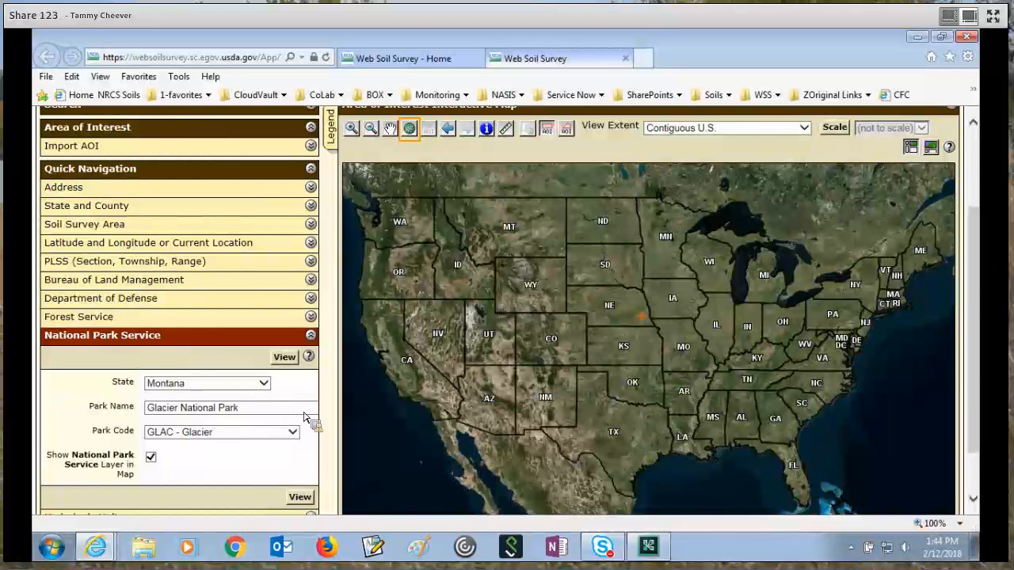
{"action": "mouse_move", "coordinate": [291, 374]}
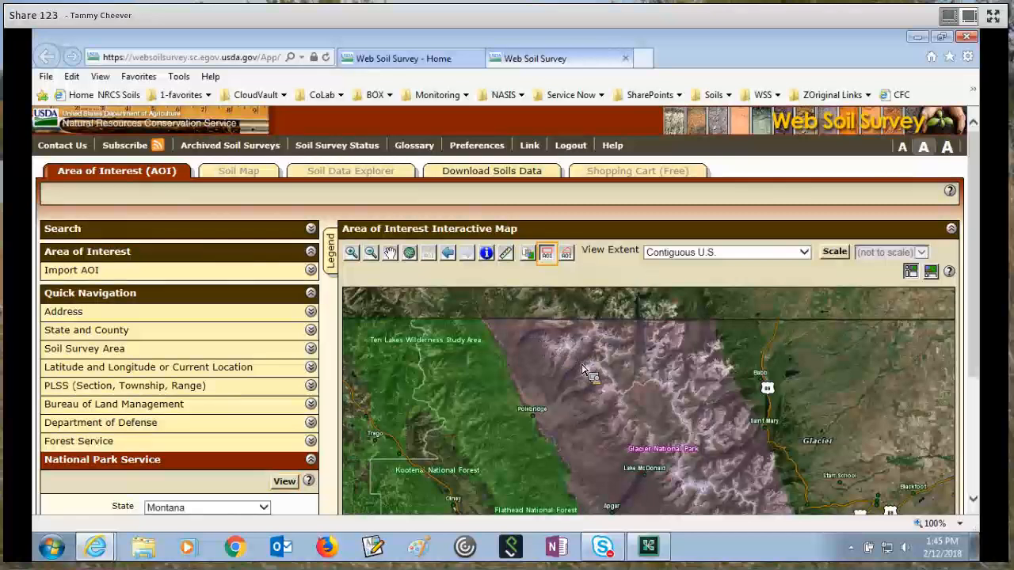
- Drag a rectangular AOI box over Glacier National Park on the aerial map
{"action": "left_click_drag", "start_coordinate": [539, 339], "coordinate": [569, 359]}
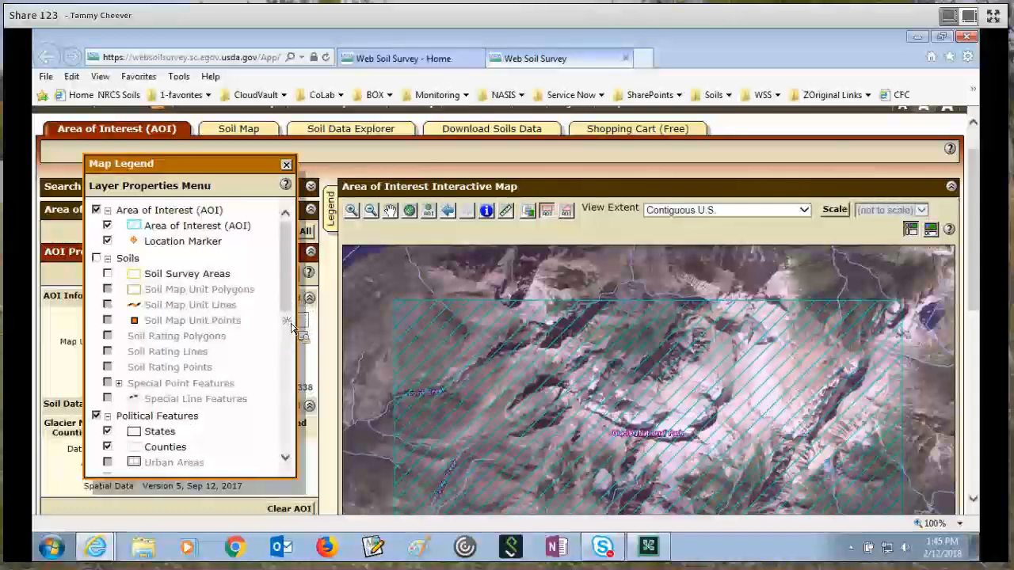
- In the Legend's Background section, switch the map background to the Topographic Map layer
{"action": "scroll", "scroll_direction": "down", "scroll_amount": 3}
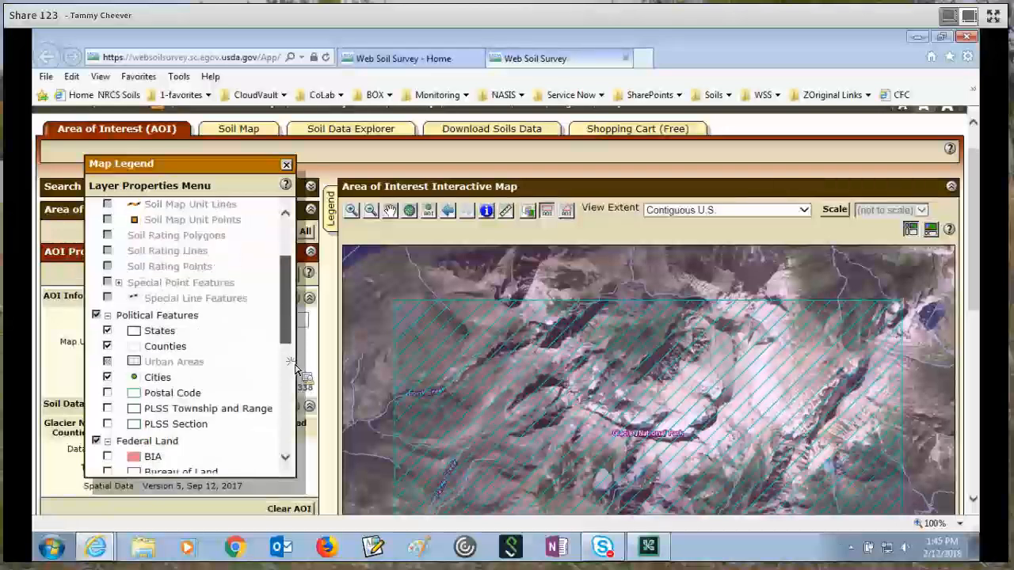
{"action": "scroll", "scroll_direction": "down", "scroll_amount": 3}
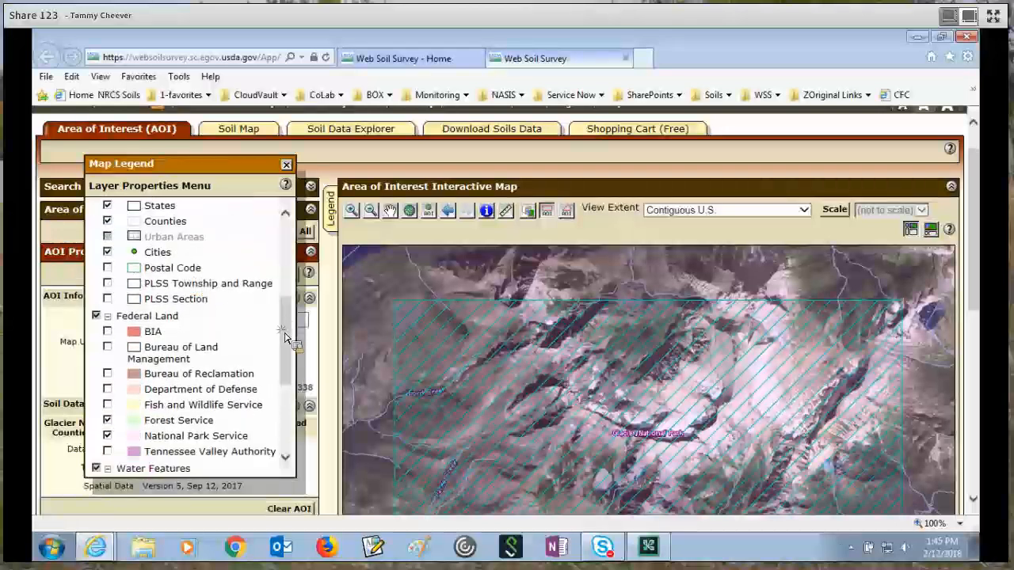
{"action": "scroll", "scroll_direction": "down", "scroll_amount": 3}
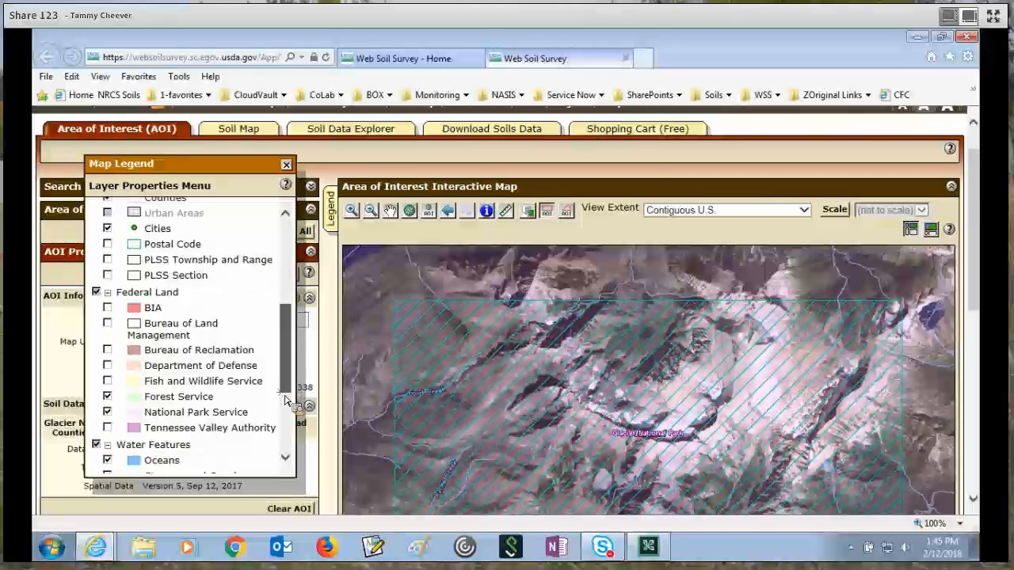
{"action": "scroll", "scroll_direction": "down", "scroll_amount": 3}
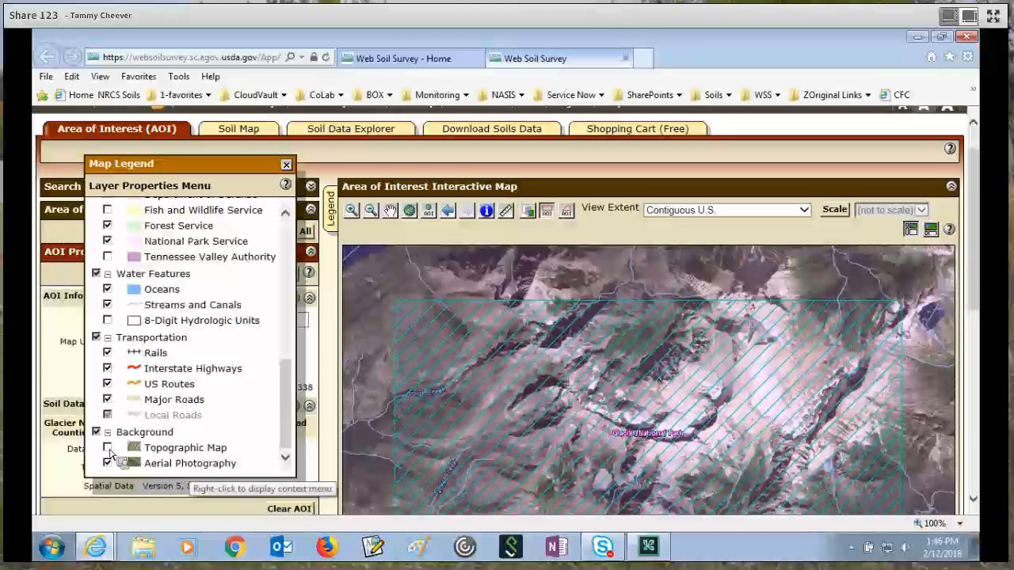
{"action": "left_click", "coordinate": [107, 447]}
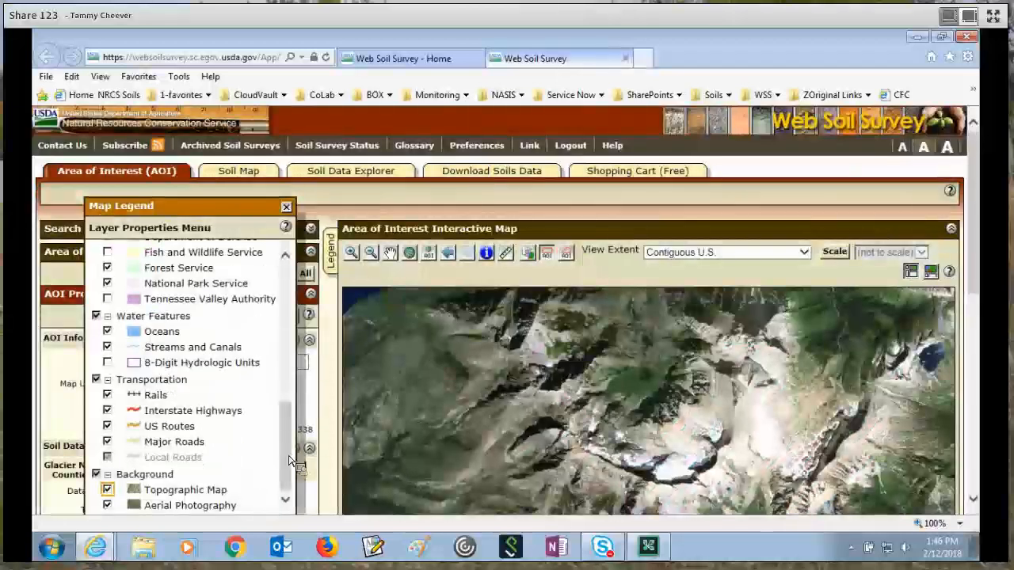
{"action": "left_click", "coordinate": [108, 488]}
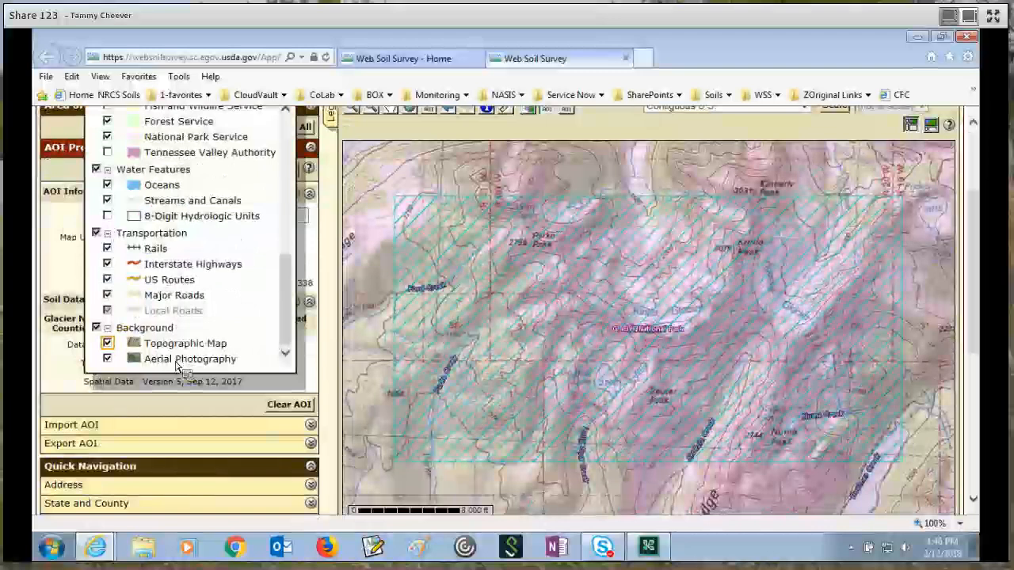
{"action": "left_click", "coordinate": [108, 342]}
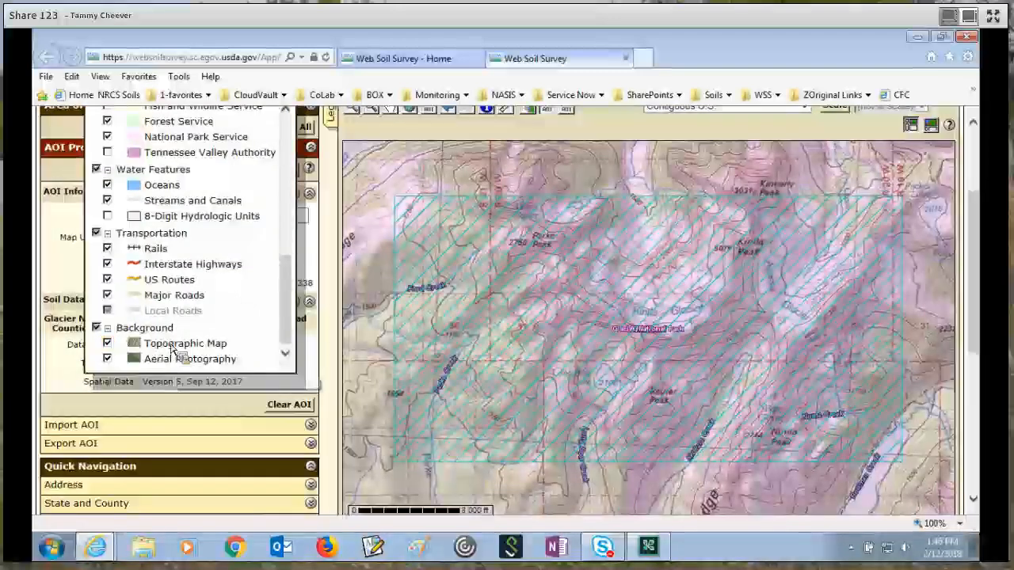
- Through Edit Layer Properties, lower the topographic layer opacity to 70% and apply it
{"action": "right_click", "coordinate": [190, 358]}
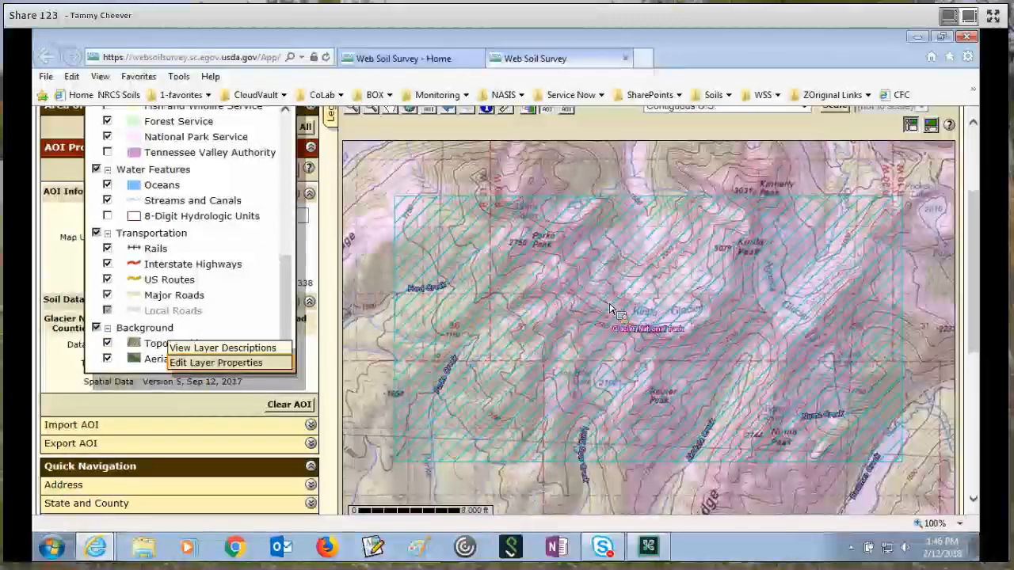
{"action": "left_click", "coordinate": [216, 363]}
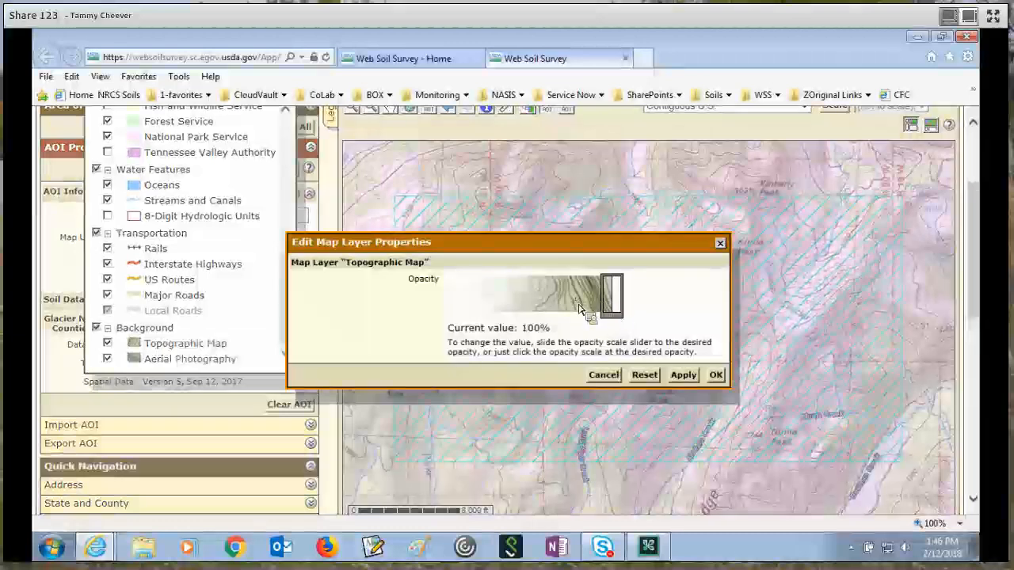
{"action": "left_click_drag", "start_coordinate": [612, 296], "coordinate": [577, 297]}
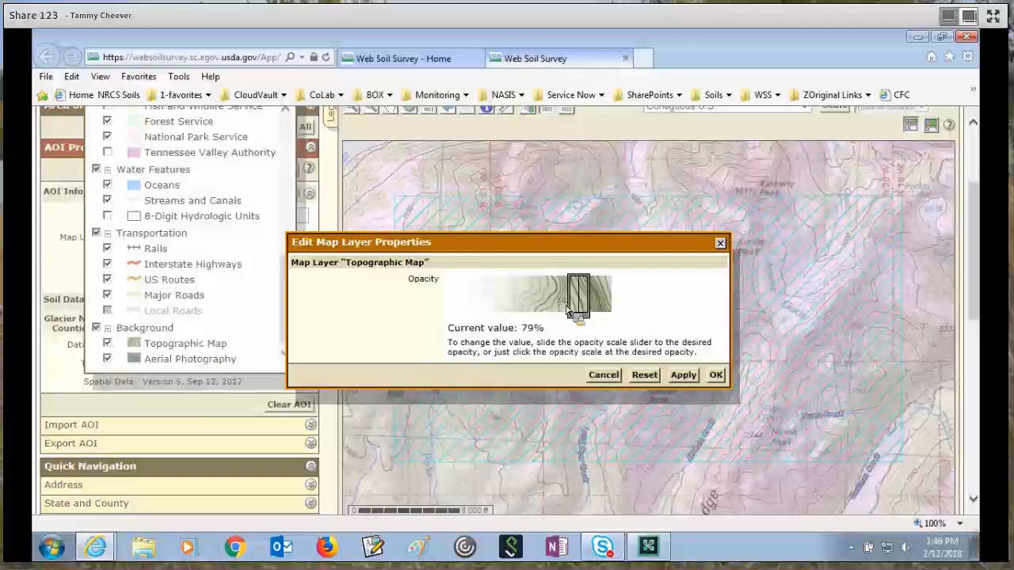
{"action": "left_click_drag", "start_coordinate": [579, 294], "coordinate": [564, 294]}
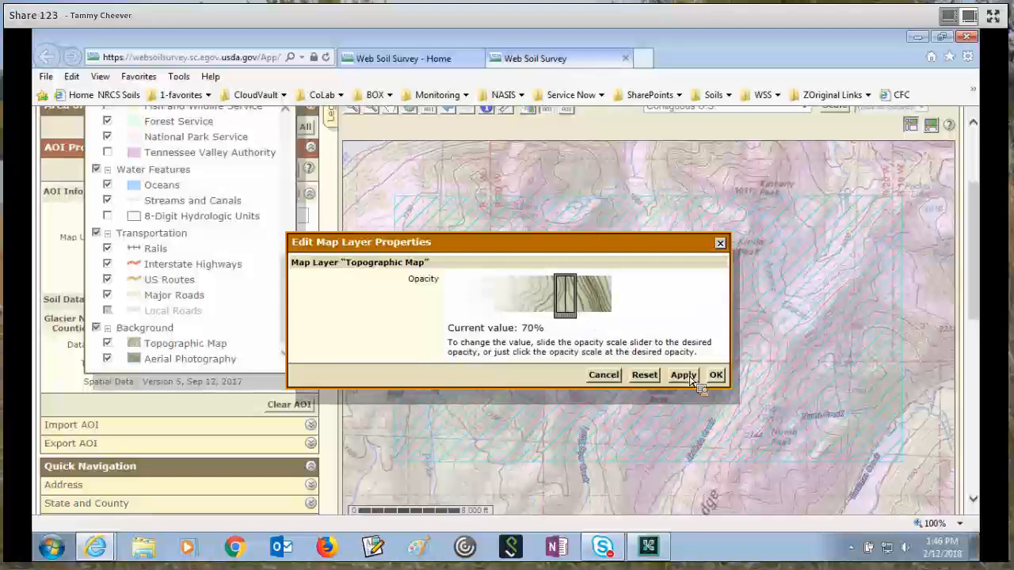
{"action": "left_click_drag", "start_coordinate": [564, 295], "coordinate": [558, 295]}
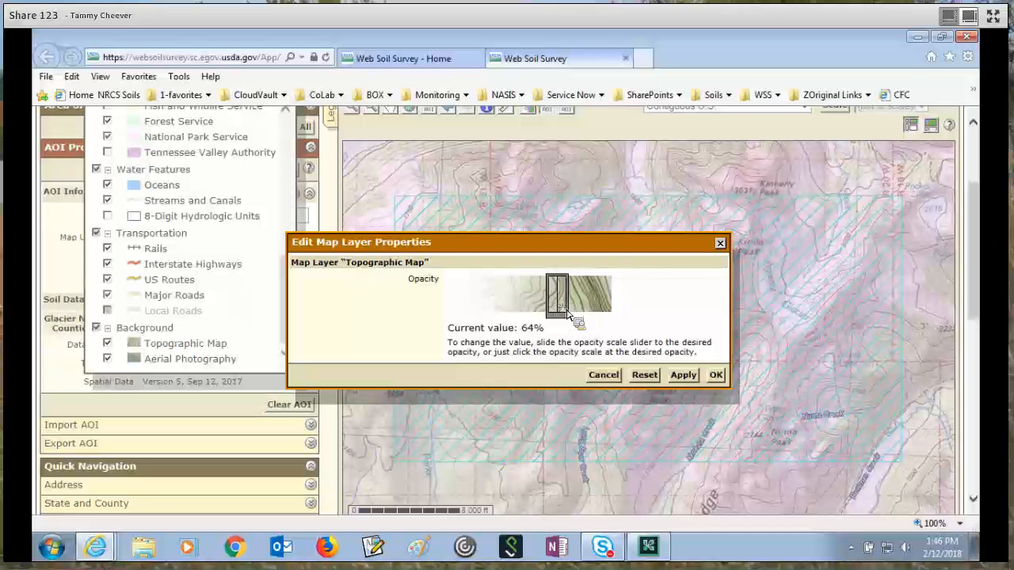
{"action": "left_click_drag", "start_coordinate": [558, 295], "coordinate": [561, 294]}
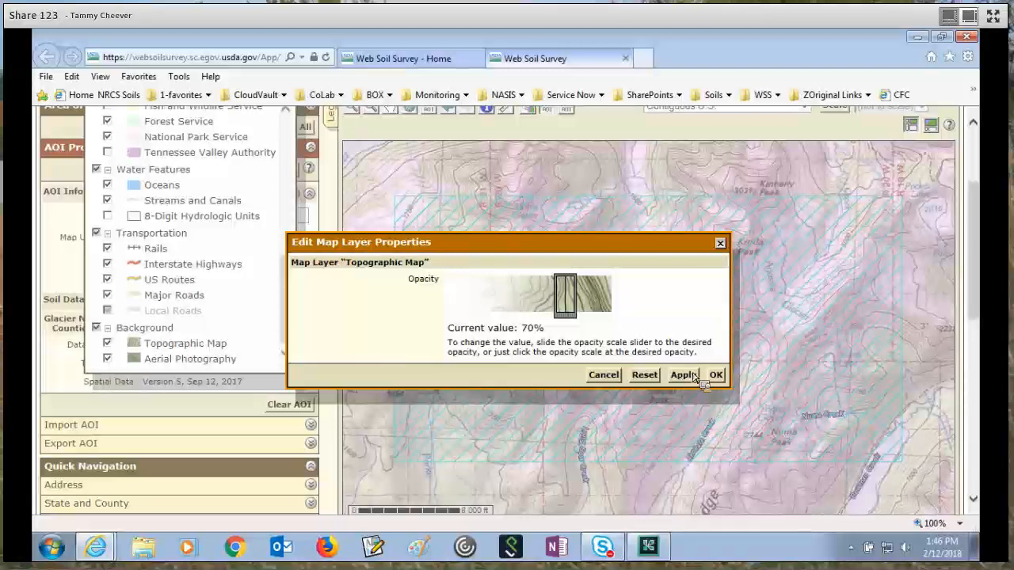
{"action": "left_click", "coordinate": [681, 374]}
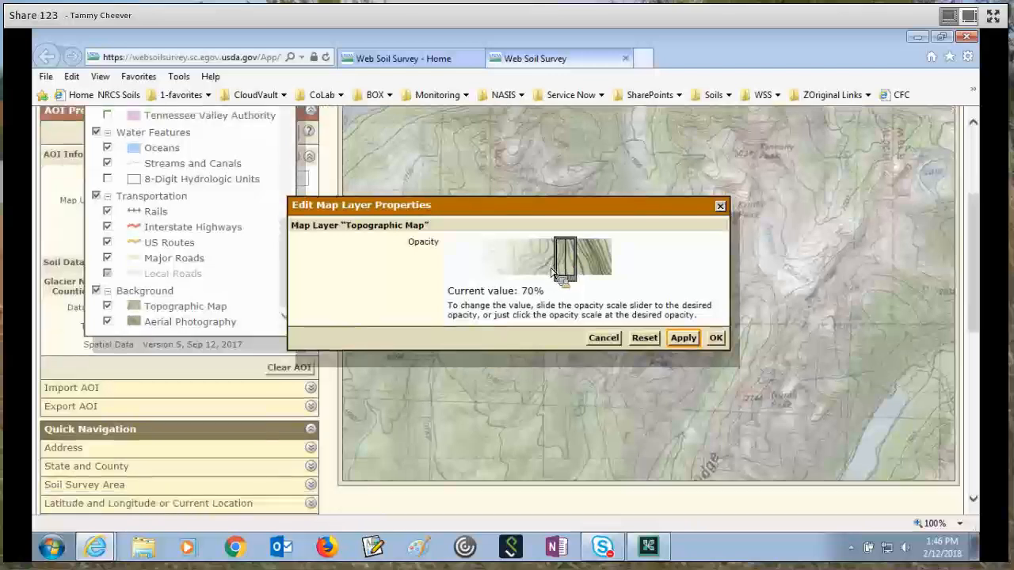
- Reduce the topographic opacity further to 56%, then to about 41%, so imagery shows through
{"action": "left_click_drag", "start_coordinate": [565, 255], "coordinate": [545, 256]}
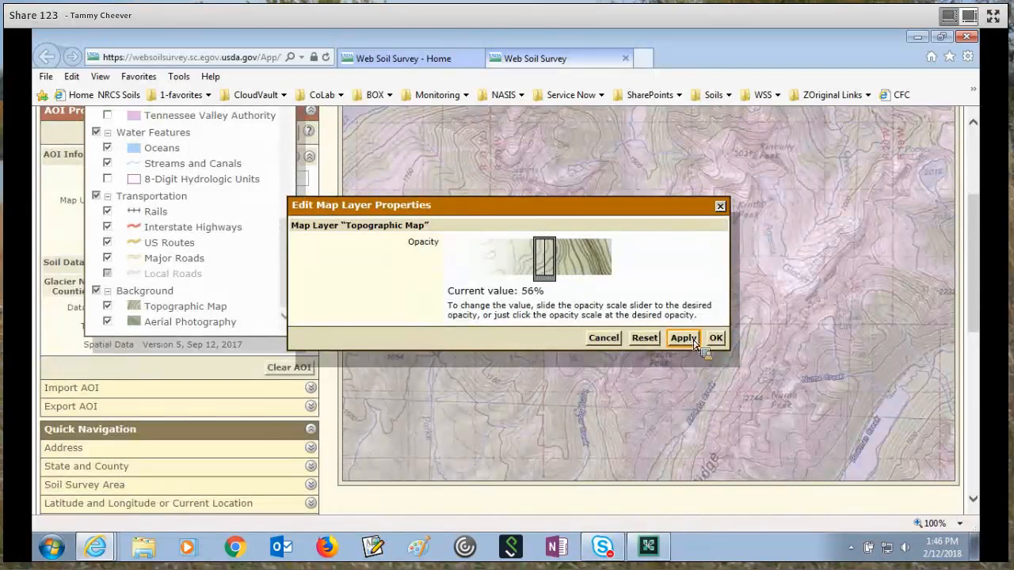
{"action": "left_click", "coordinate": [681, 339]}
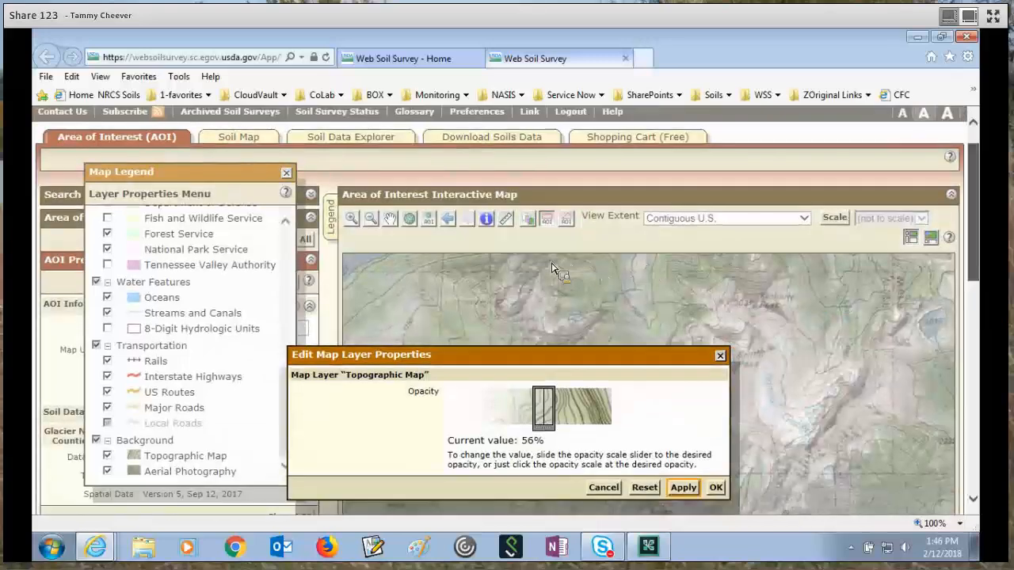
{"action": "scroll", "scroll_direction": "down", "scroll_amount": 3}
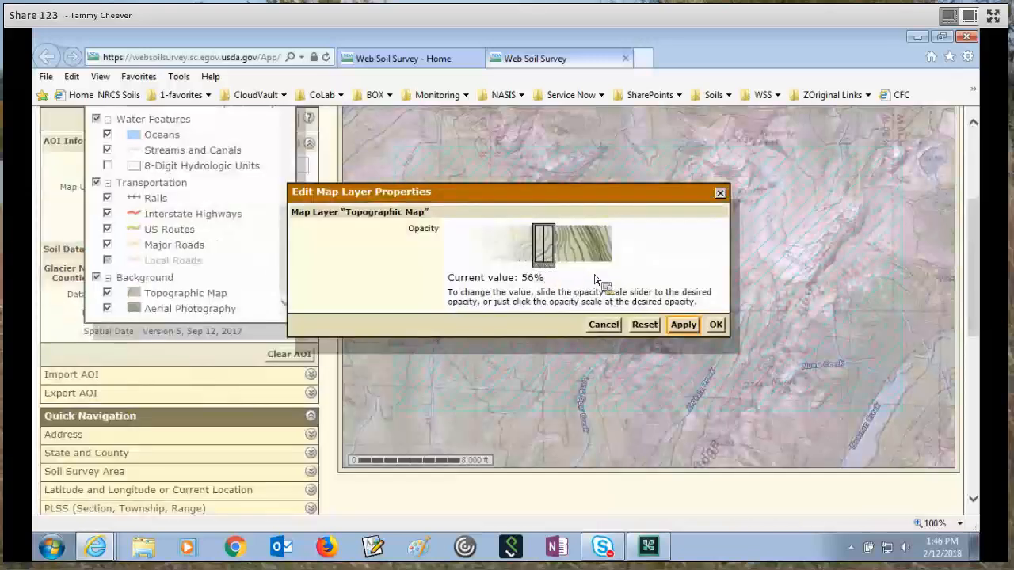
{"action": "left_click_drag", "start_coordinate": [542, 244], "coordinate": [523, 244]}
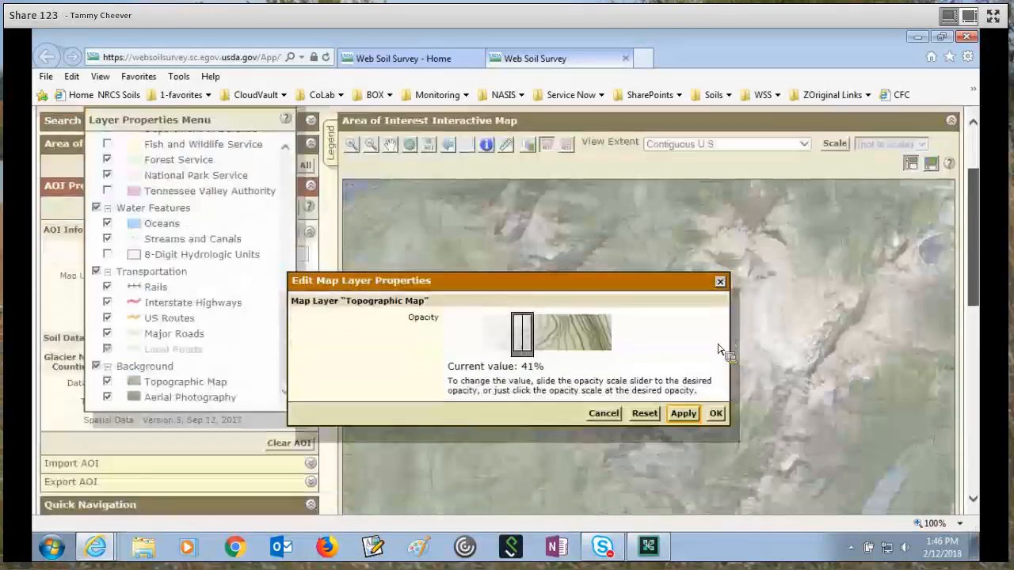
{"action": "scroll", "scroll_direction": "down", "scroll_amount": 3}
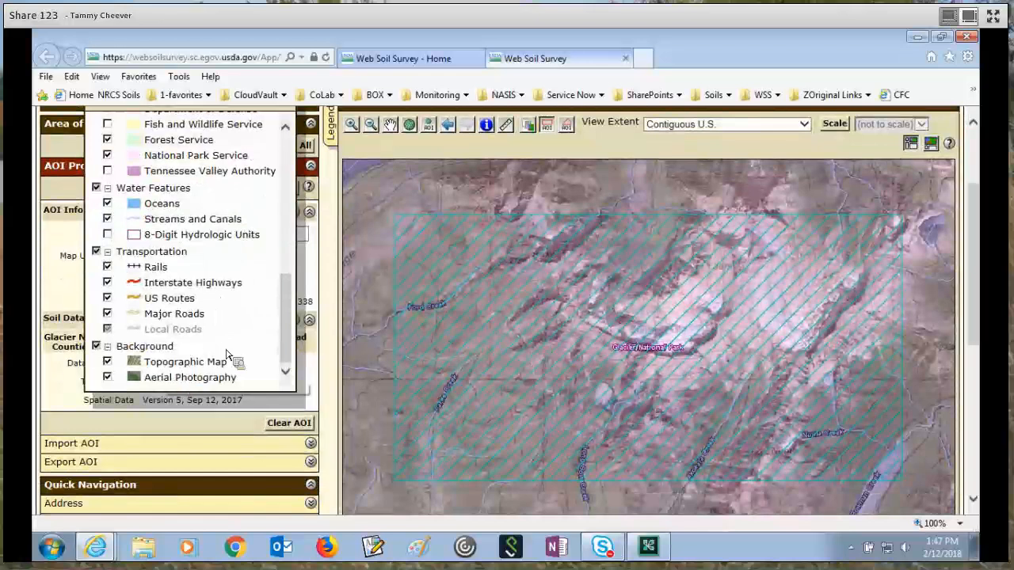
{"action": "mouse_move", "coordinate": [295, 336]}
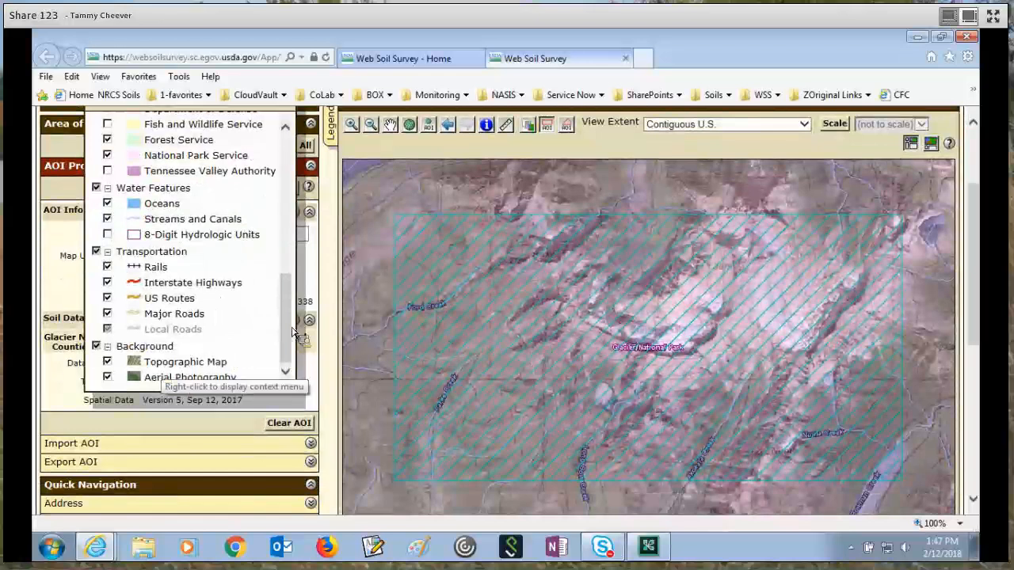